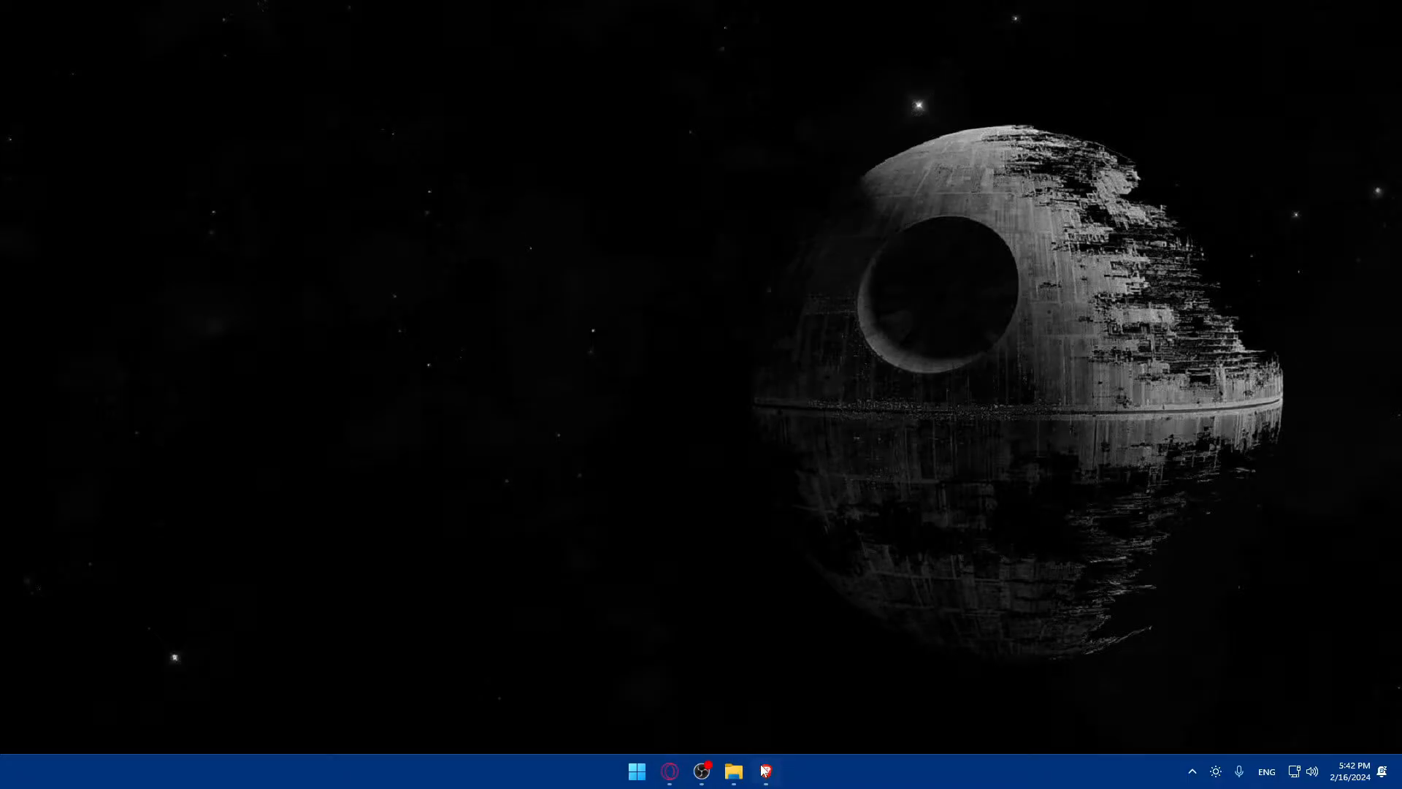
Launch the Brave browser from the taskbar onto a fresh new tab page.
left_click(763, 771)
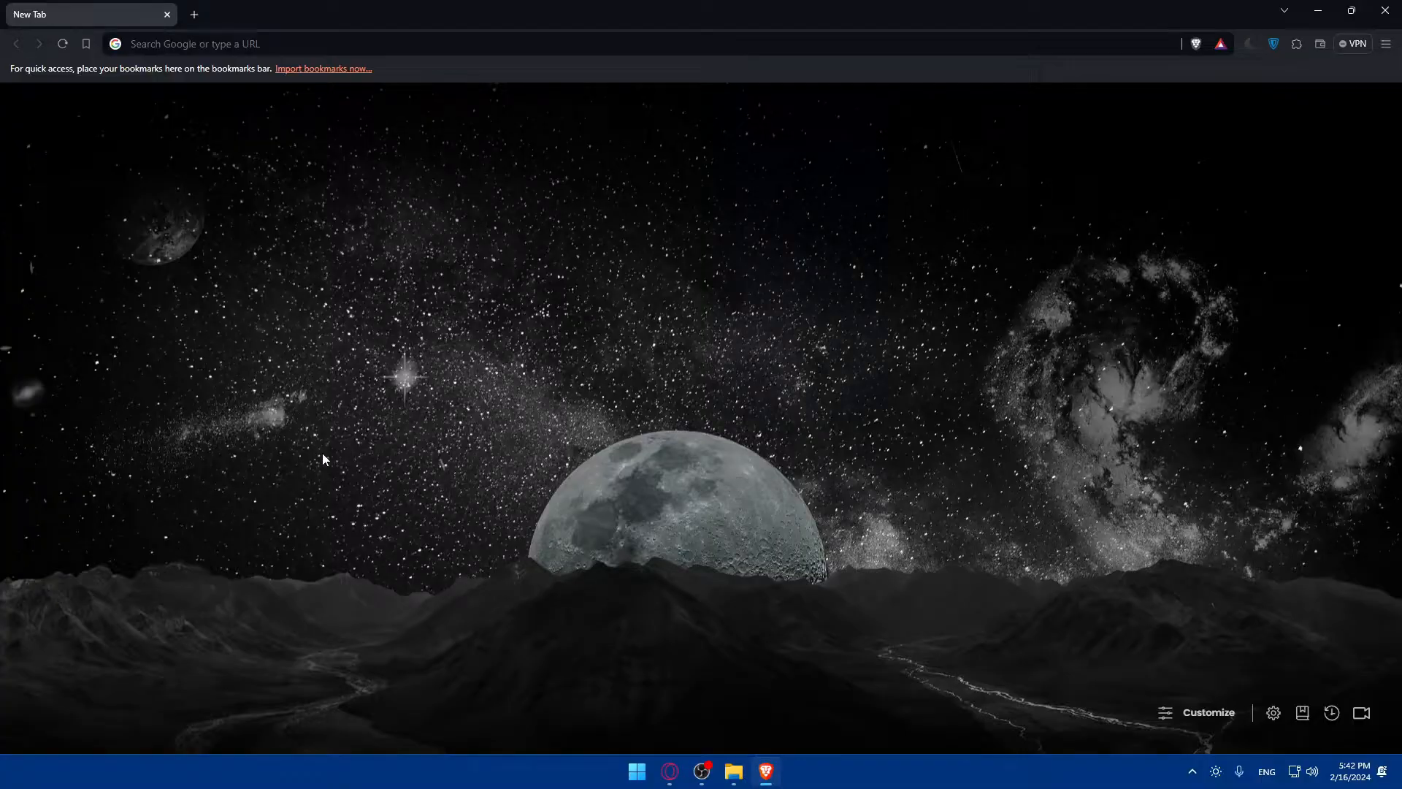
mouse_move(520, 408)
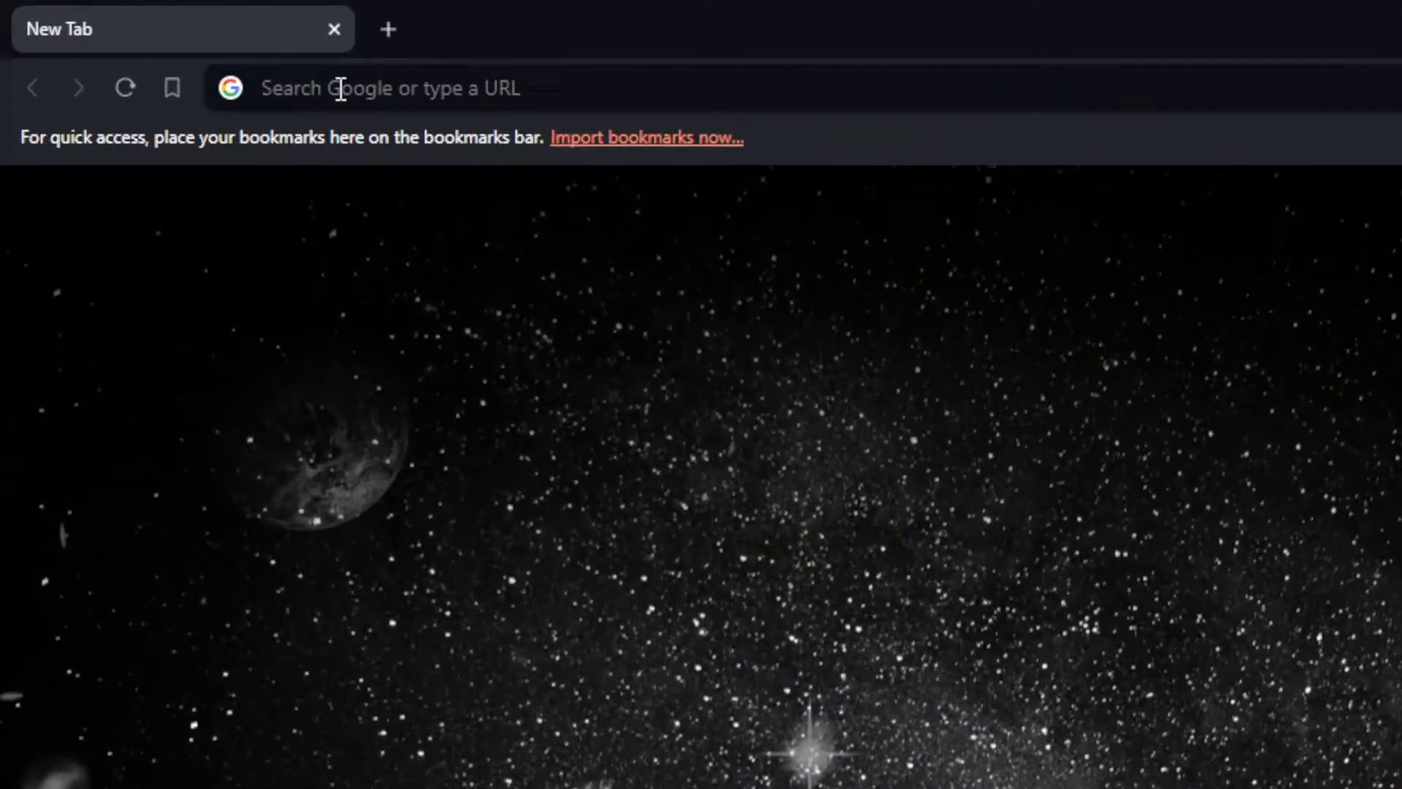
Search Google for 'connectwise' and choose the official ConnectWise result.
type("connectwi")
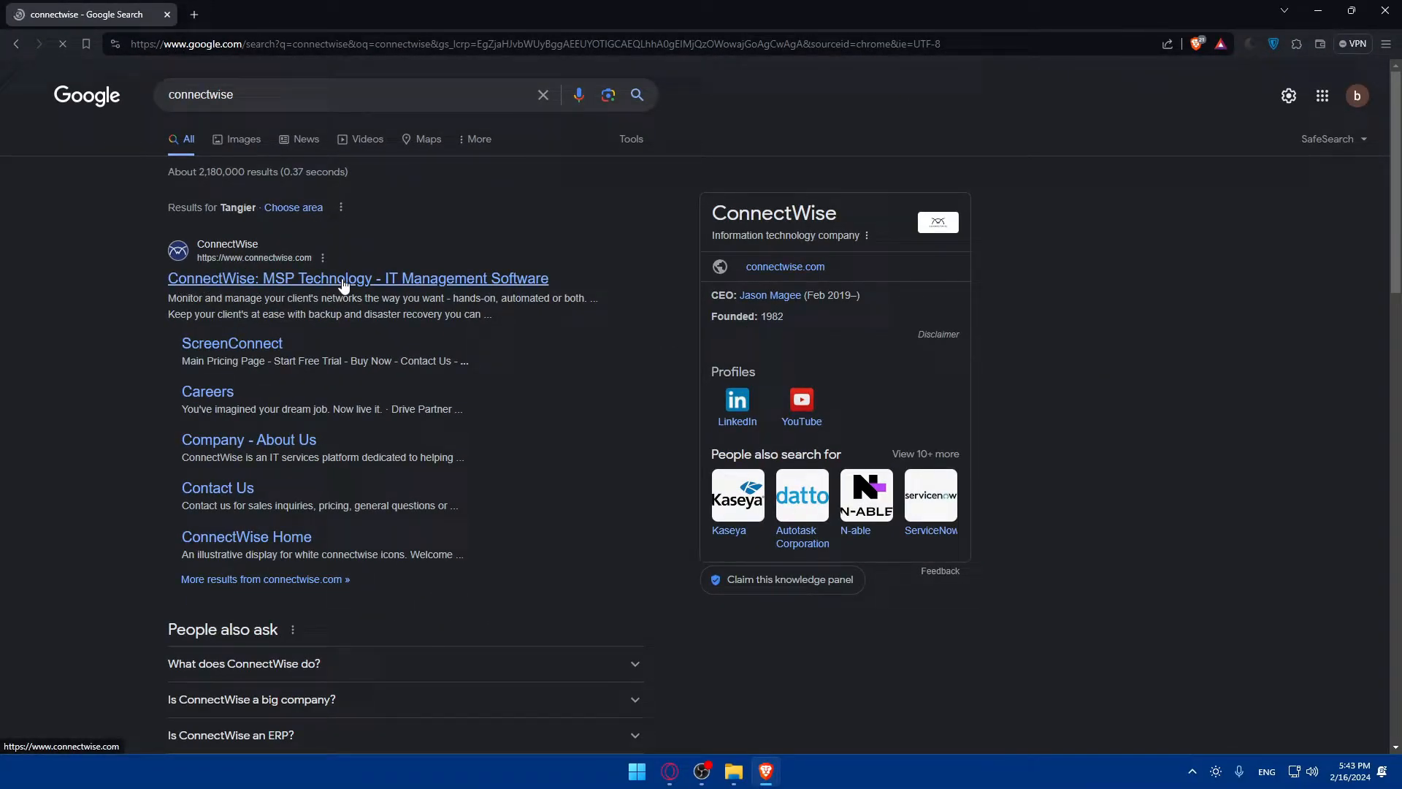
left_click(358, 277)
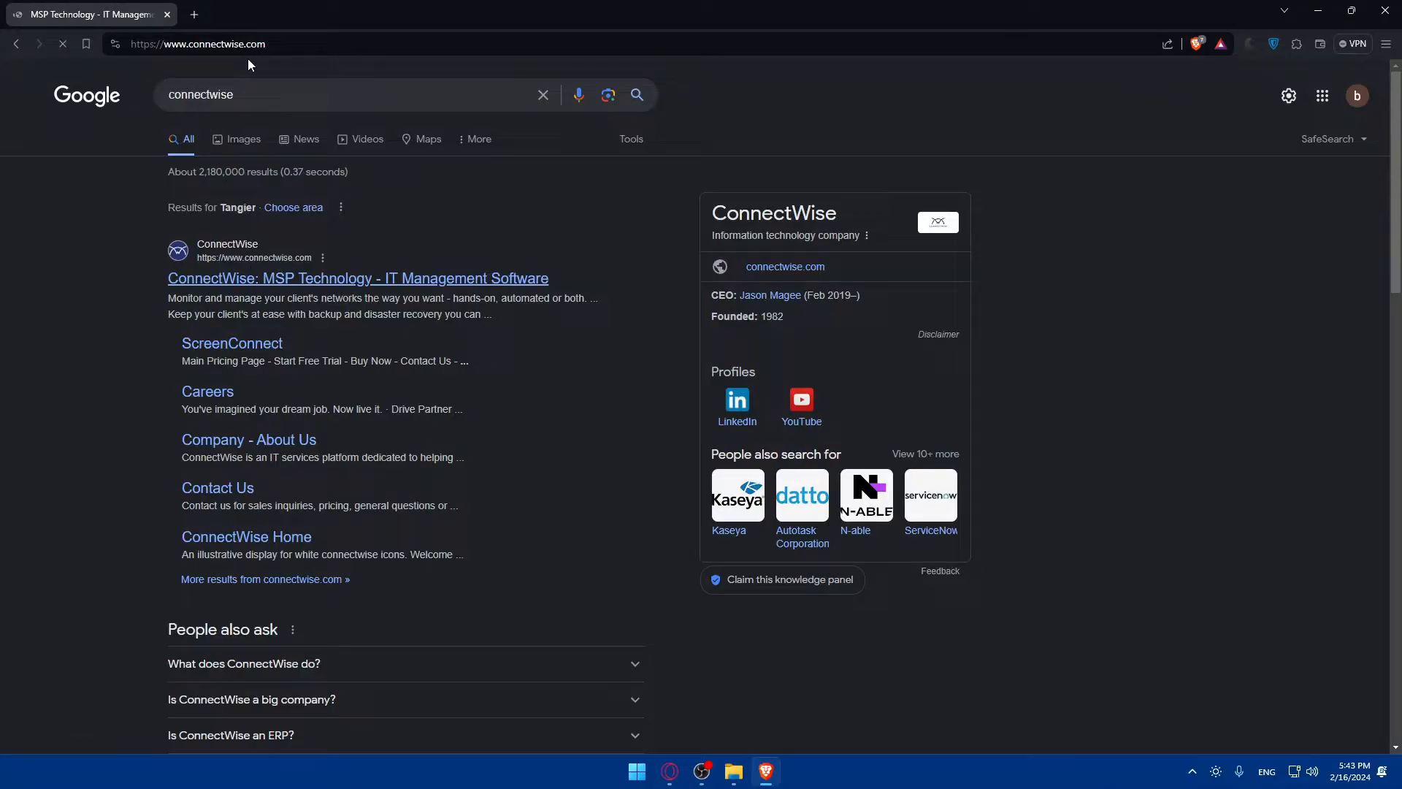
Load the ConnectWise homepage and browse down through its MSP software sections.
left_click(358, 278)
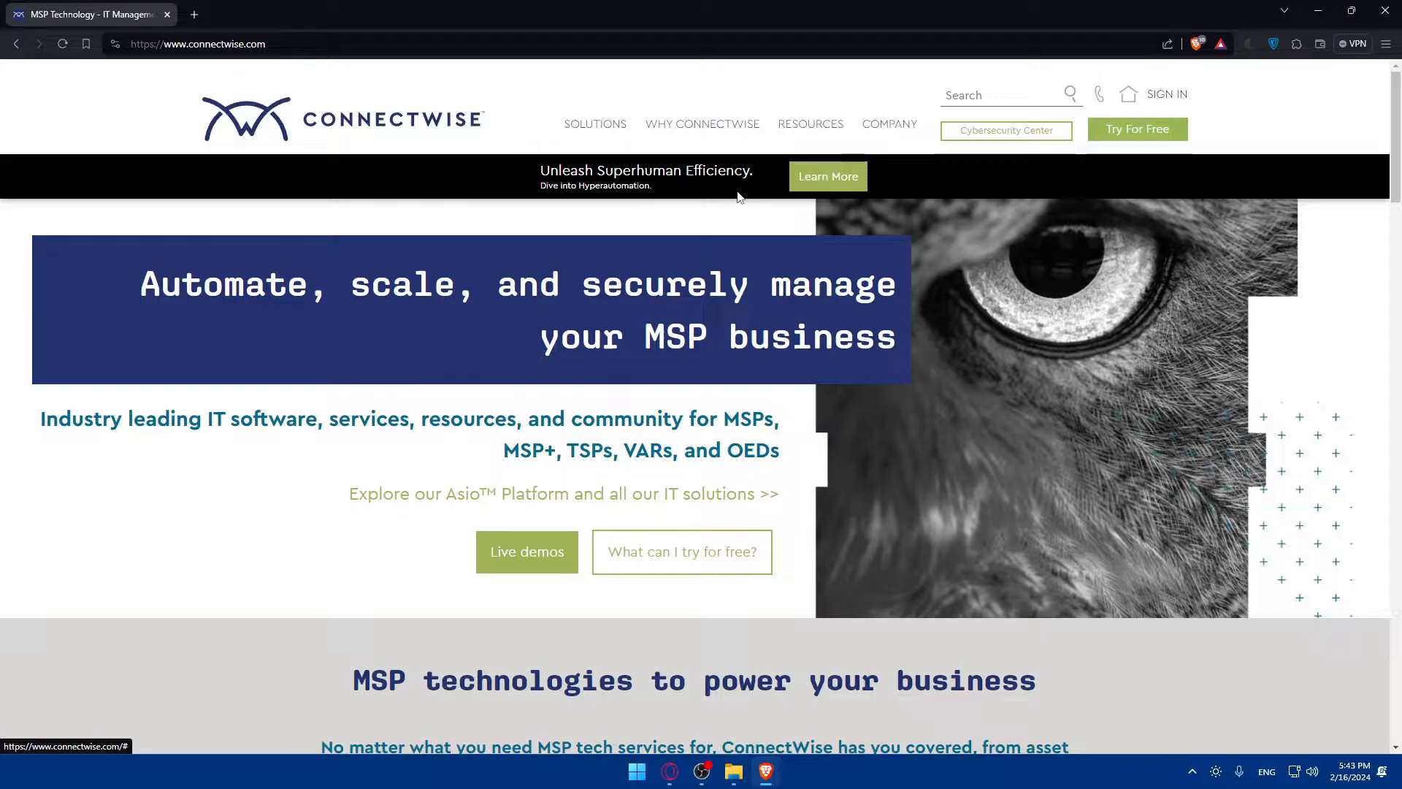
scroll("down", 3)
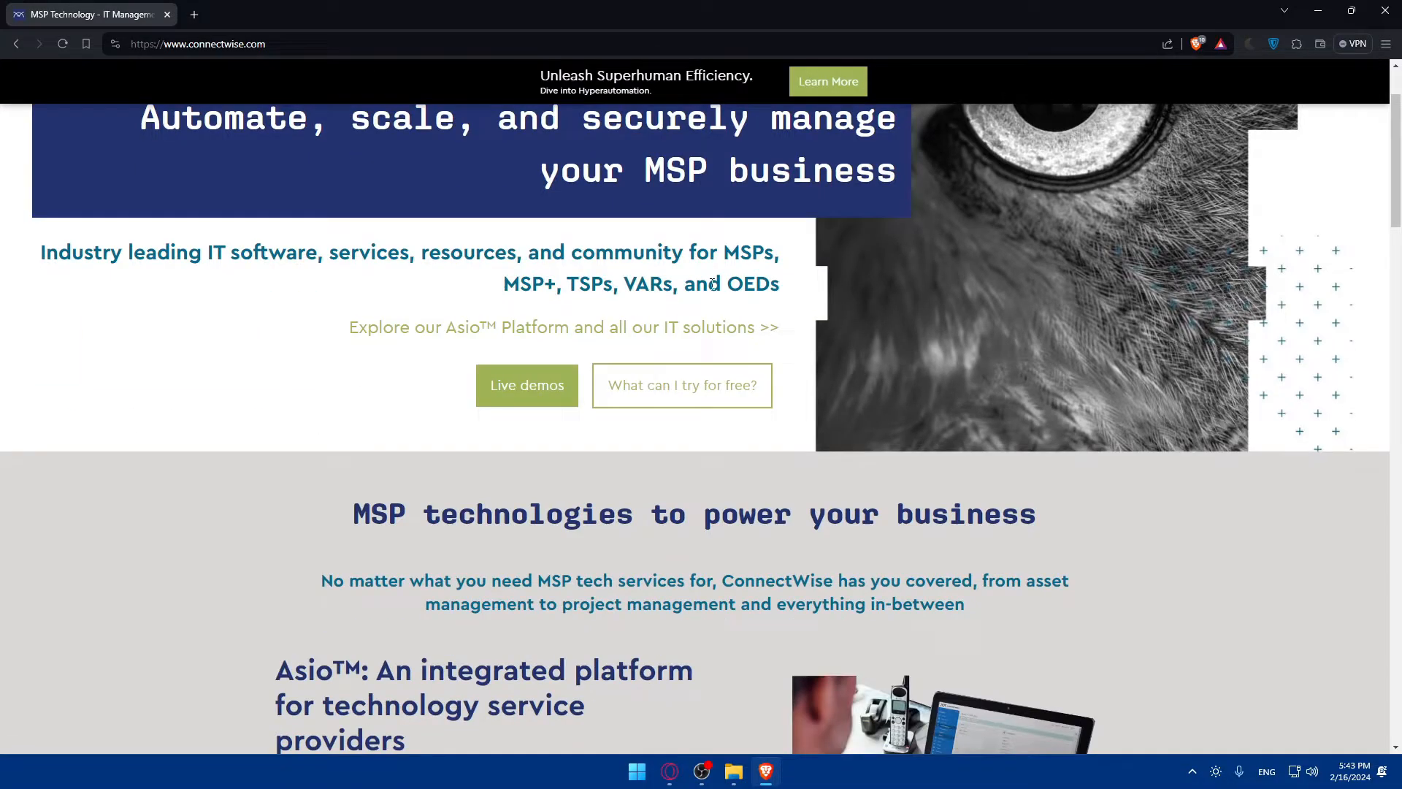
scroll("up", 3)
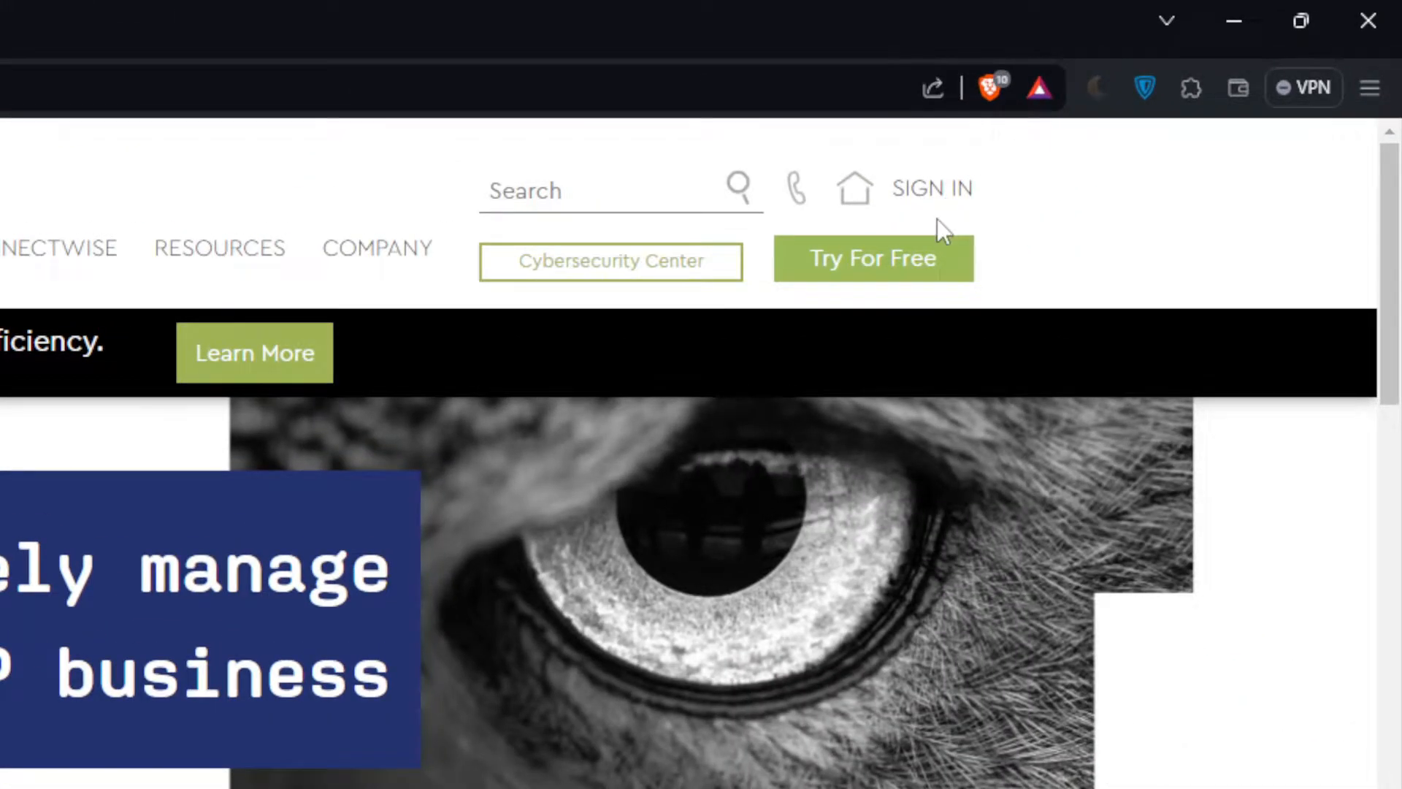
mouse_move(891, 269)
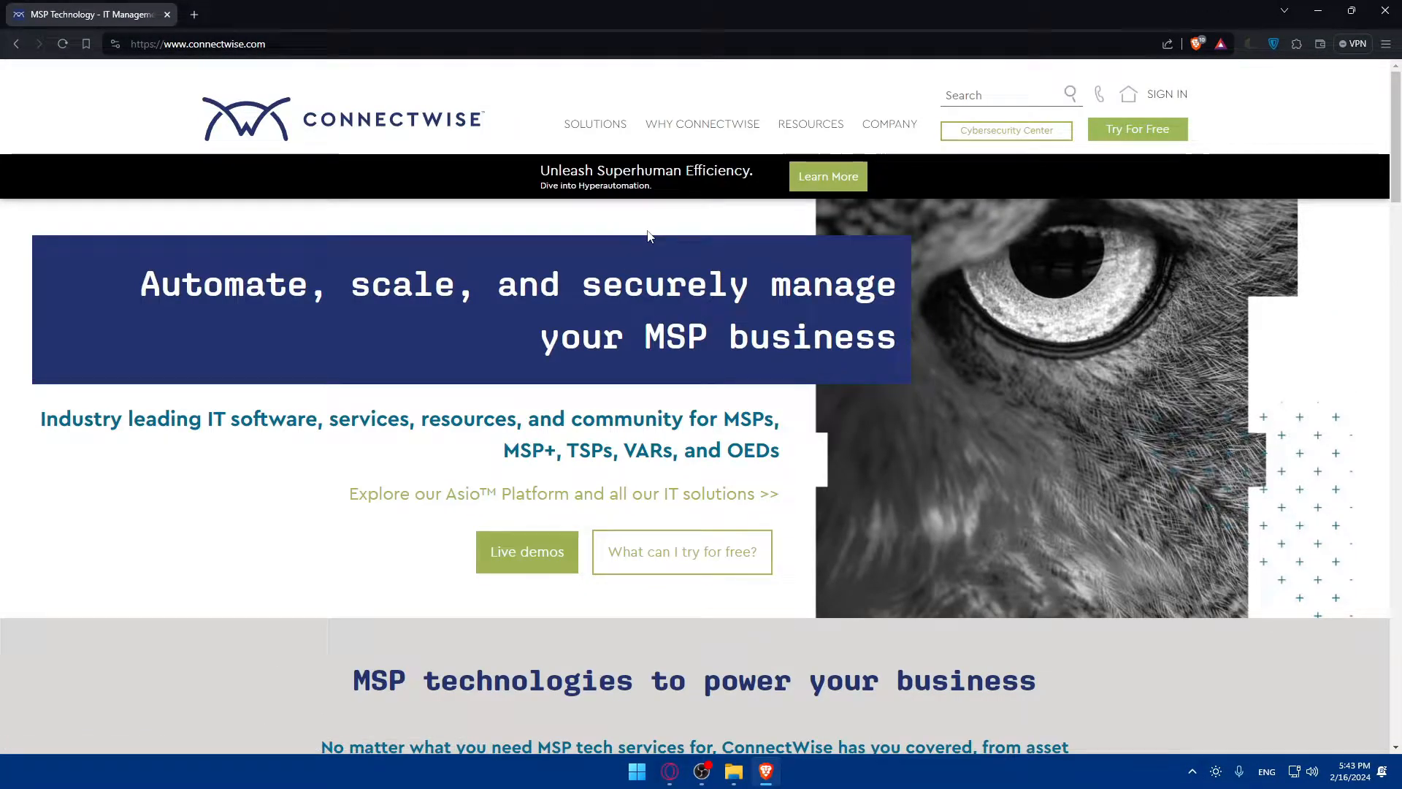
scroll("down", 3)
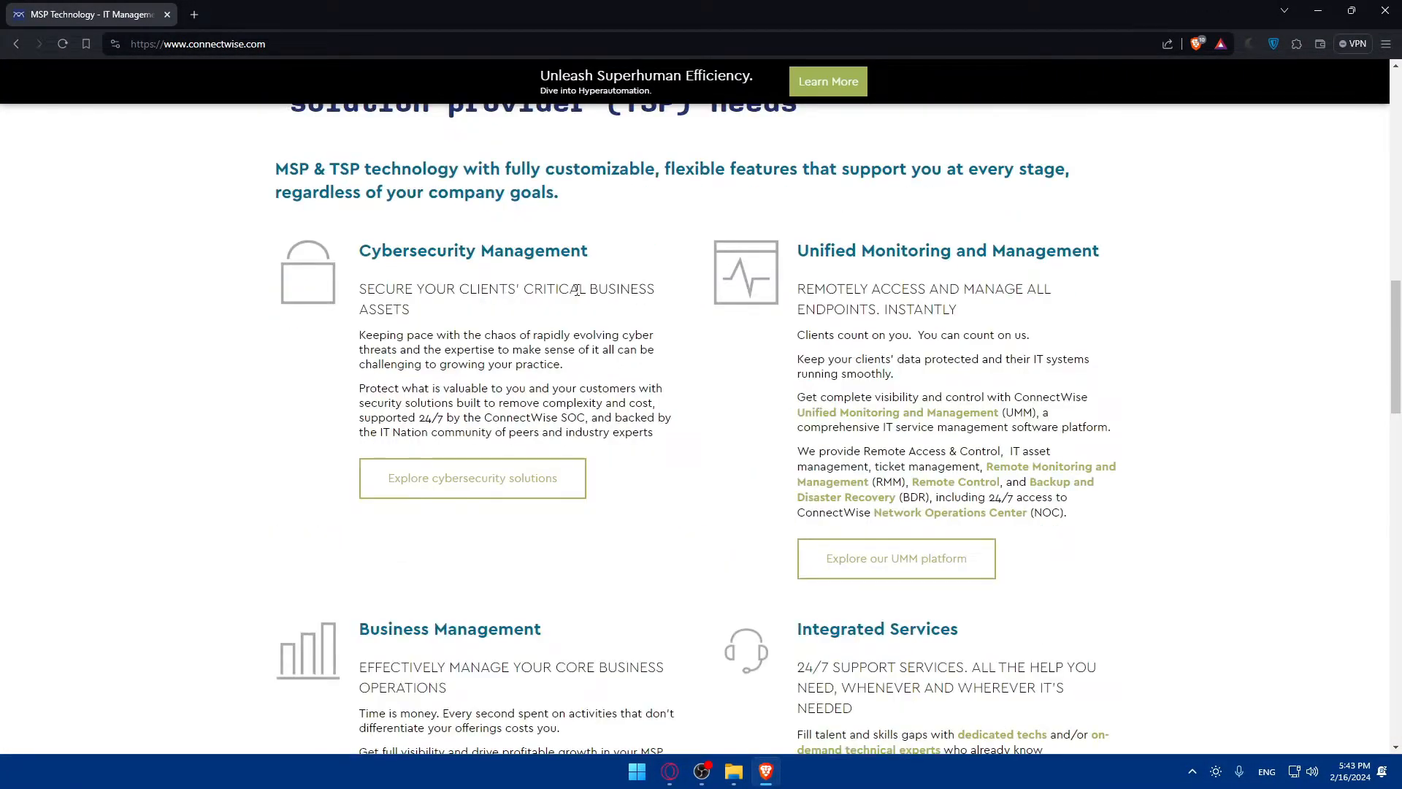
scroll("down", 3)
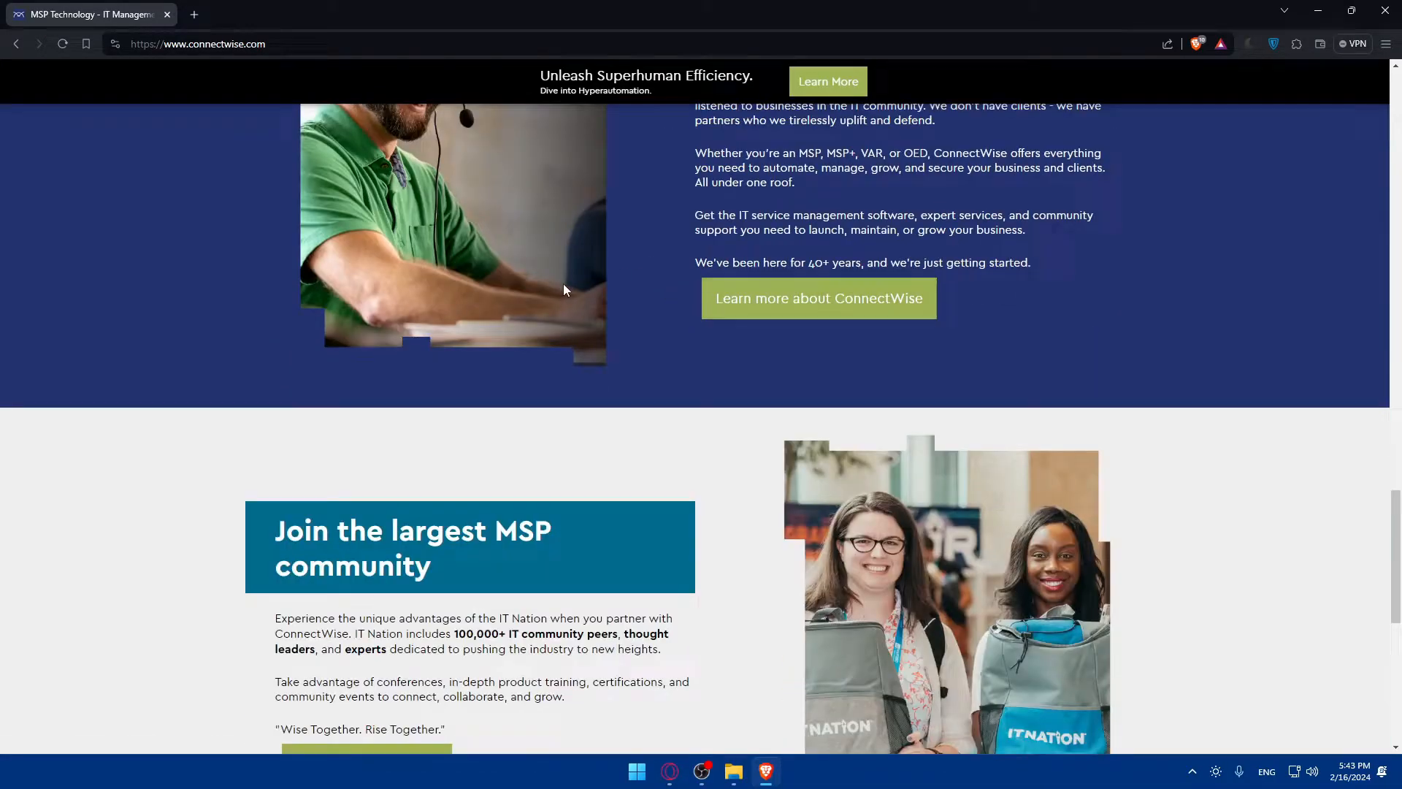
scroll("down", 3)
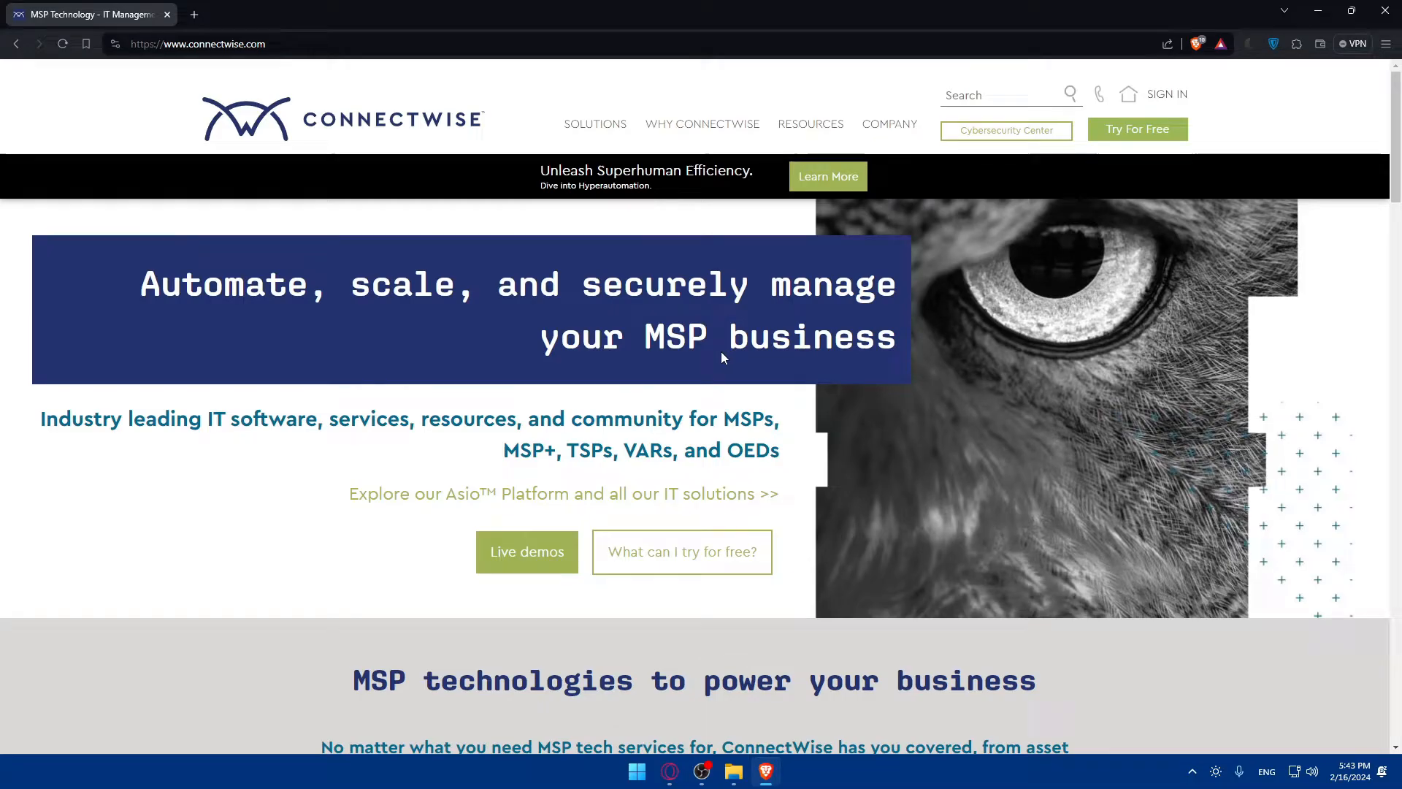
mouse_move(582, 388)
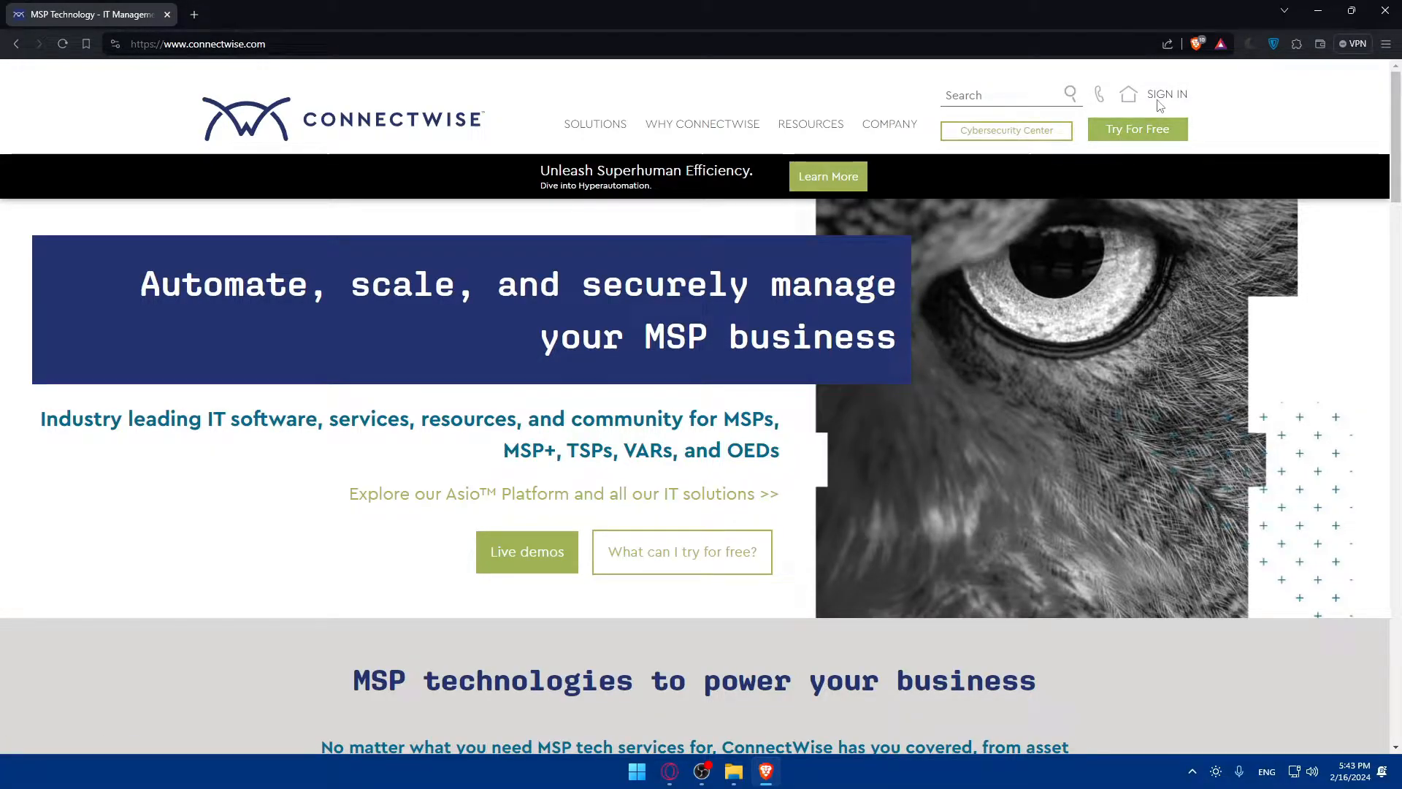
Go to SIGN IN and choose 'Sign in with ConnectWise' to reach the email login page.
left_click(1165, 93)
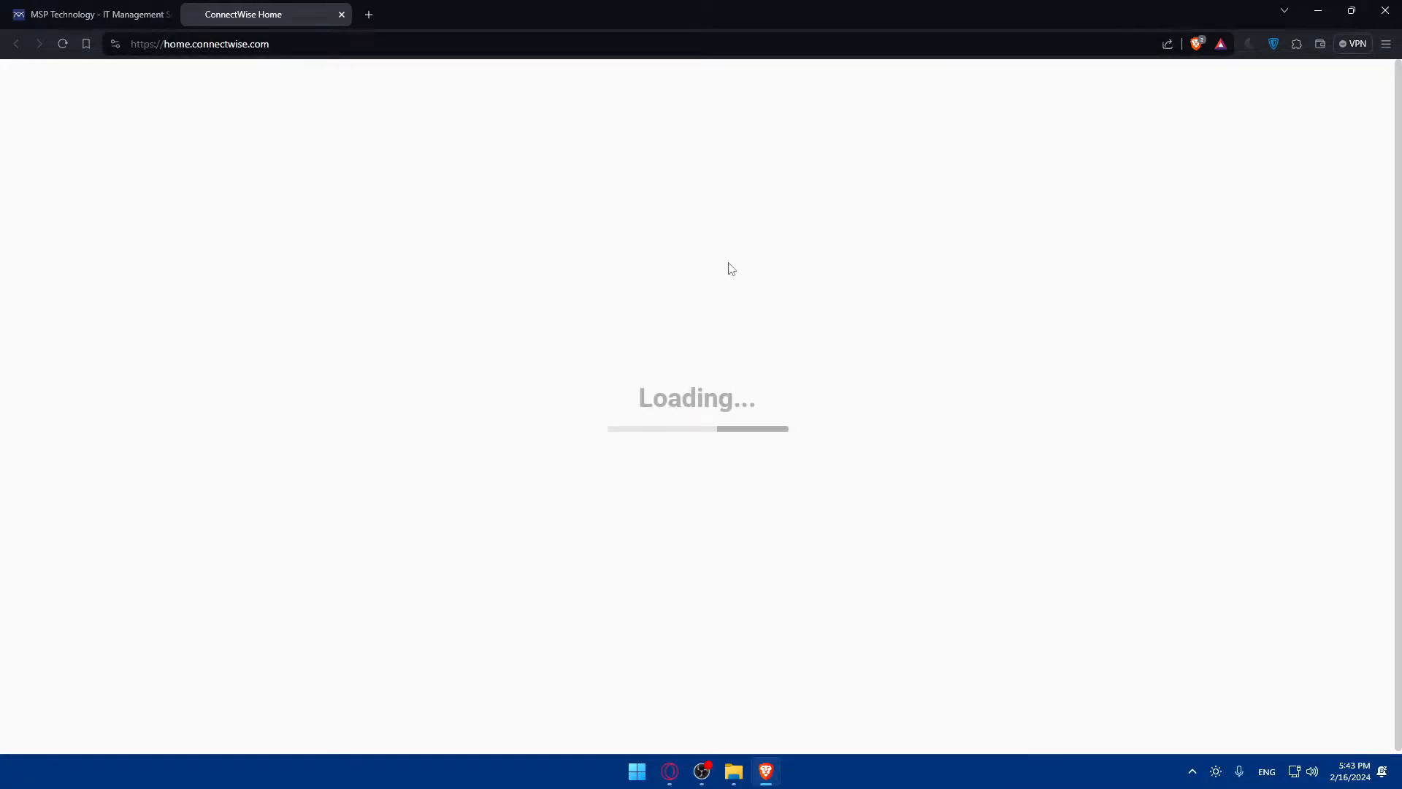
mouse_move(669, 407)
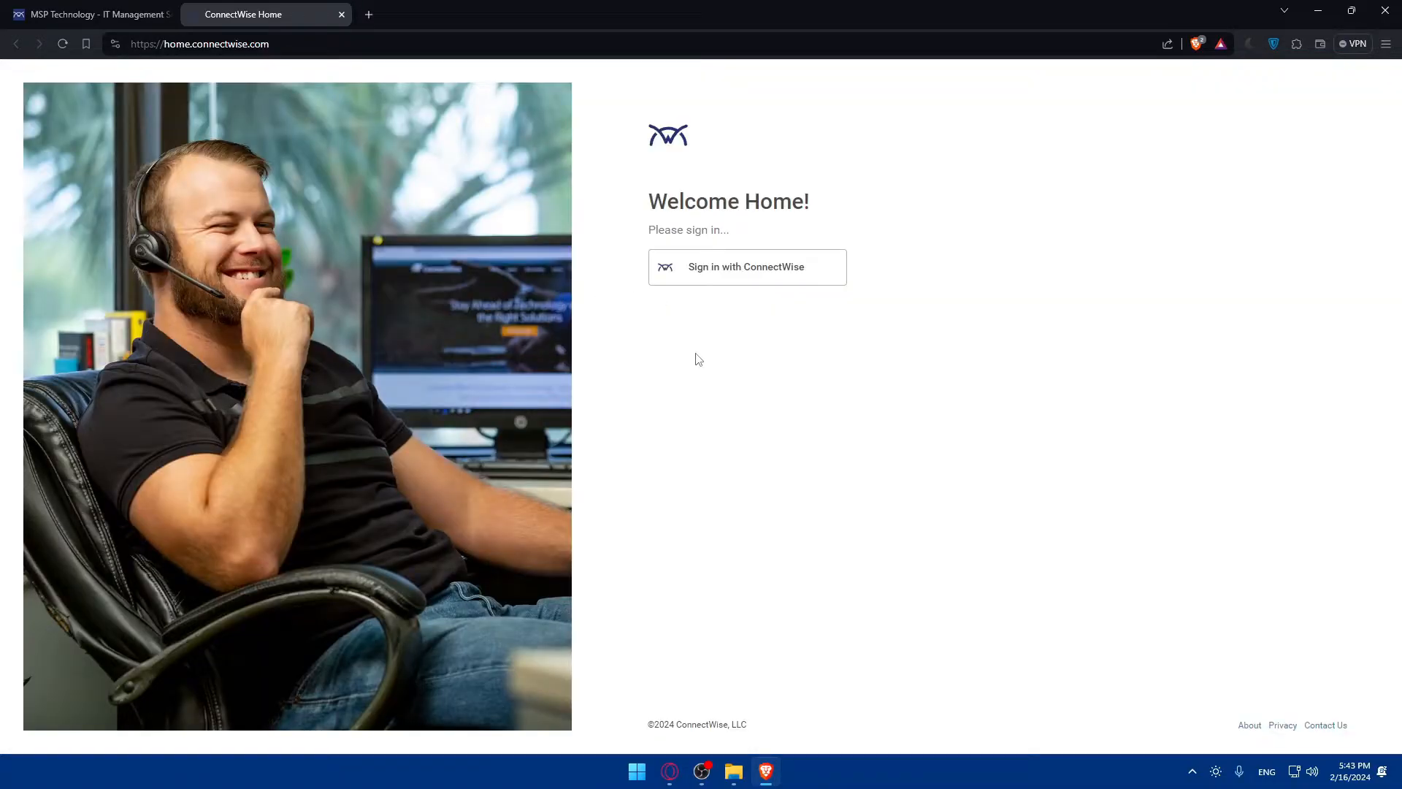
mouse_move(715, 273)
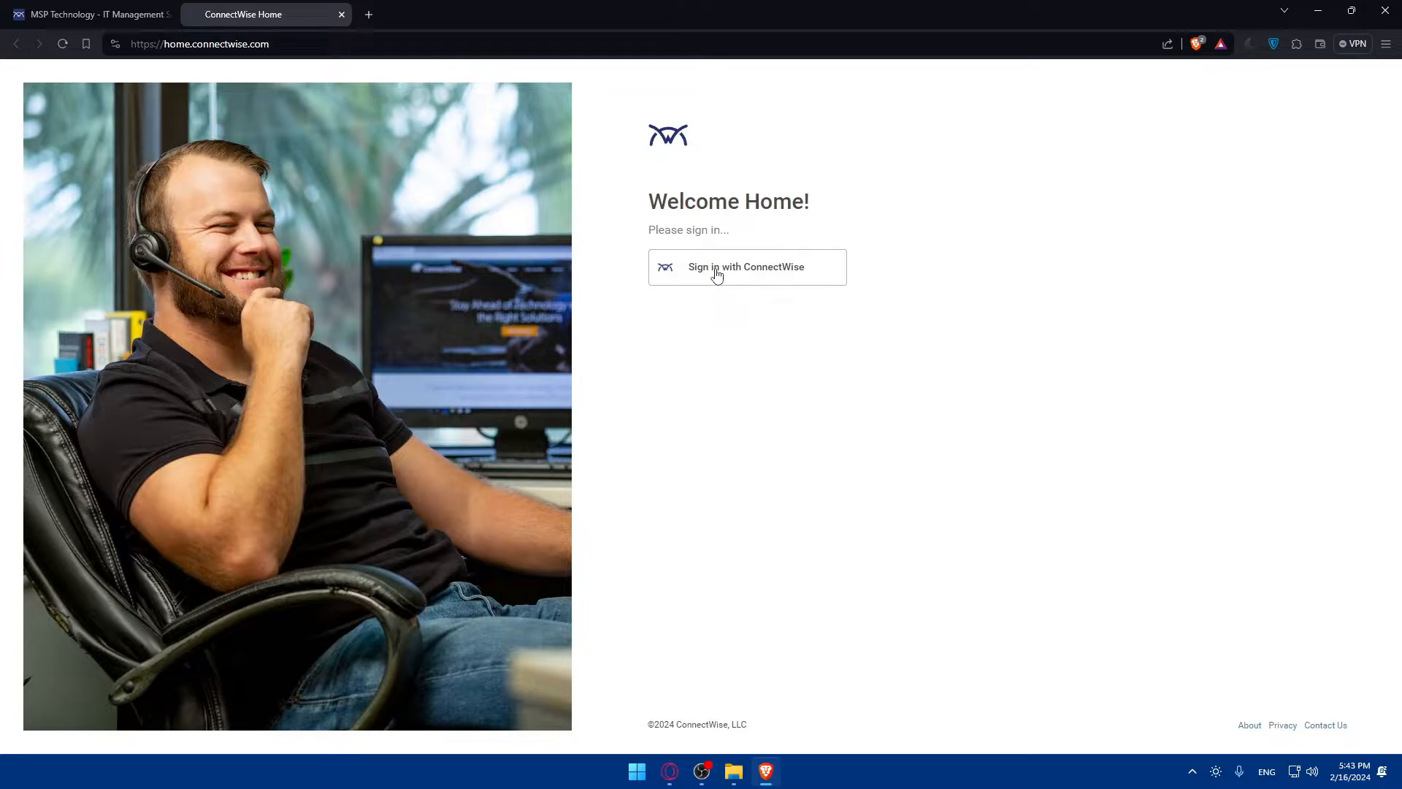
left_click(746, 265)
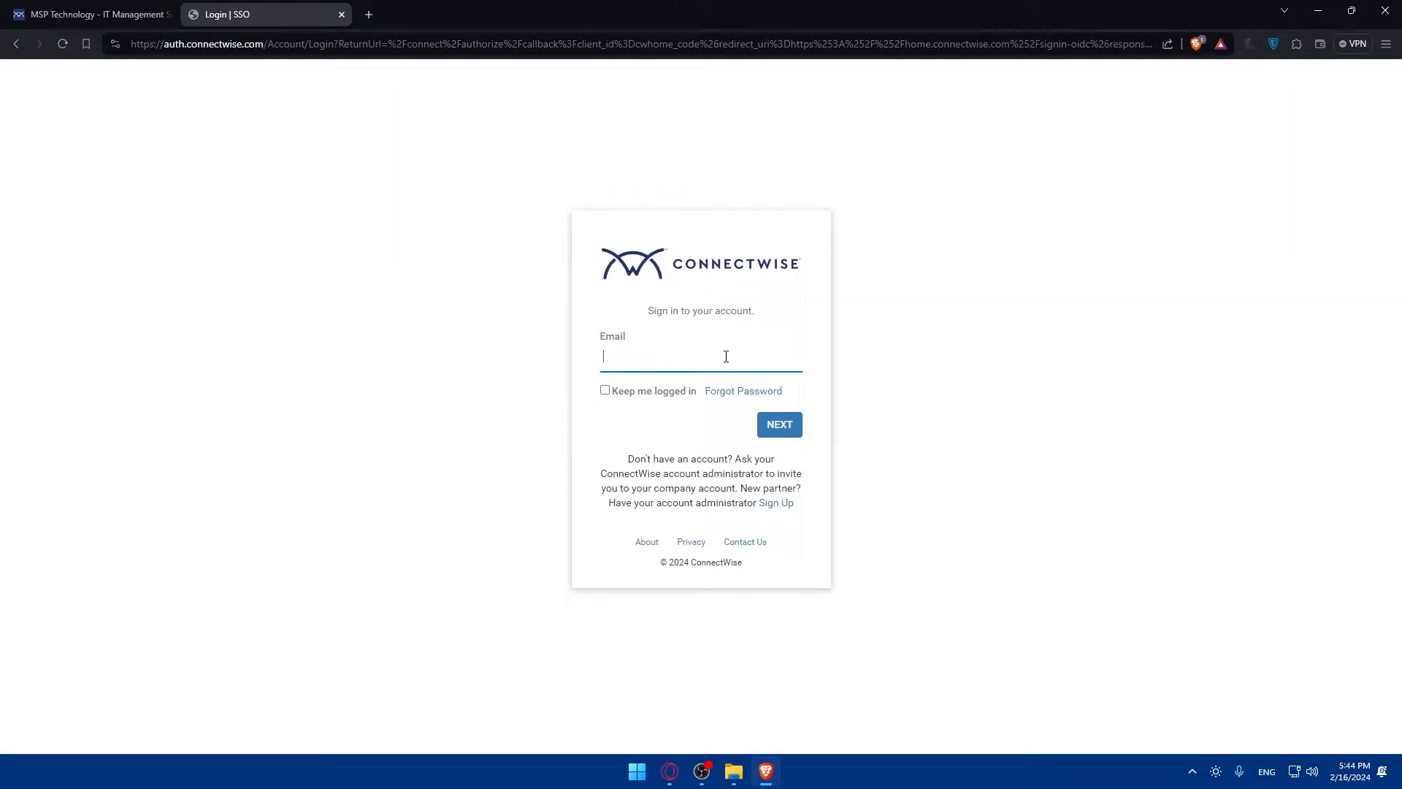
mouse_move(340, 14)
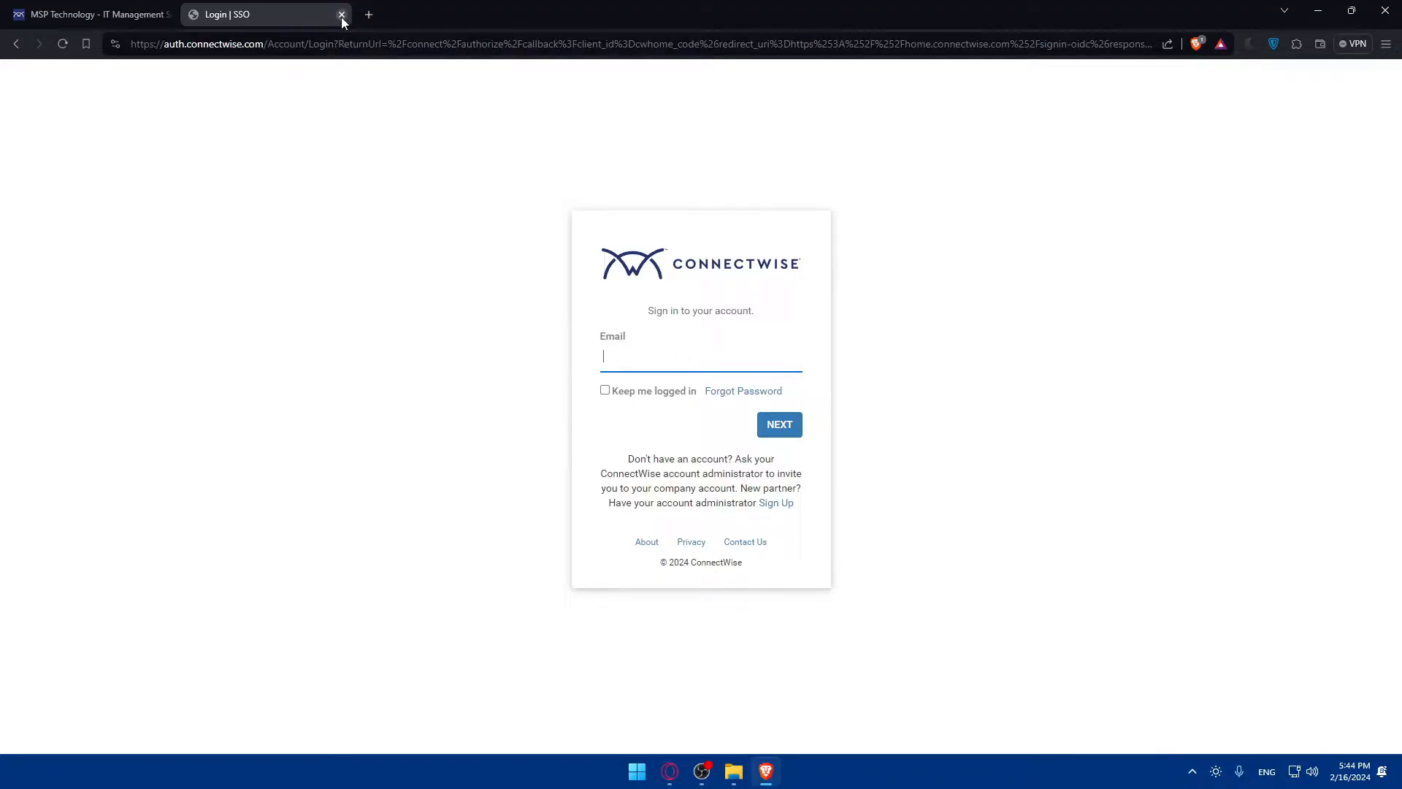
Close the Login | SSO tab and read through the 'Try For Free' trials page.
left_click(340, 14)
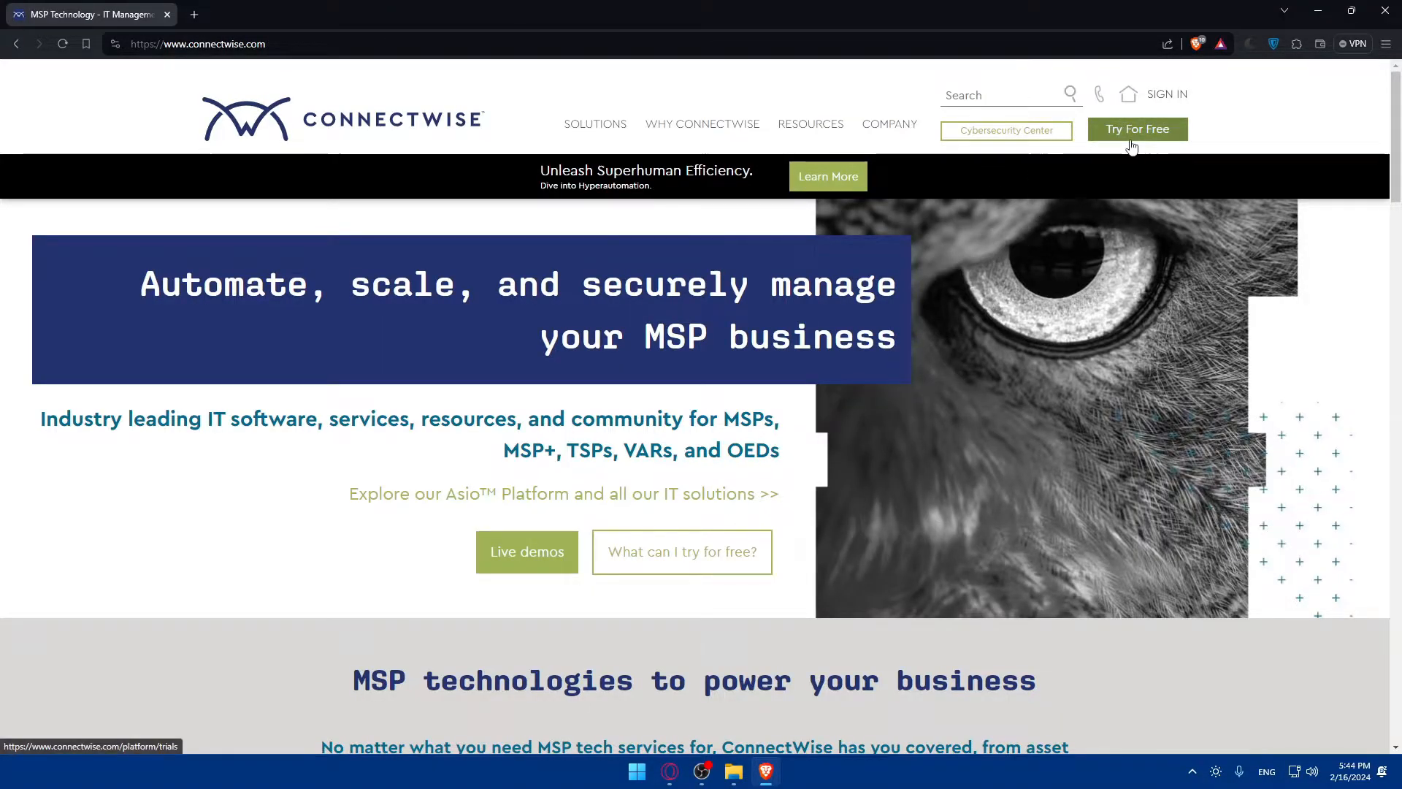
left_click(1137, 128)
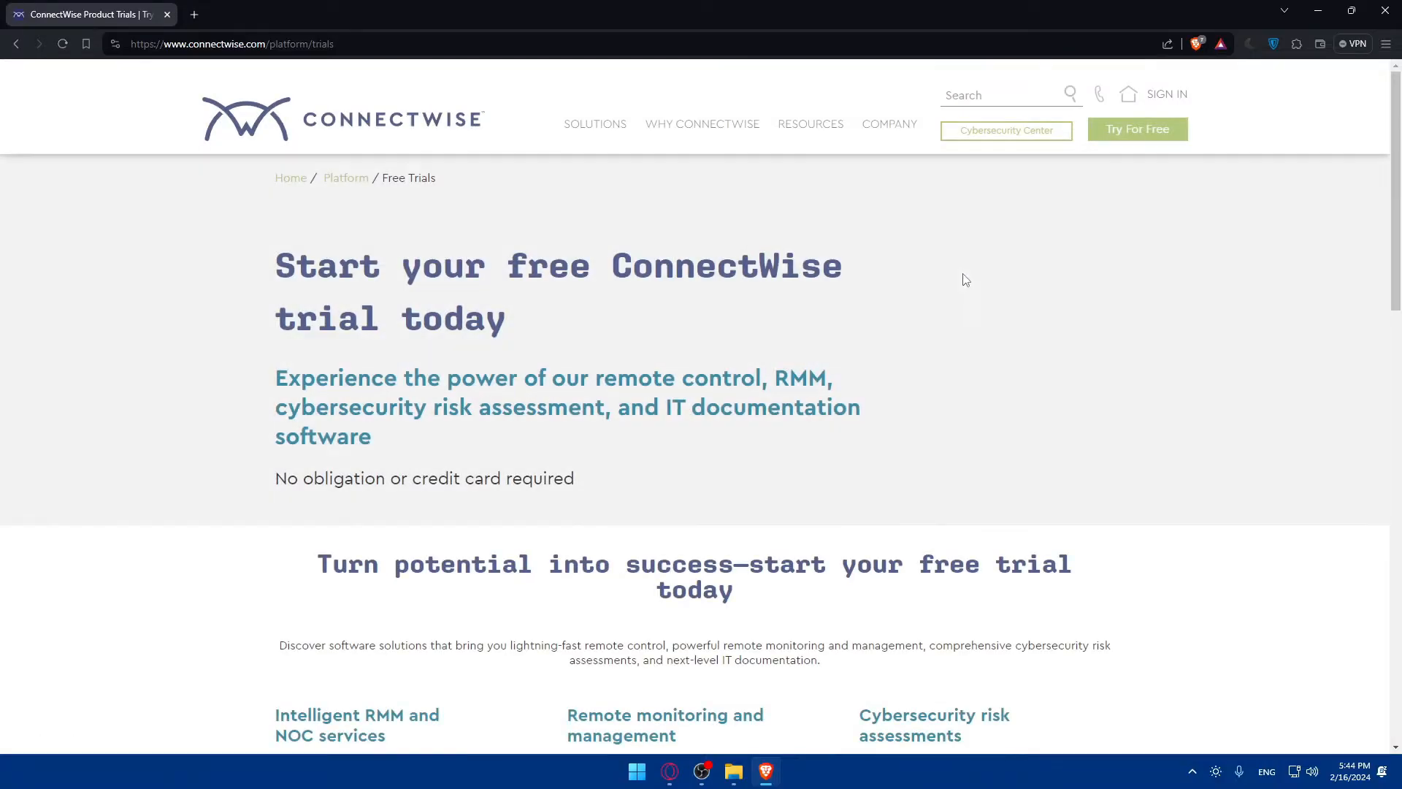
scroll("down", 3)
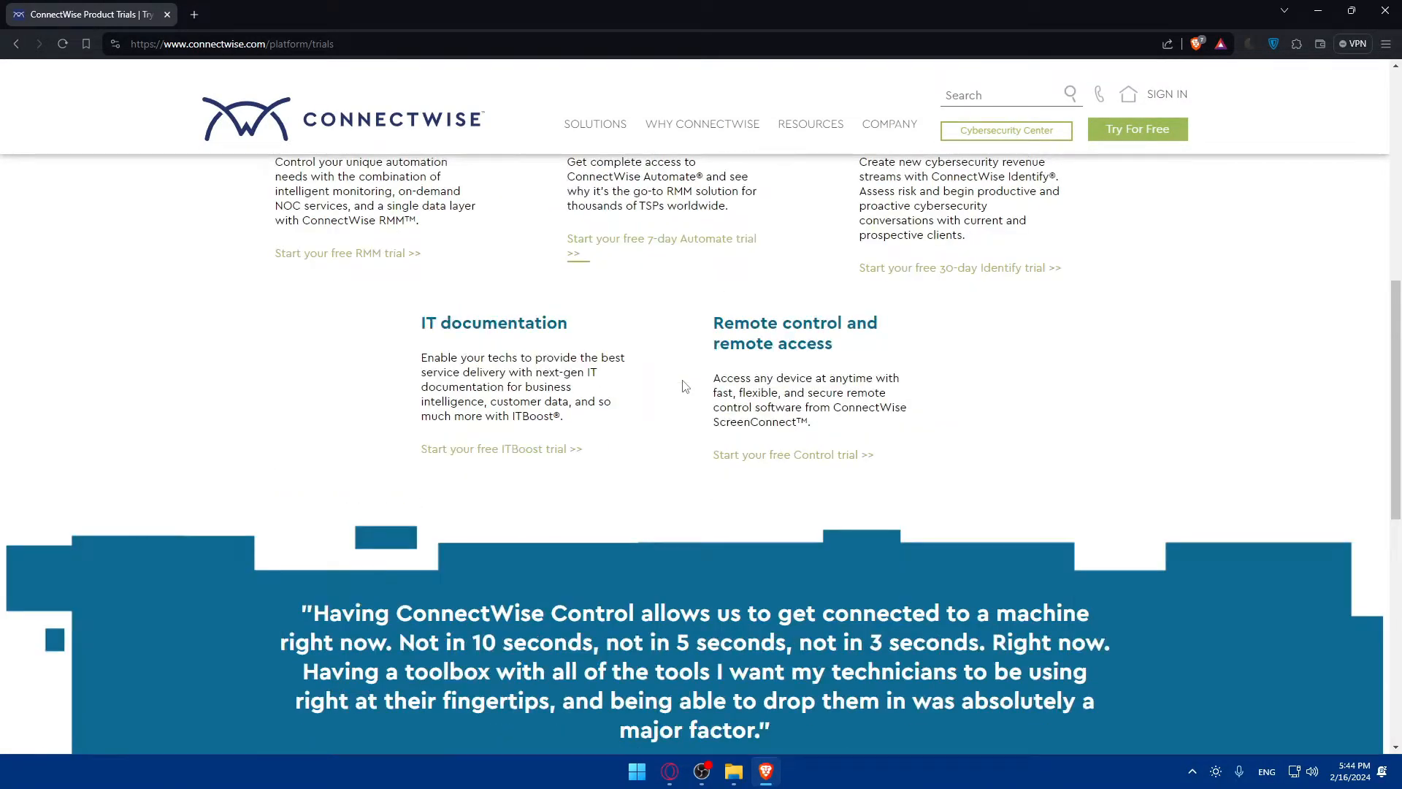
scroll("up", 3)
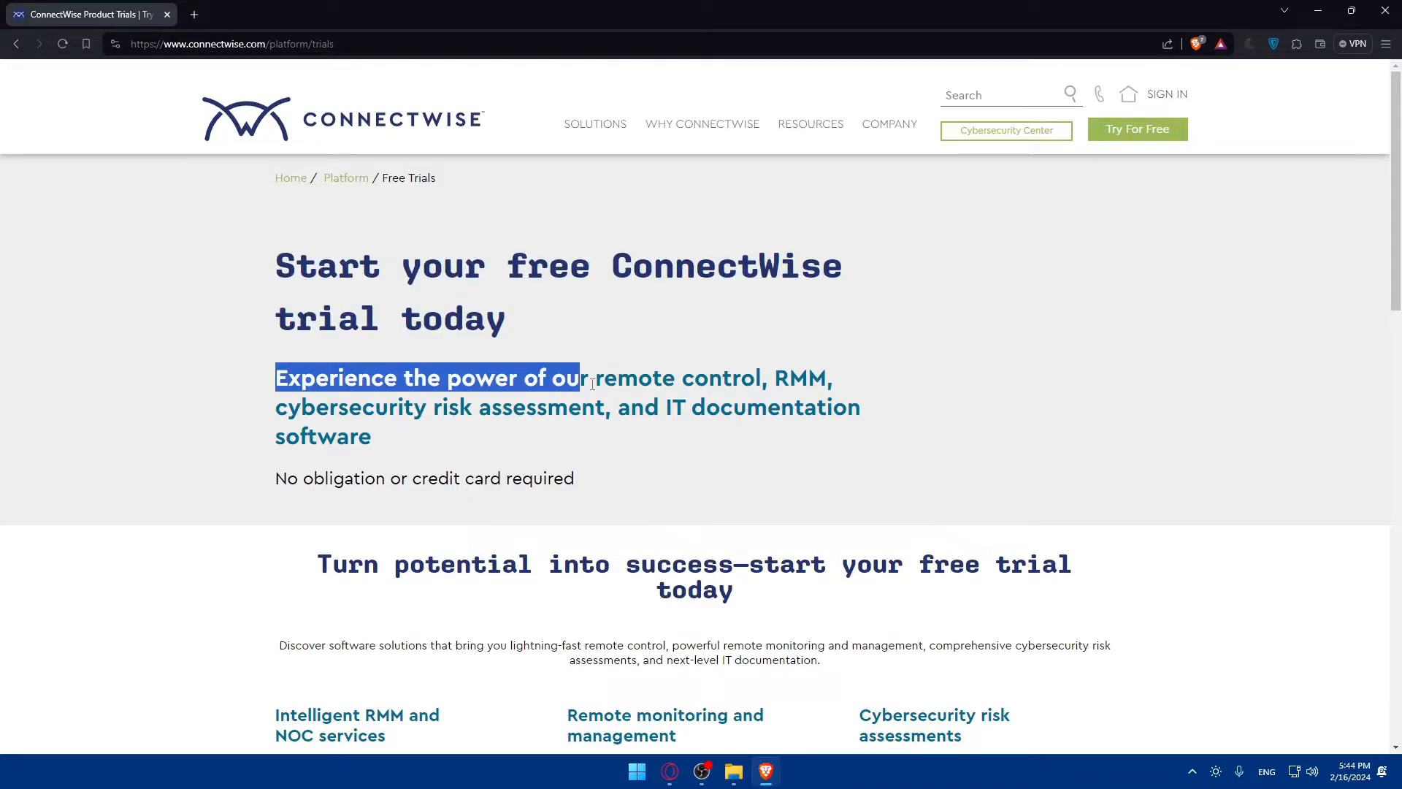
left_click(590, 377)
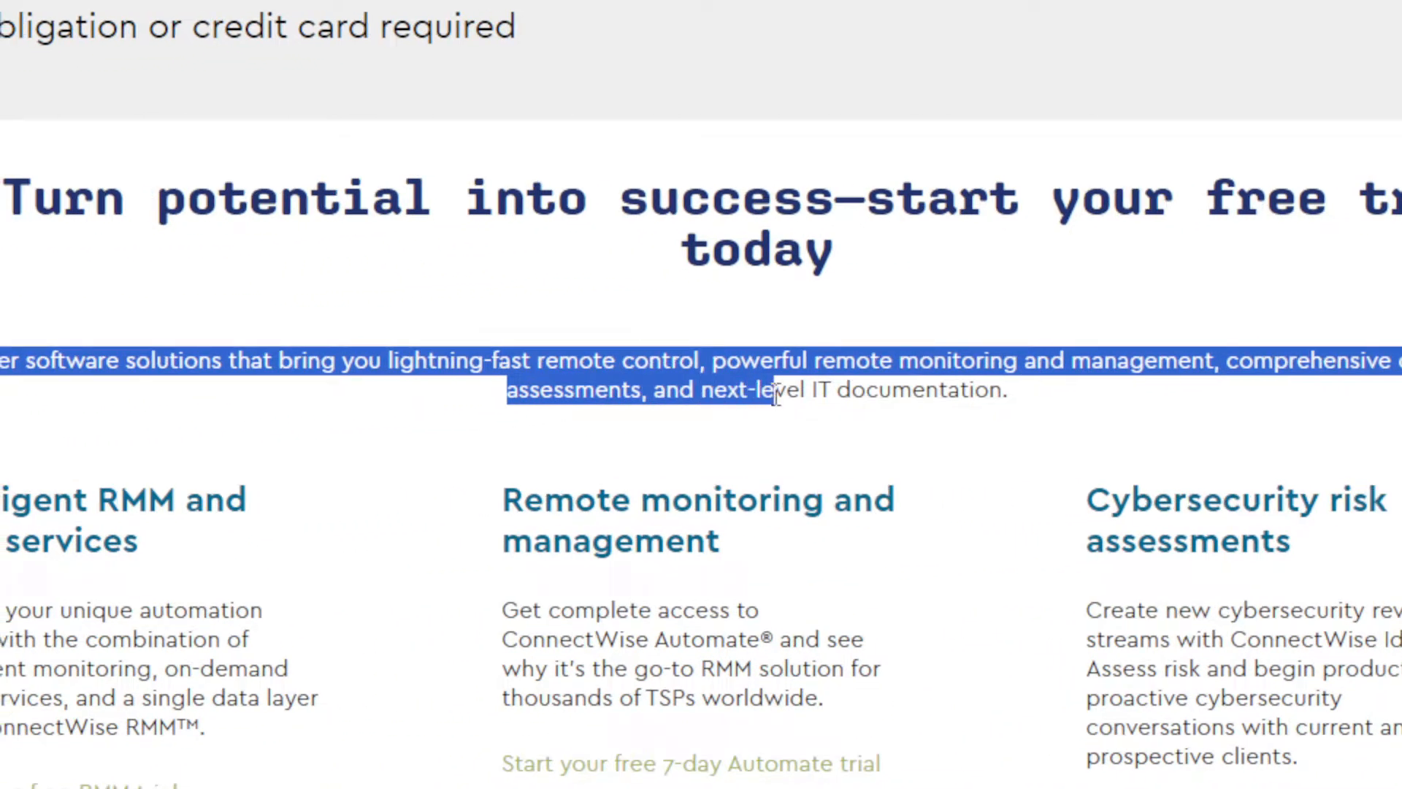
scroll("down", 3)
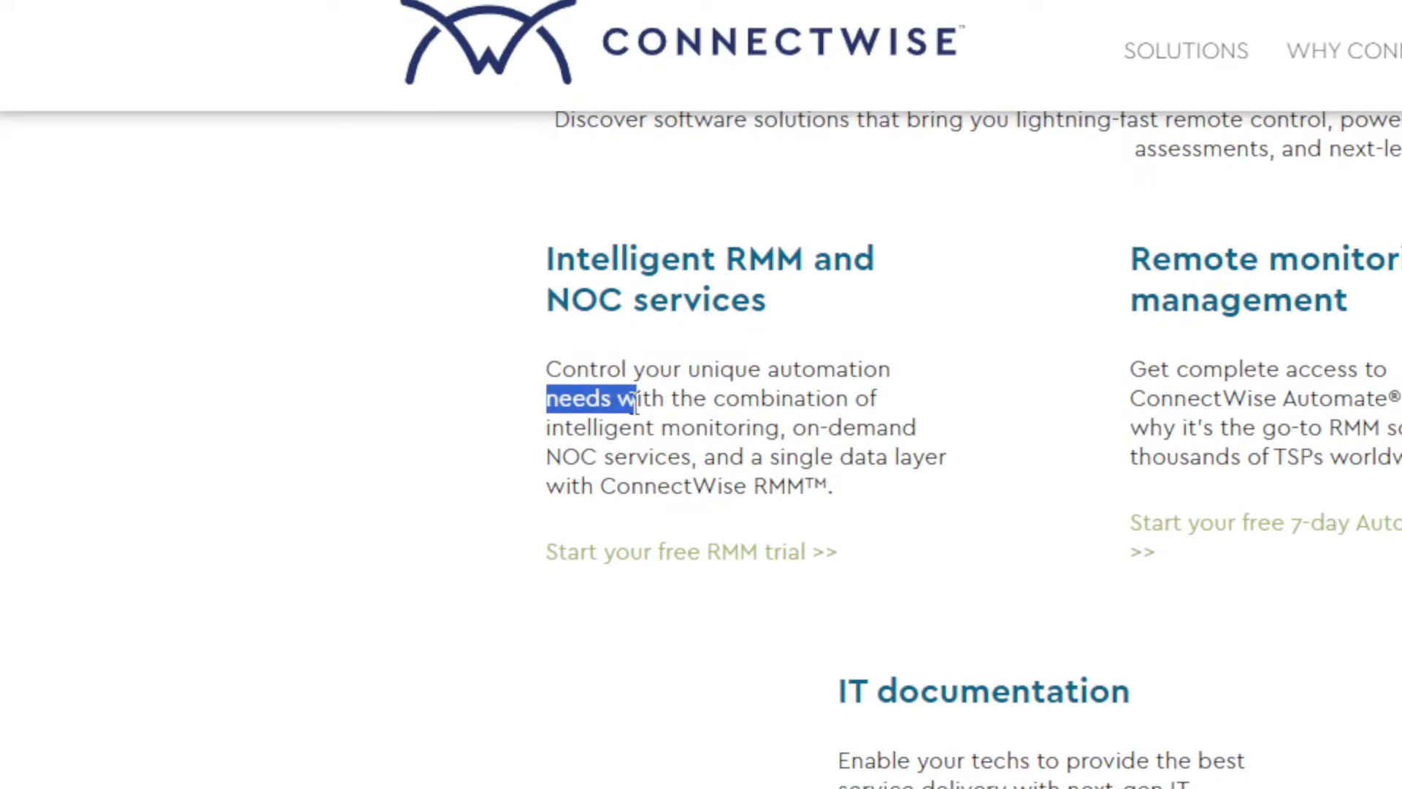
Scroll the free trials page down to the 'Remote control and remote access' Control trial section.
left_click_drag(590, 397, 679, 412)
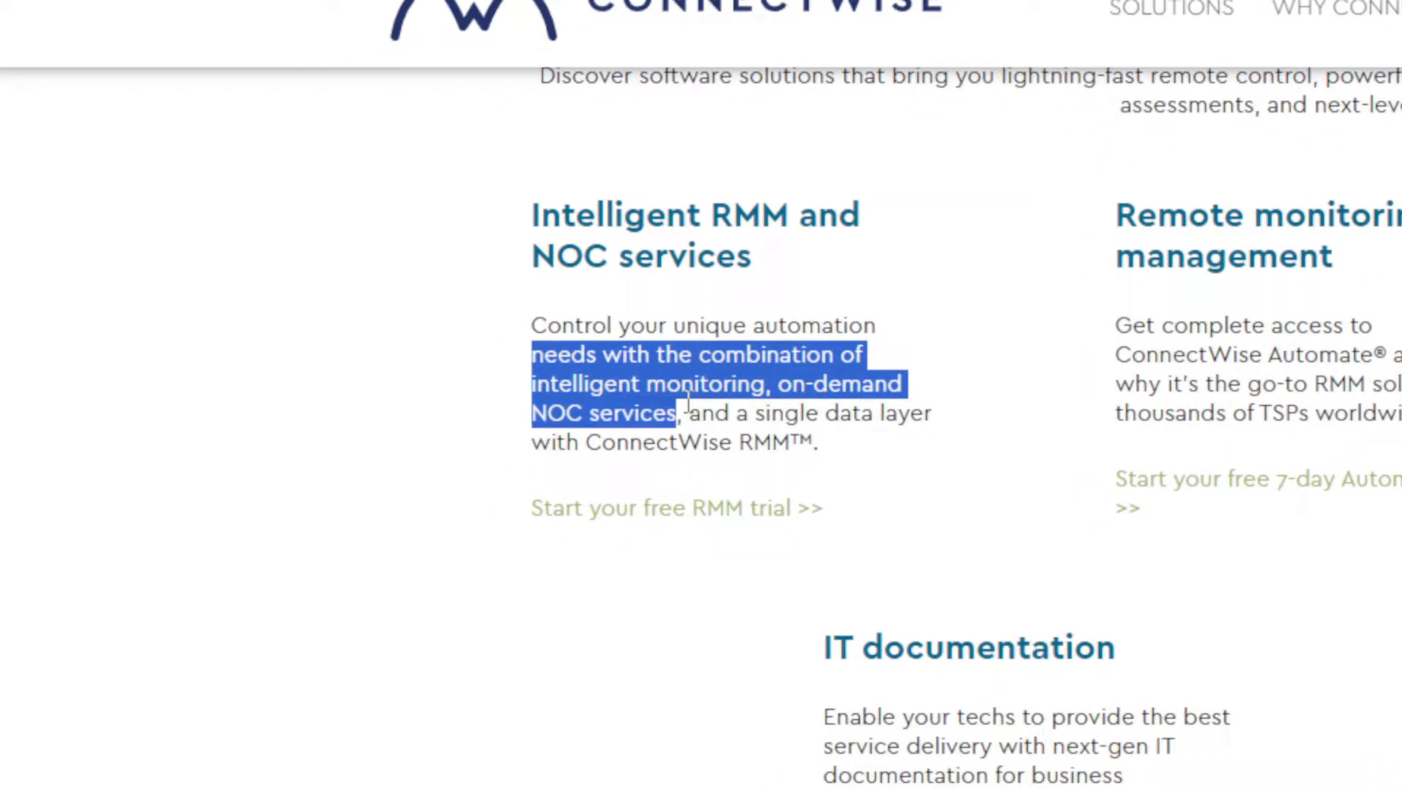
scroll("down", 3)
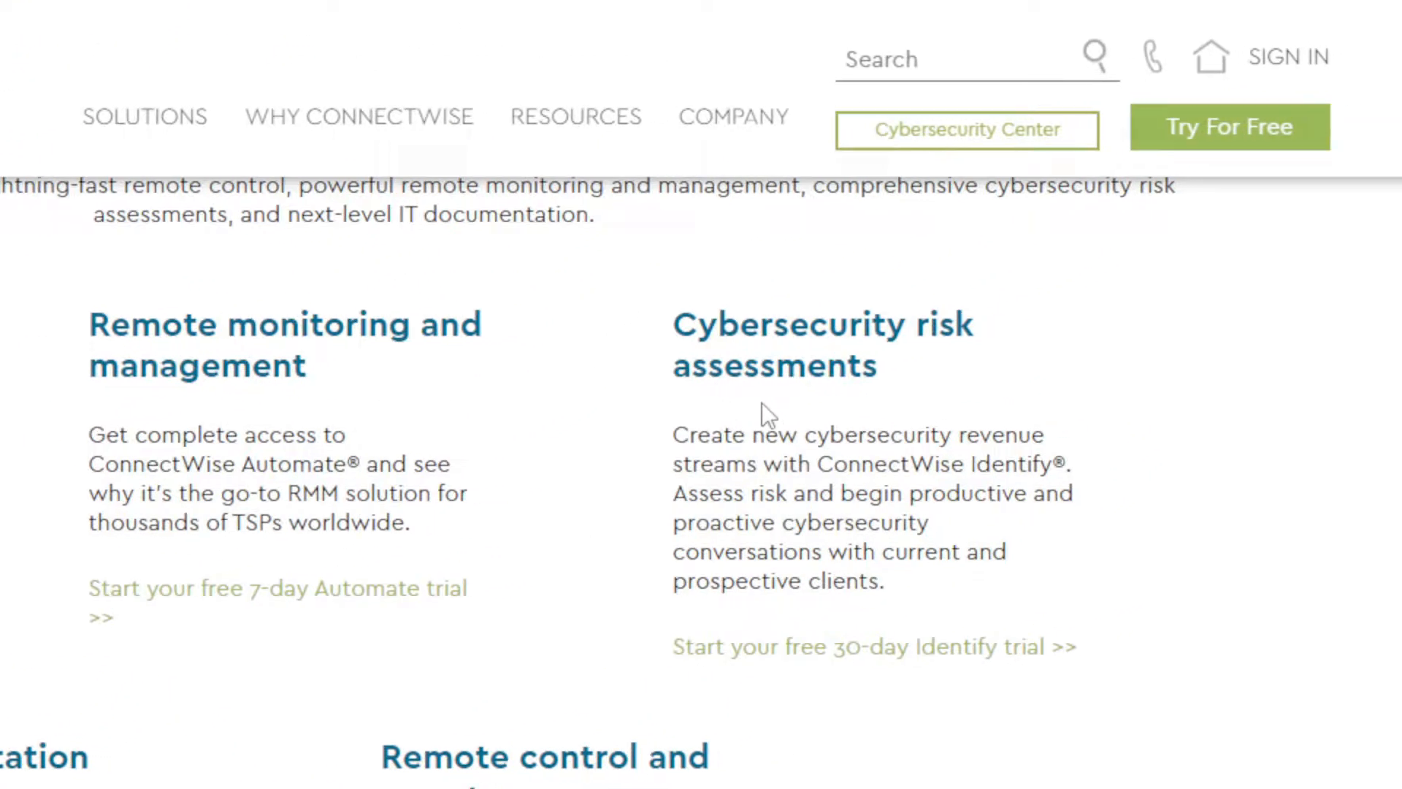
scroll("down", 3)
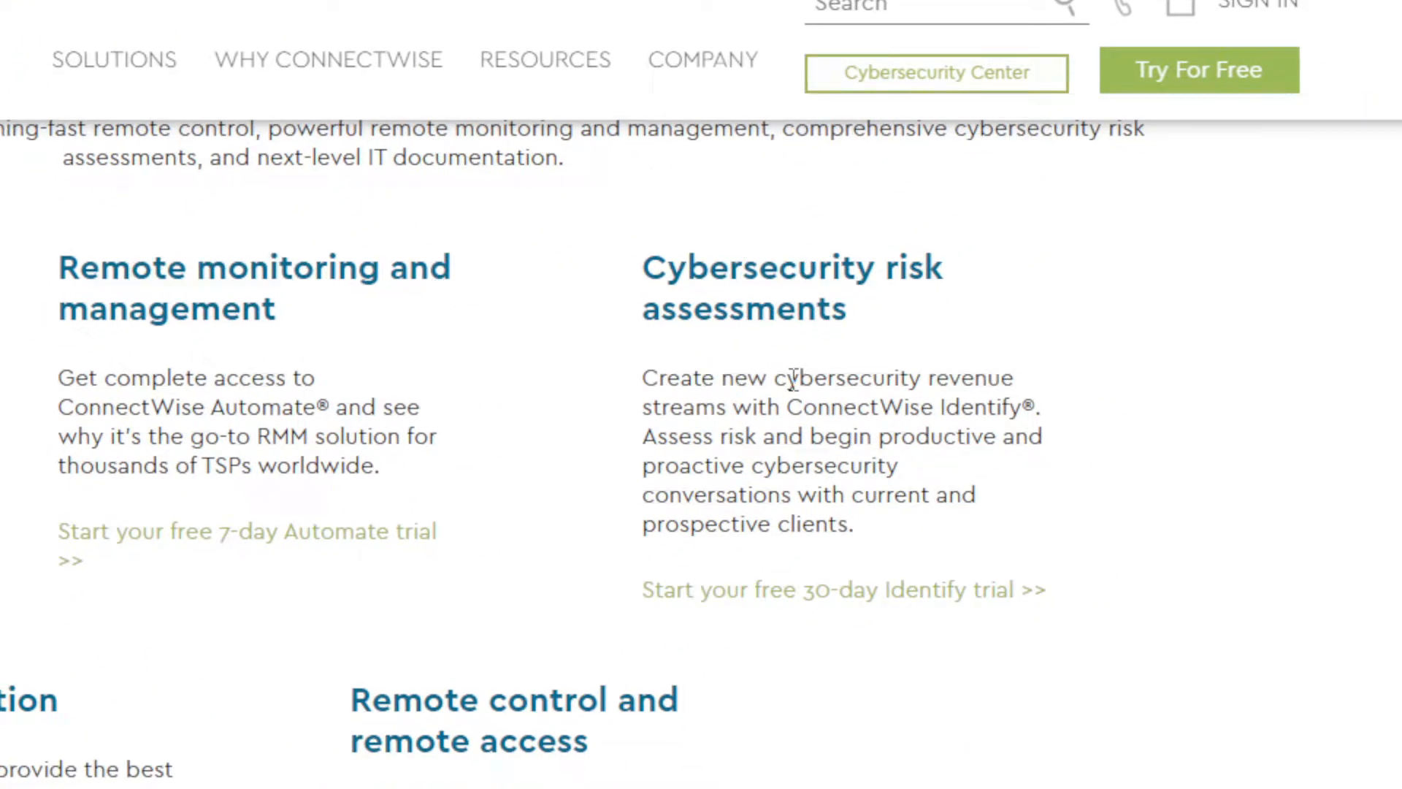
scroll("right", 3)
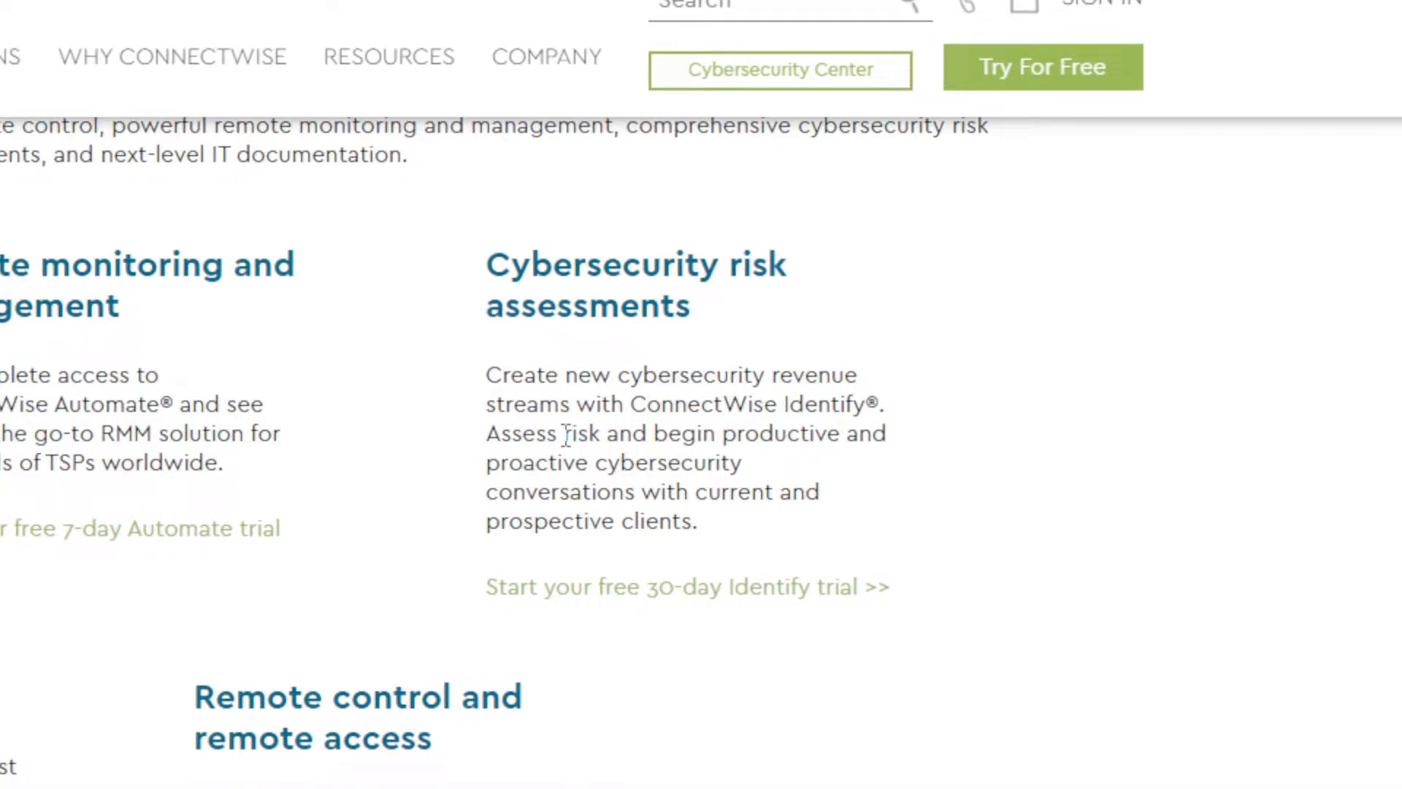
scroll("down", 3)
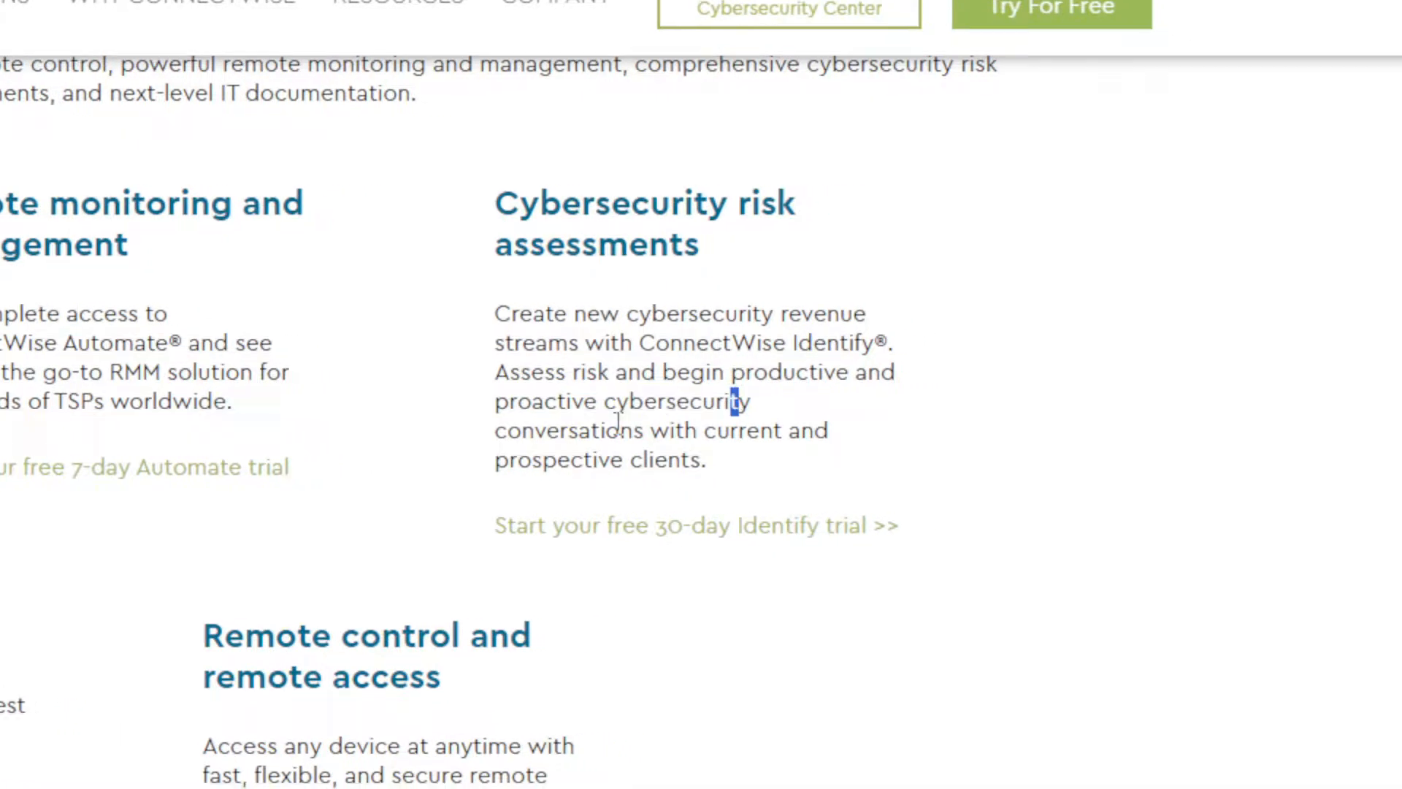
scroll("down", 3)
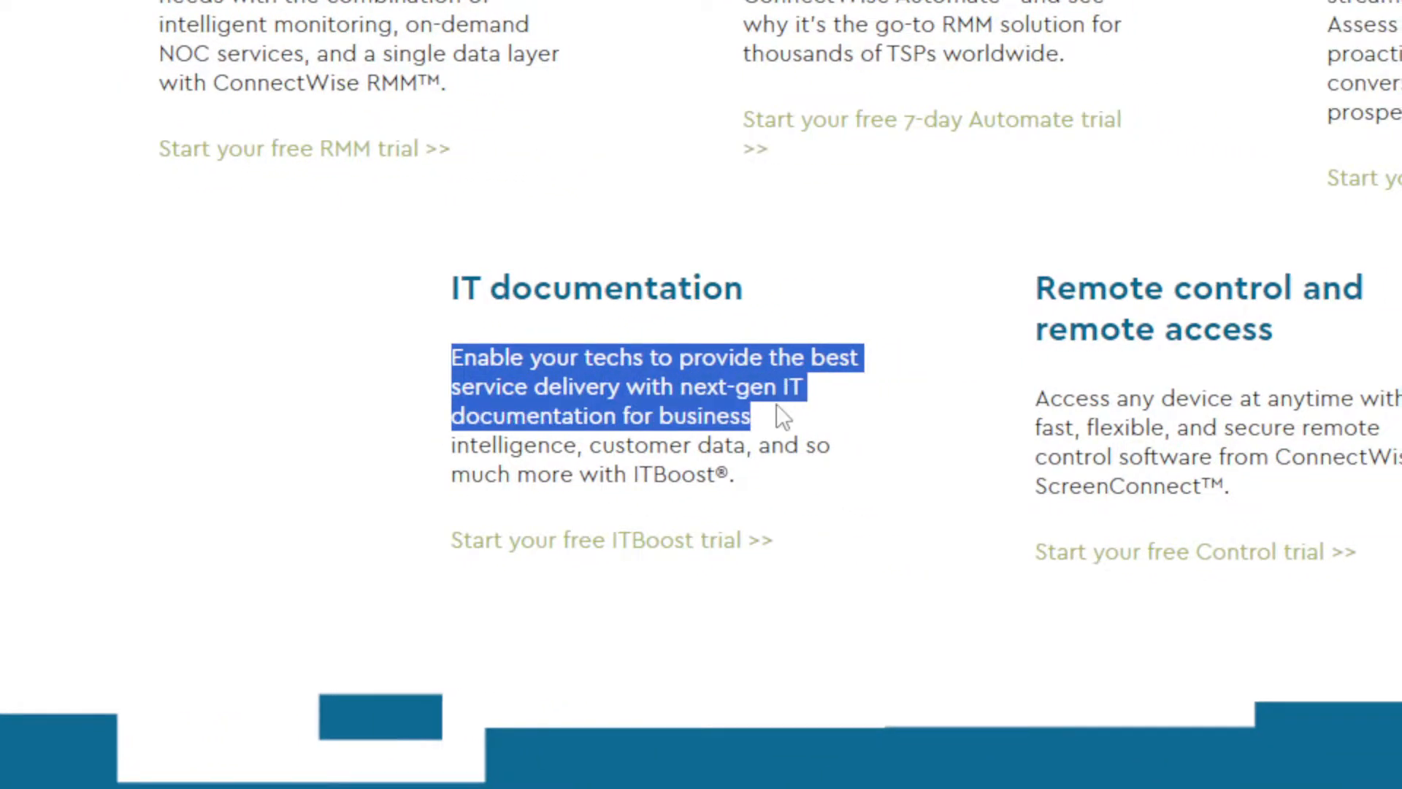
scroll("down", 3)
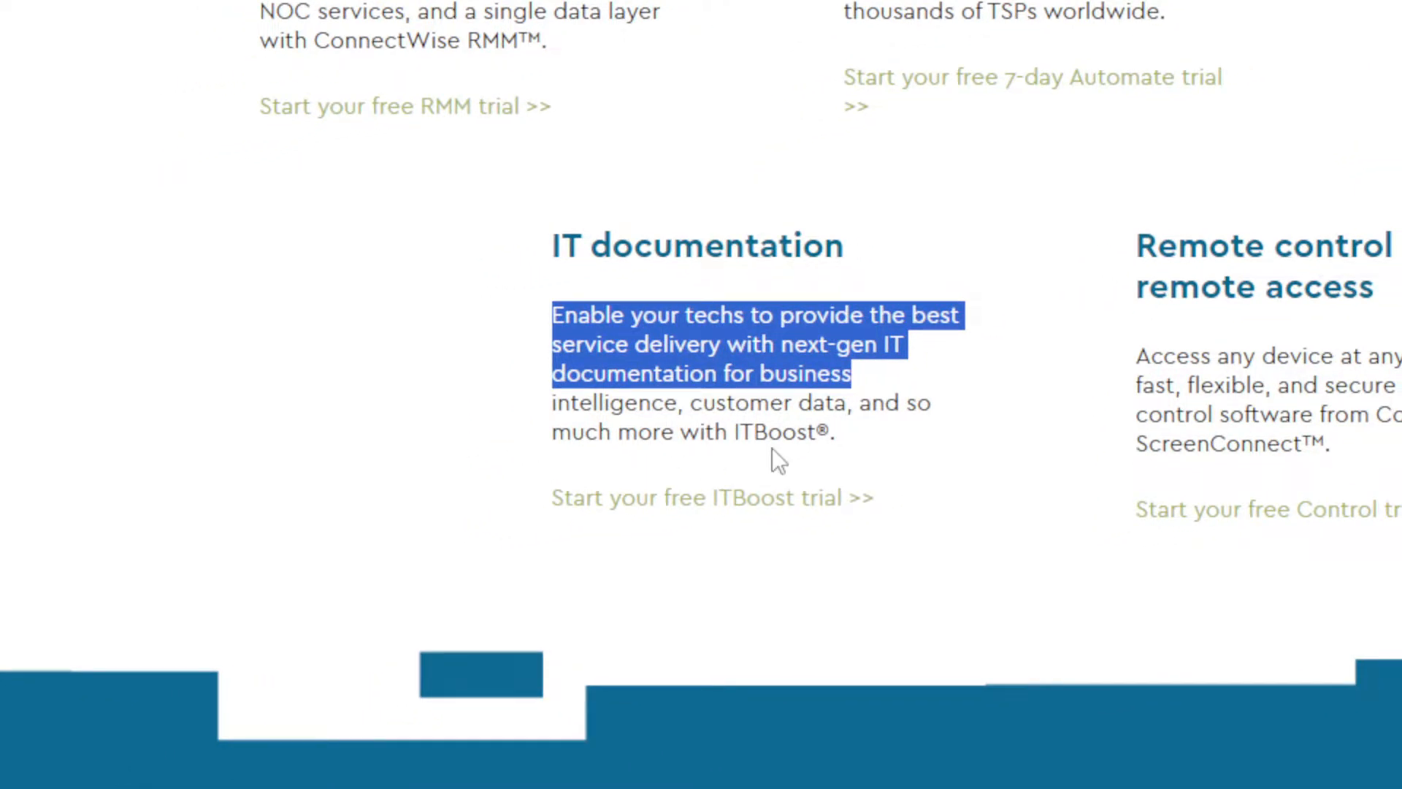
scroll("down", 3)
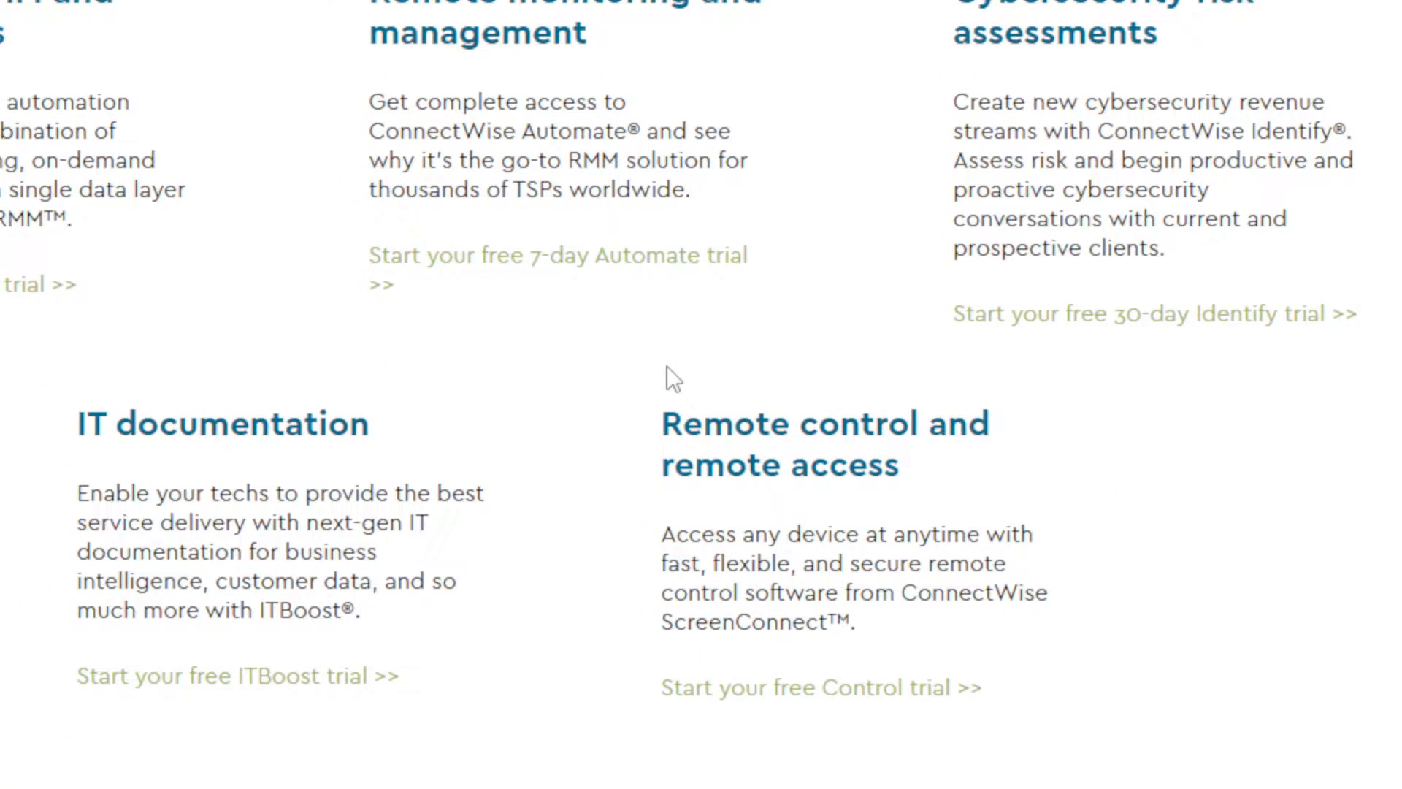
scroll("down", 3)
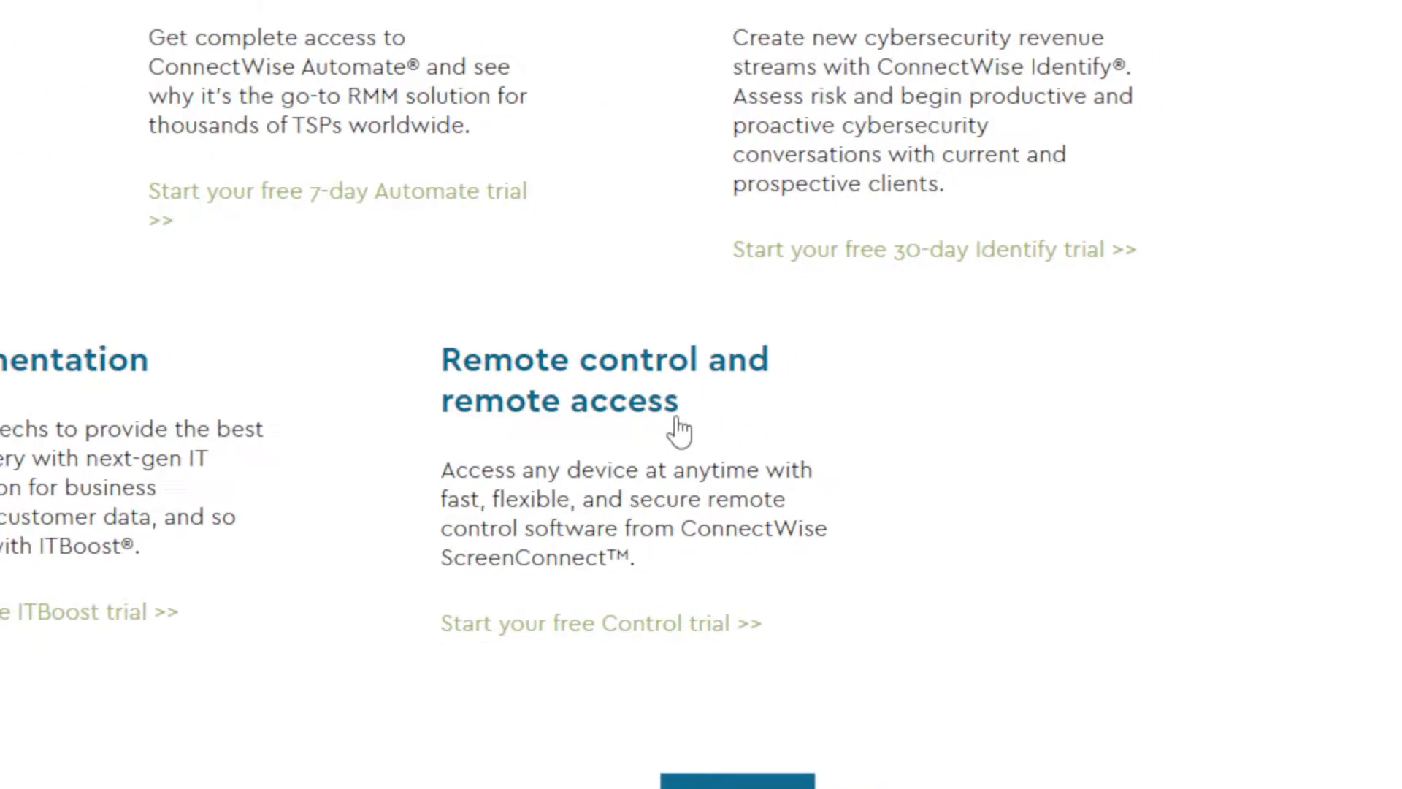
scroll("down", 3)
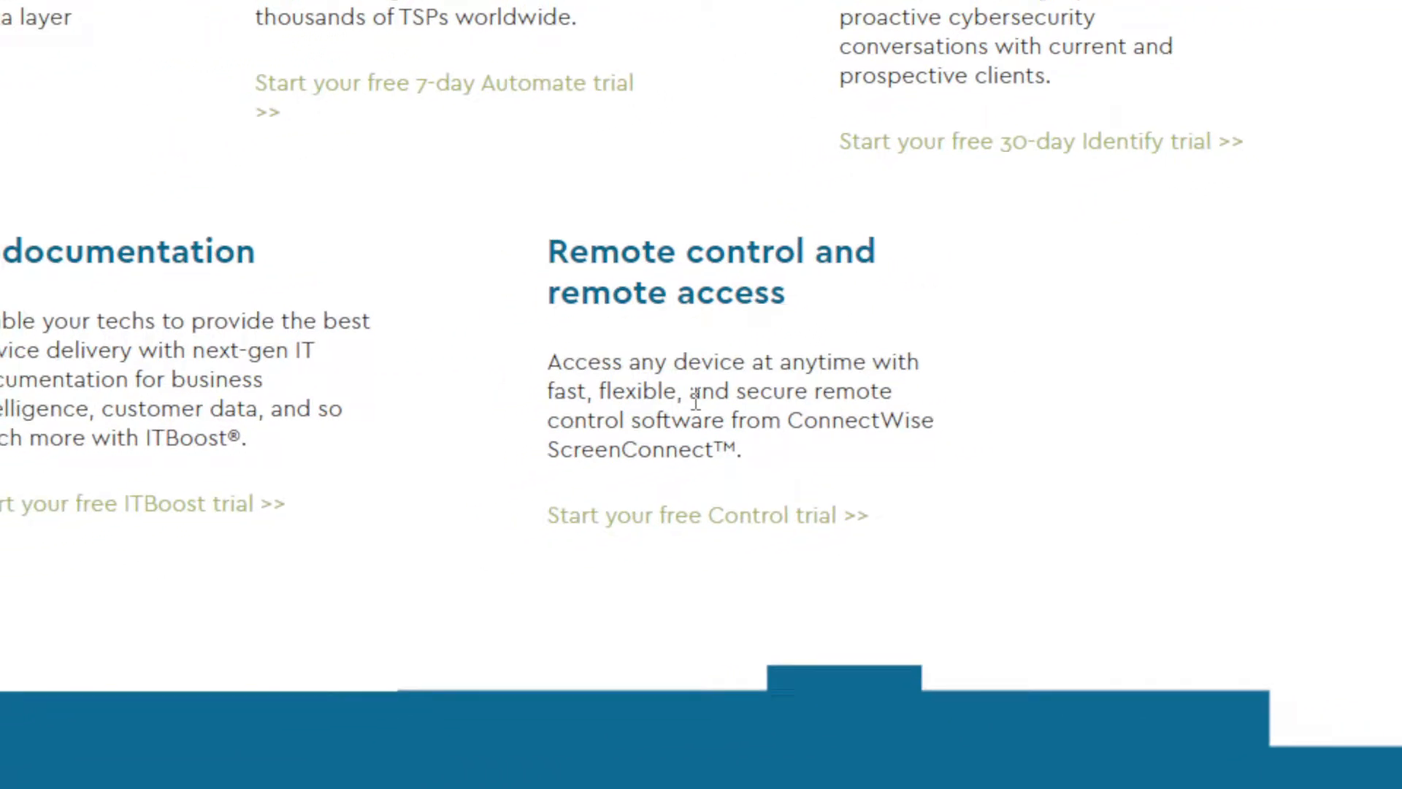
scroll("up", 3)
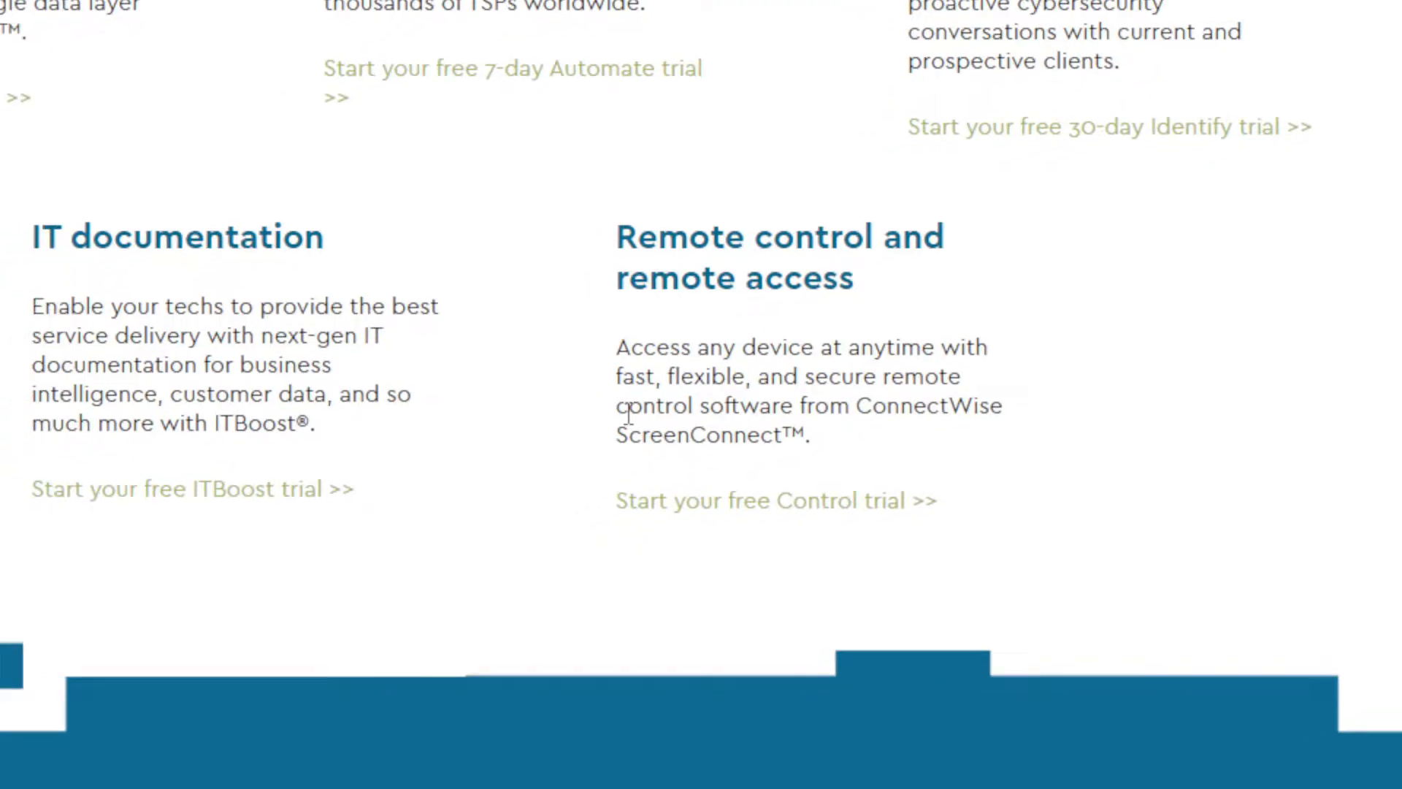
scroll("down", 3)
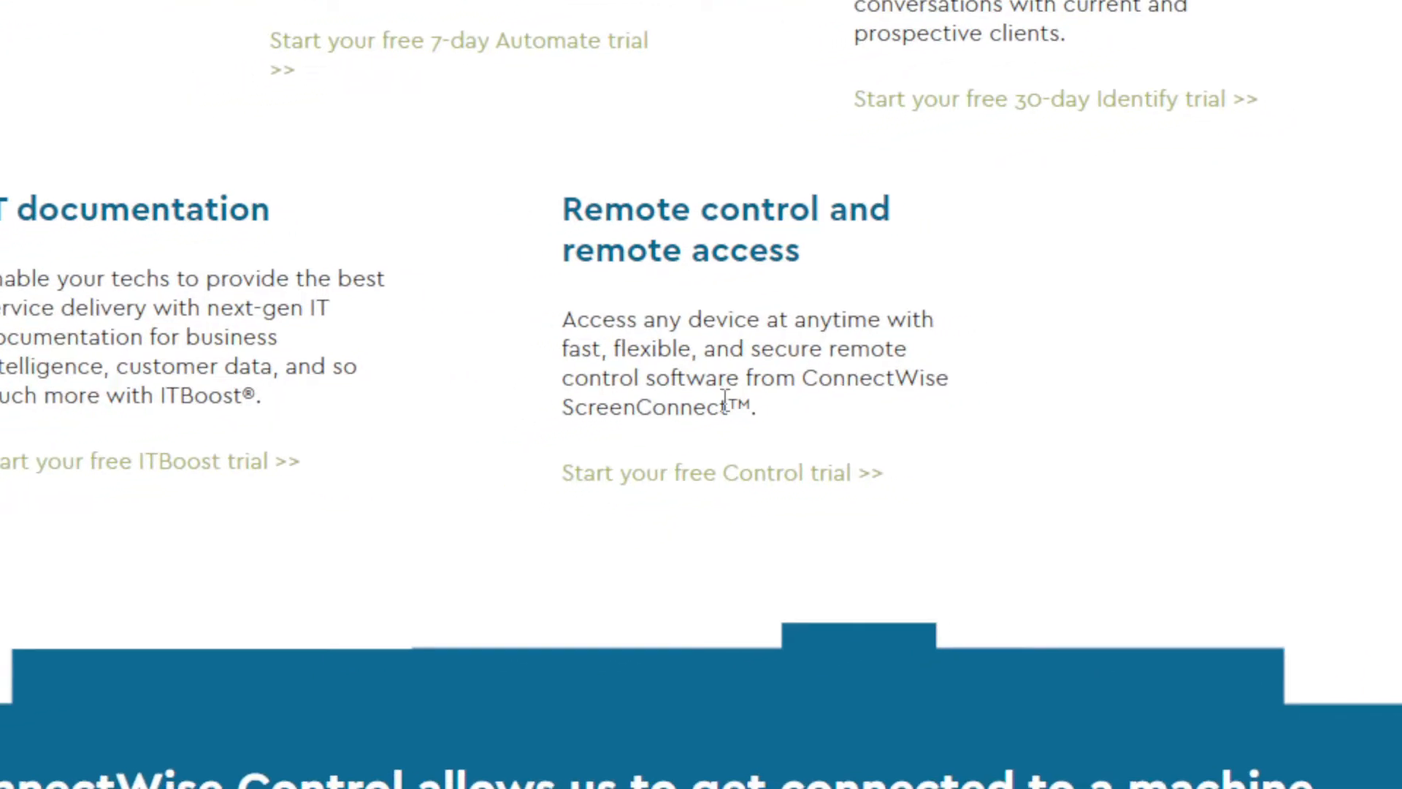
scroll("down", 3)
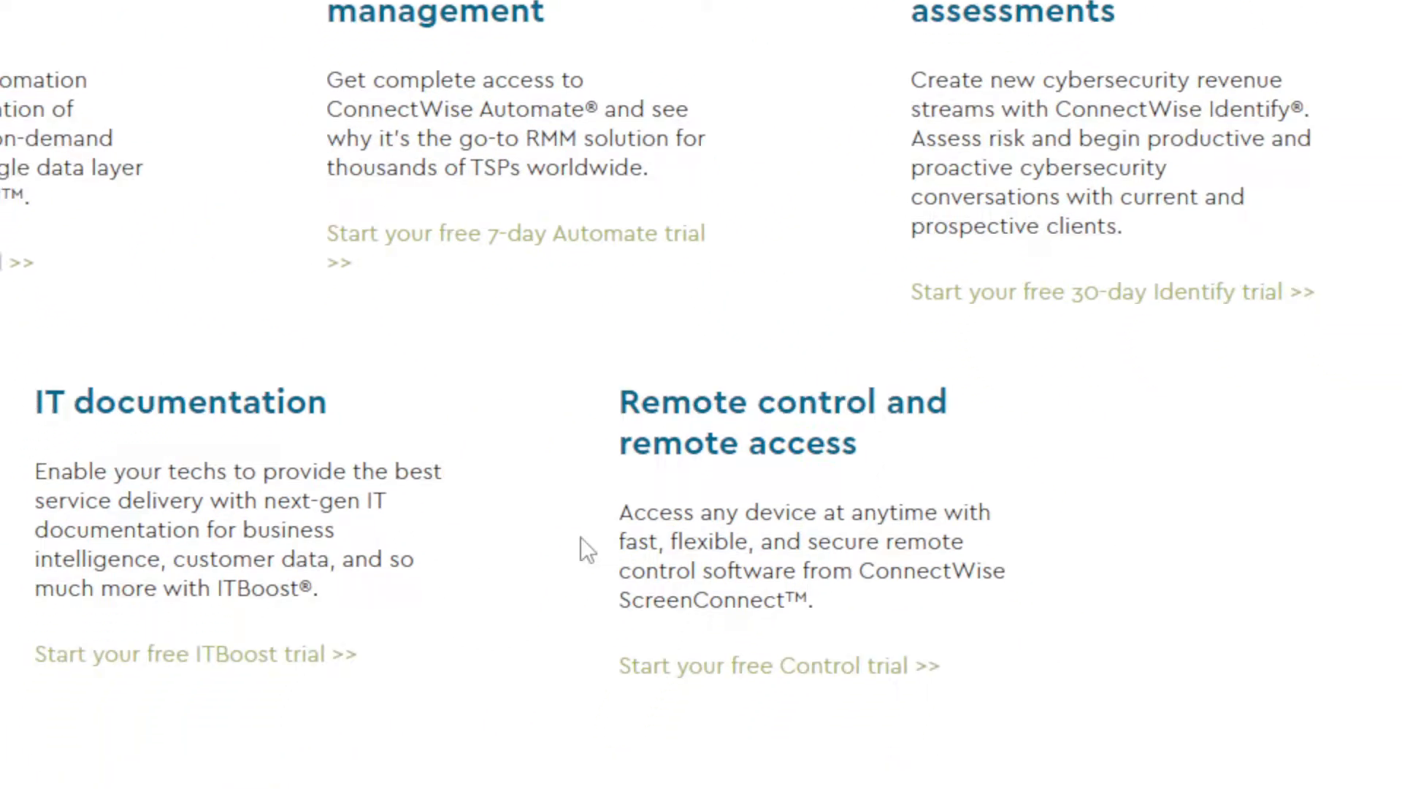
scroll("down", 3)
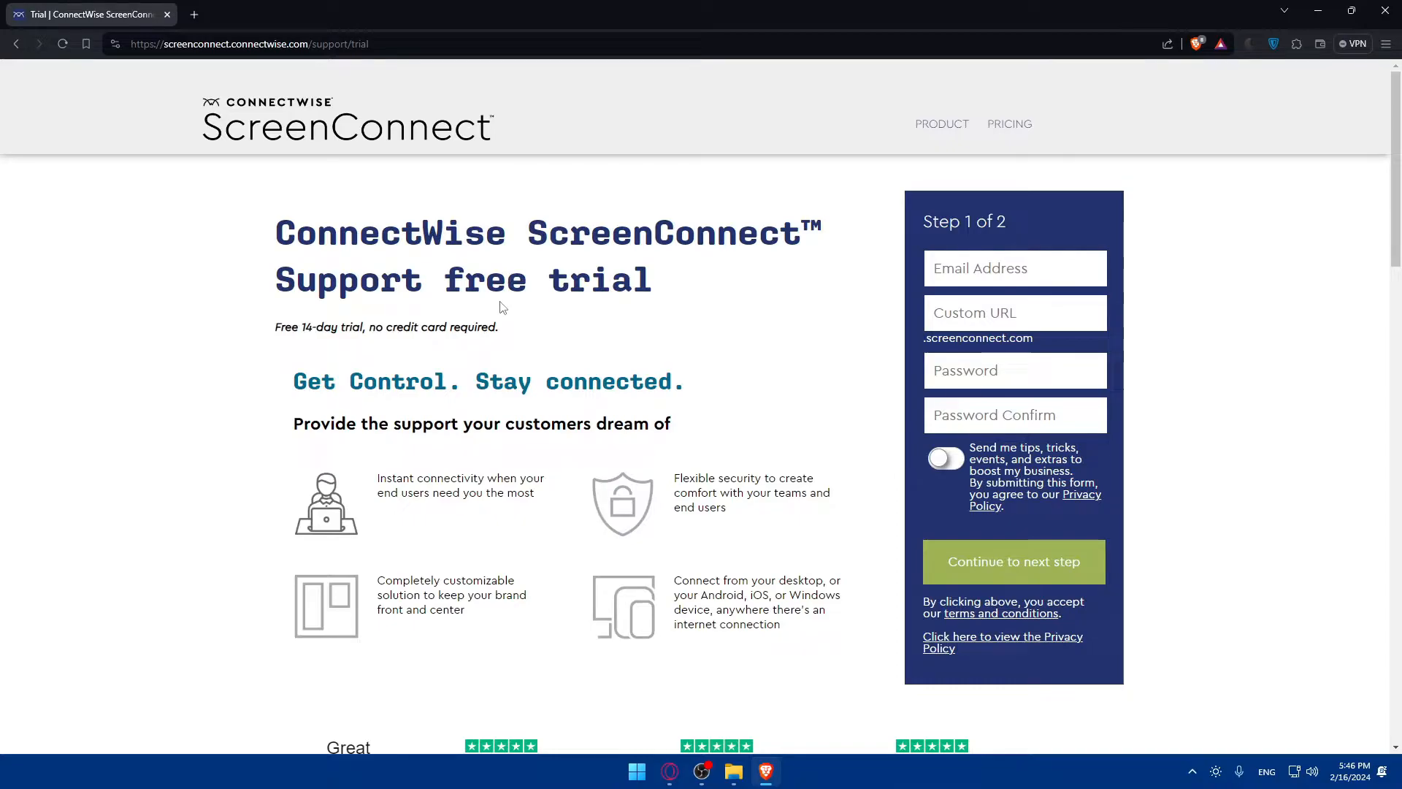
Read the 'Get Control. Stay connected.' highlights and security descriptions, then reach the customer reviews.
double_click(288, 326)
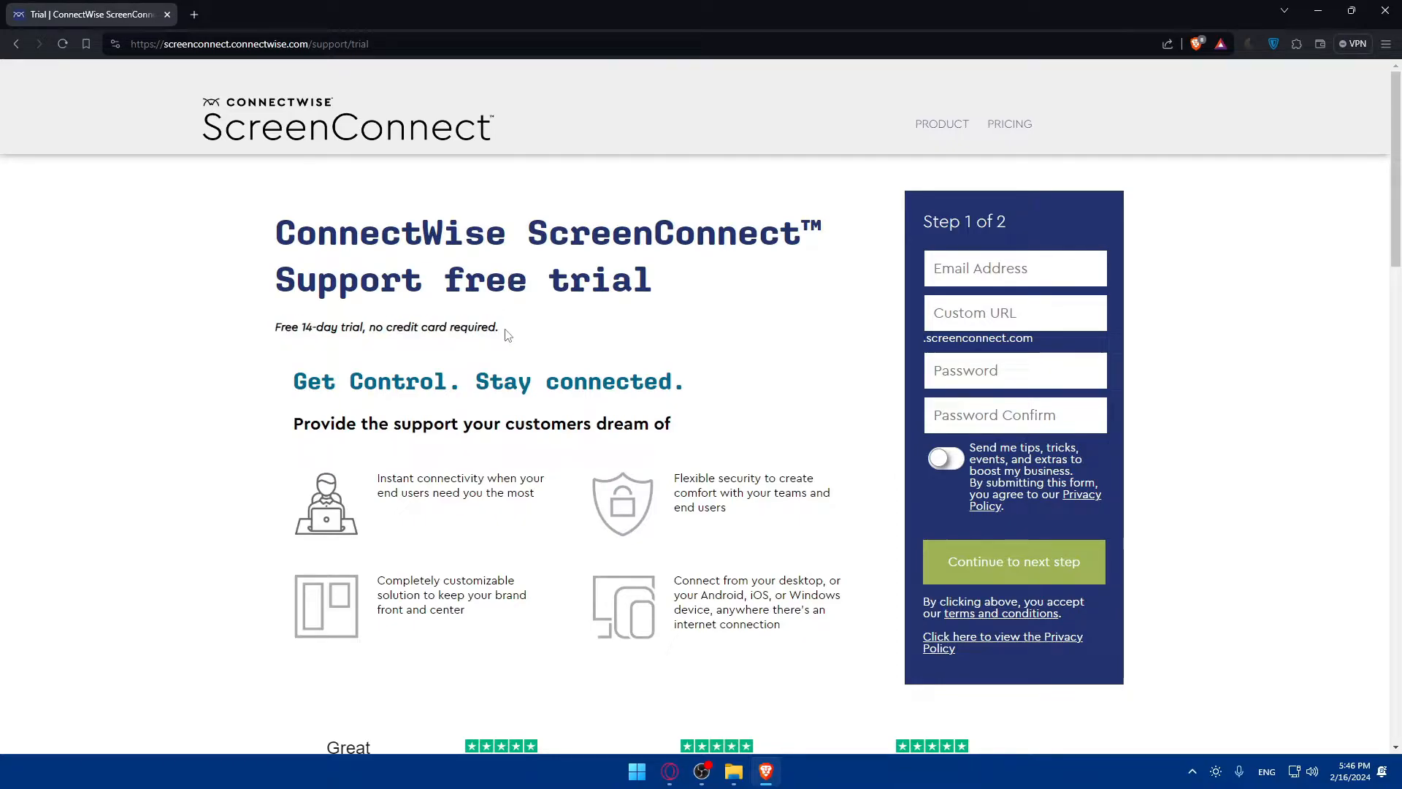
left_click_drag(292, 381, 451, 381)
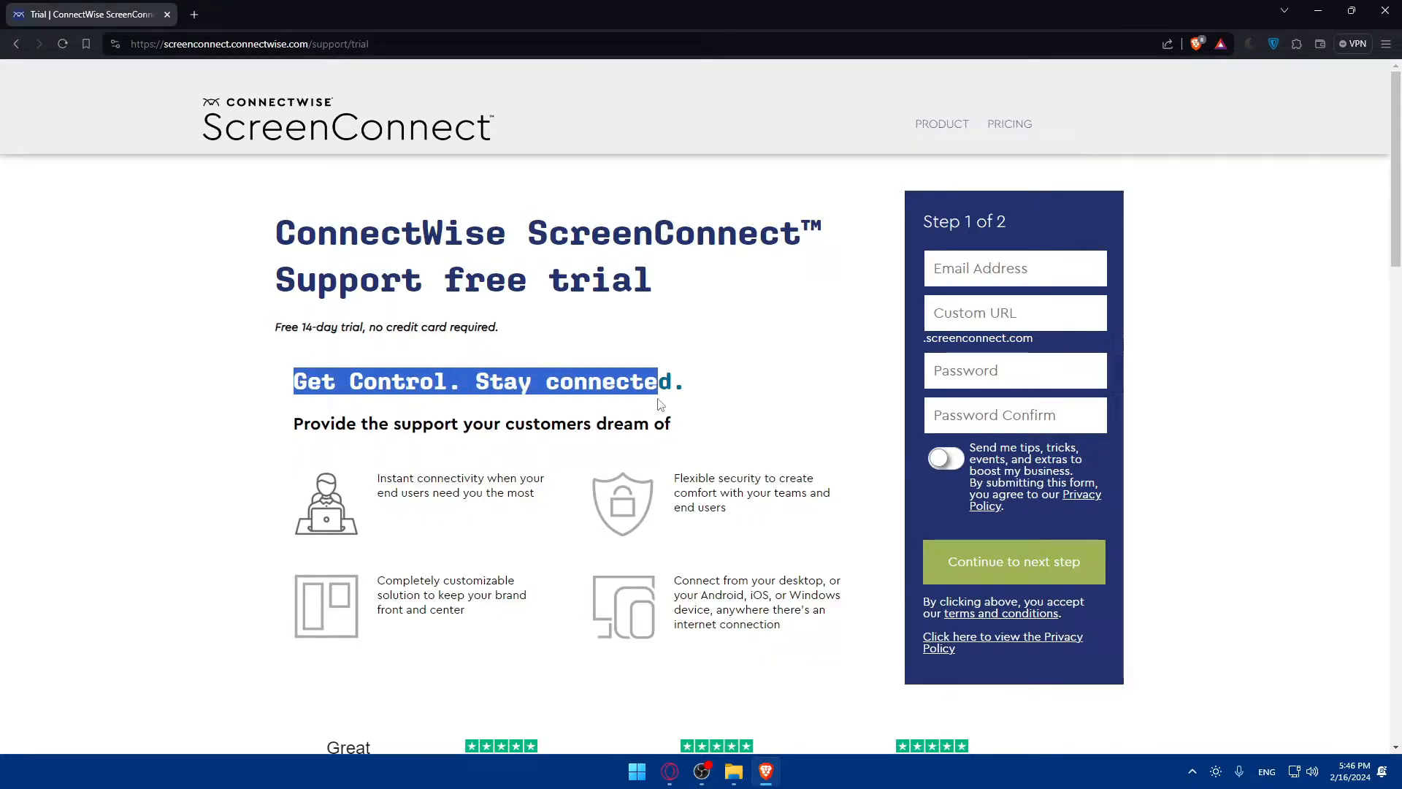
left_click(616, 451)
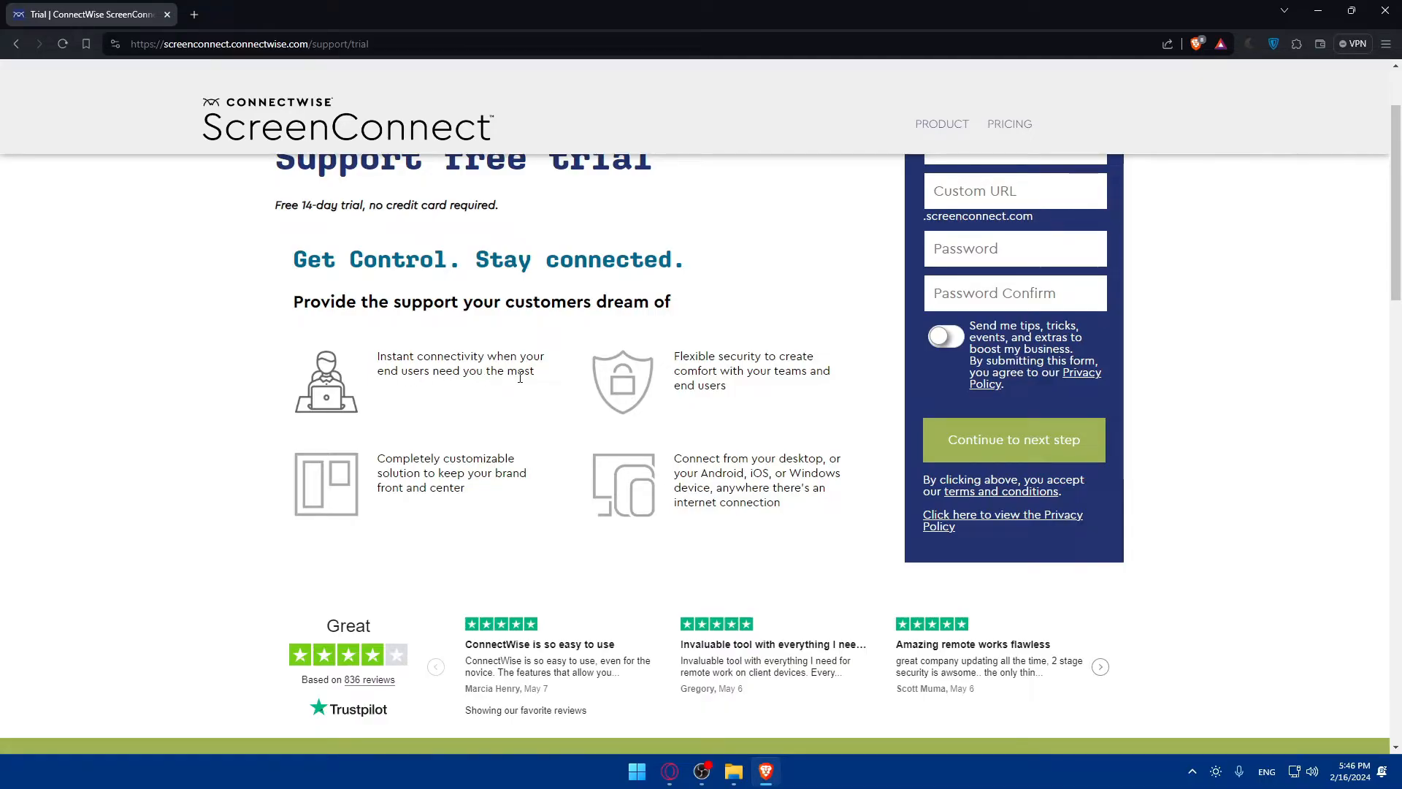
left_click_drag(688, 356, 796, 356)
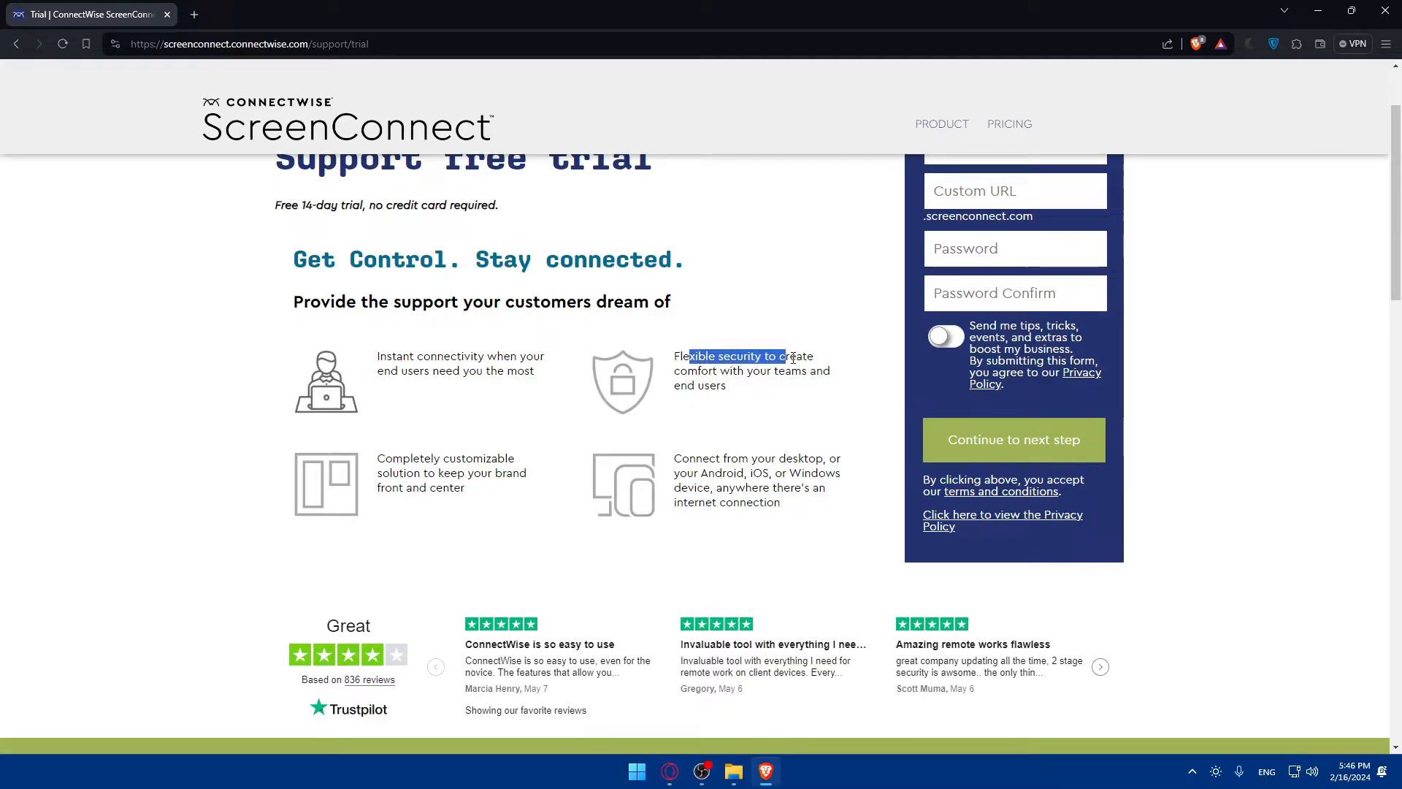
left_click(731, 384)
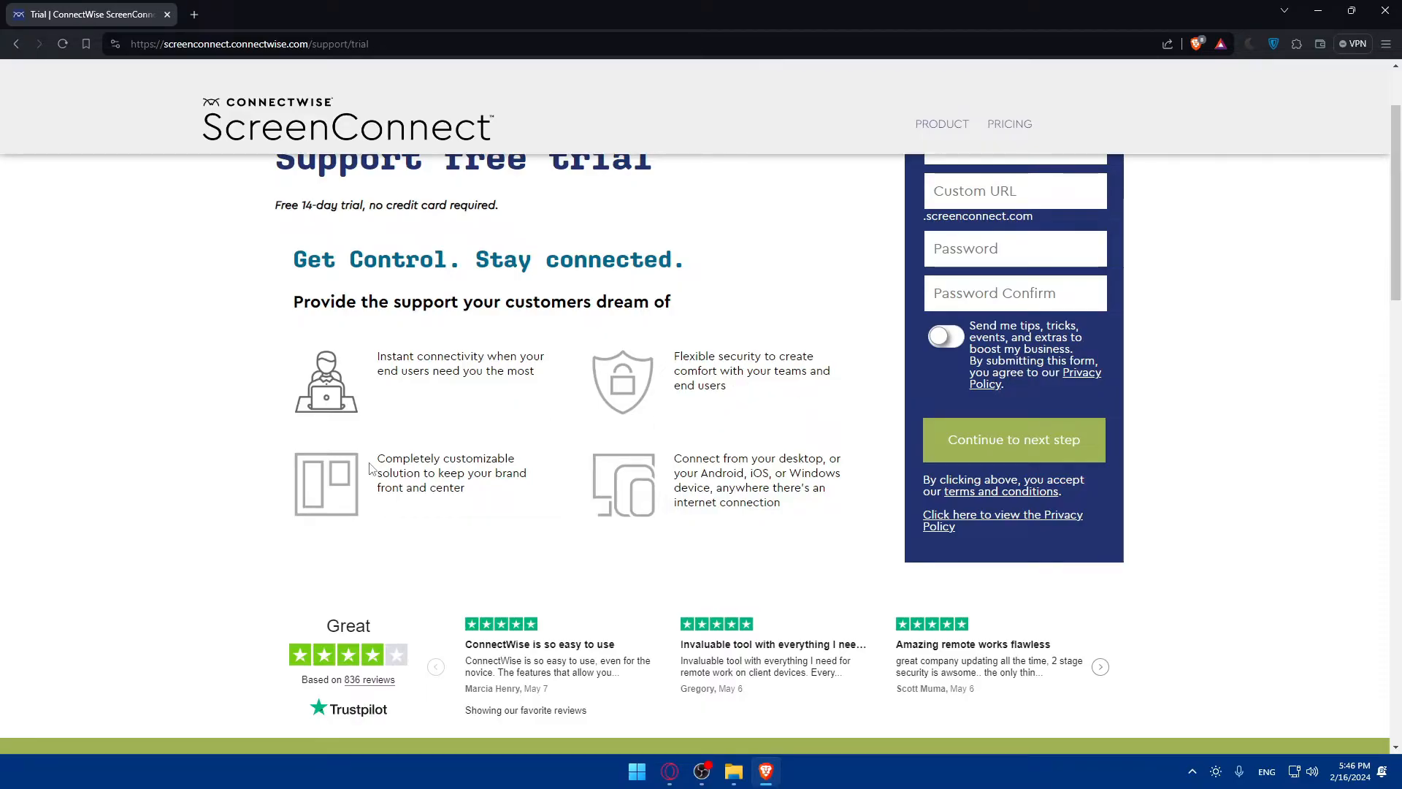
double_click(421, 471)
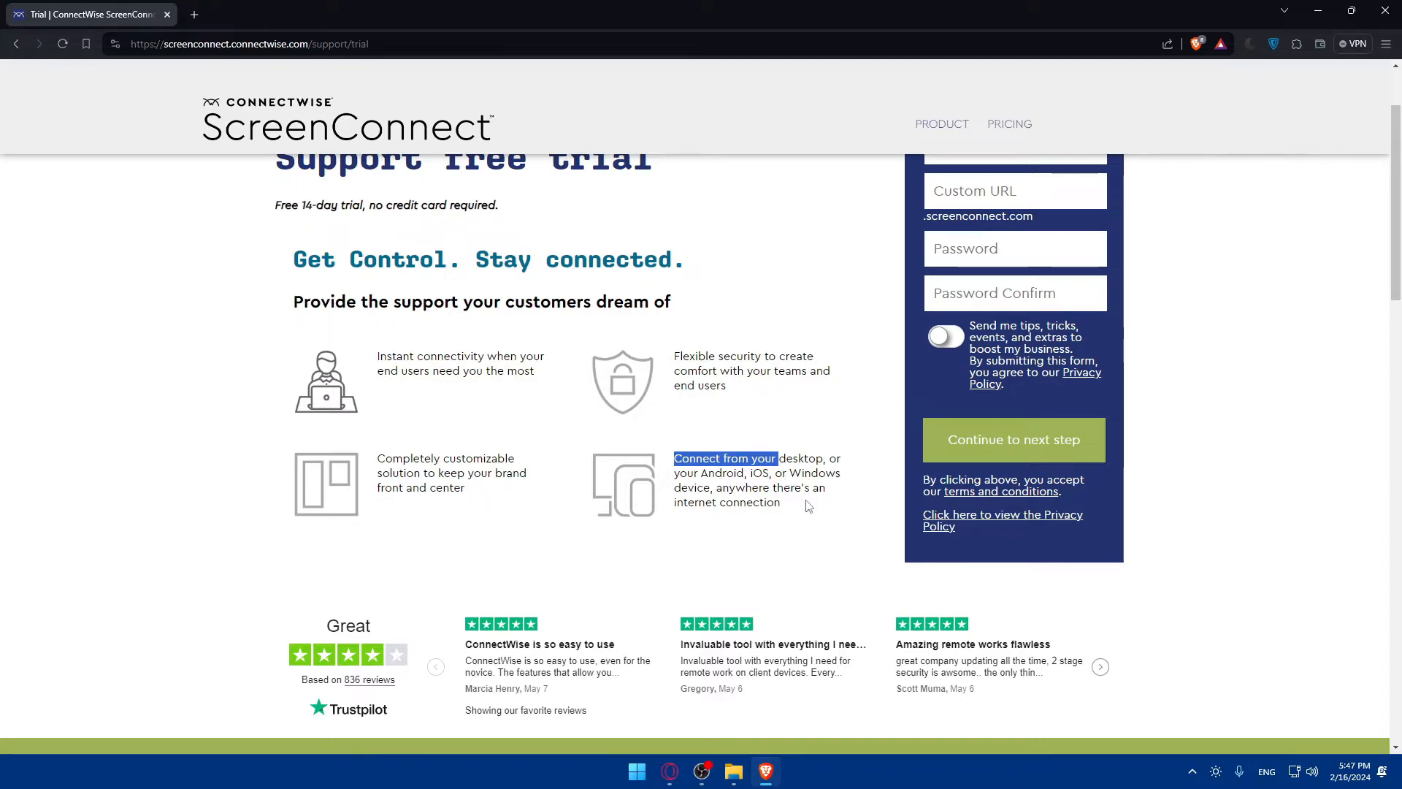
scroll("down", 3)
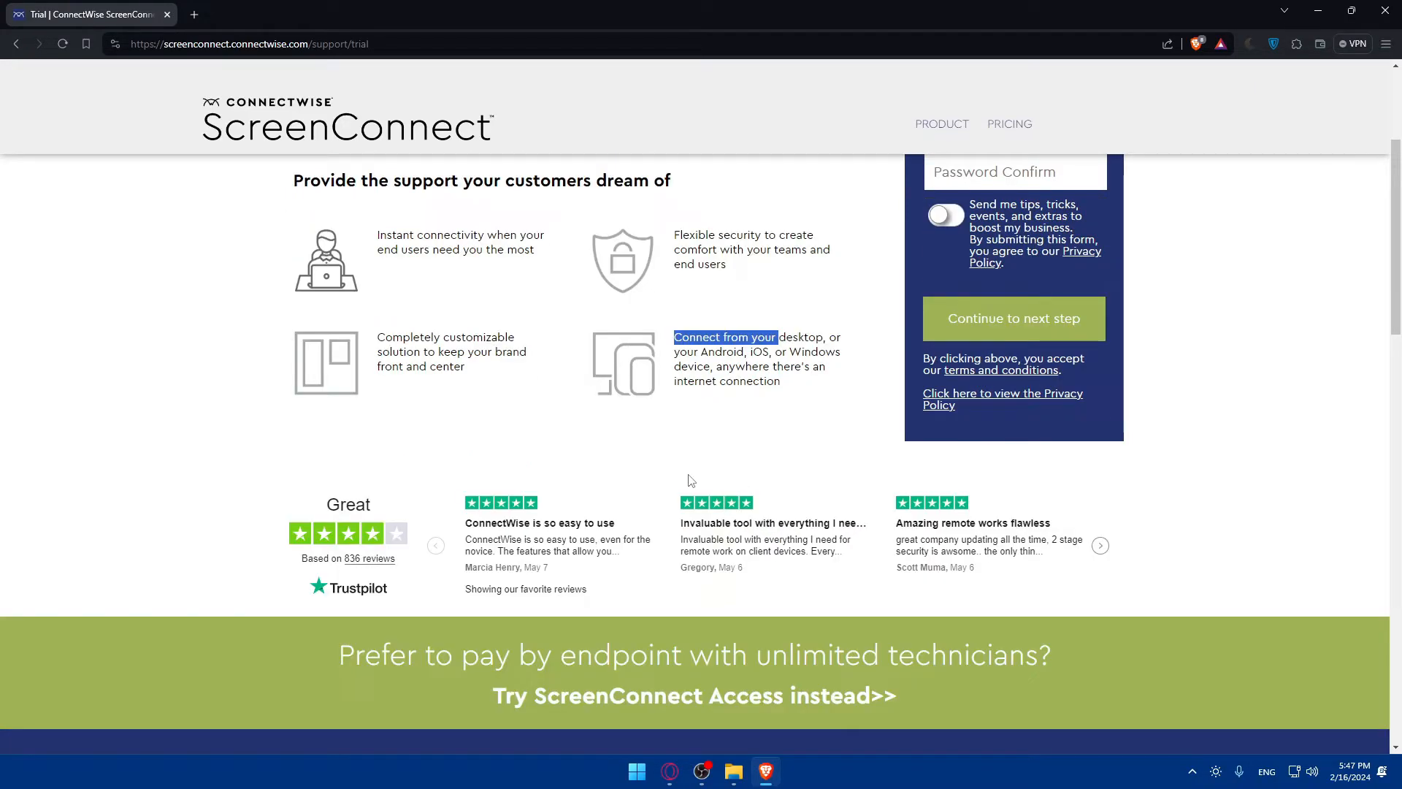
mouse_move(340, 543)
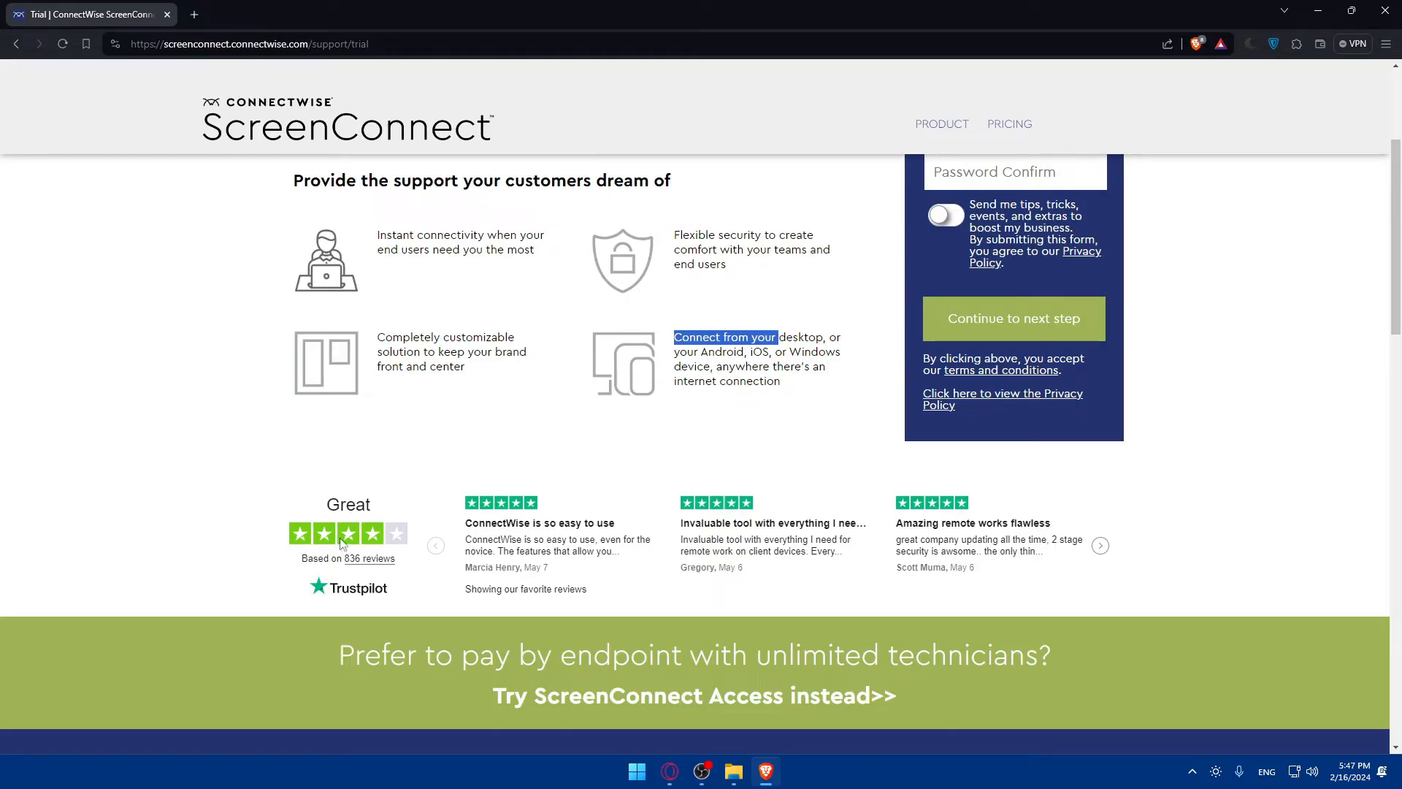
mouse_move(474, 530)
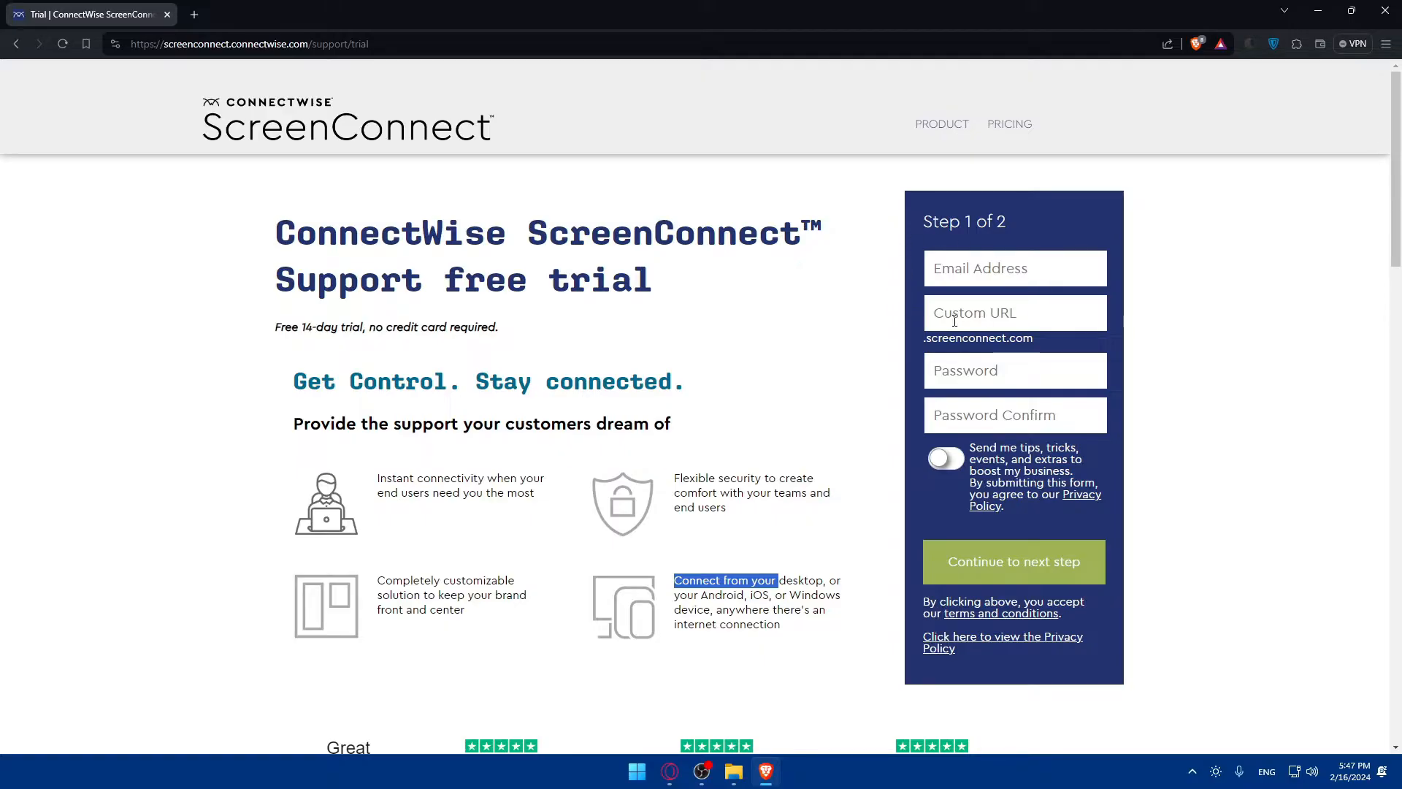
left_click(1009, 123)
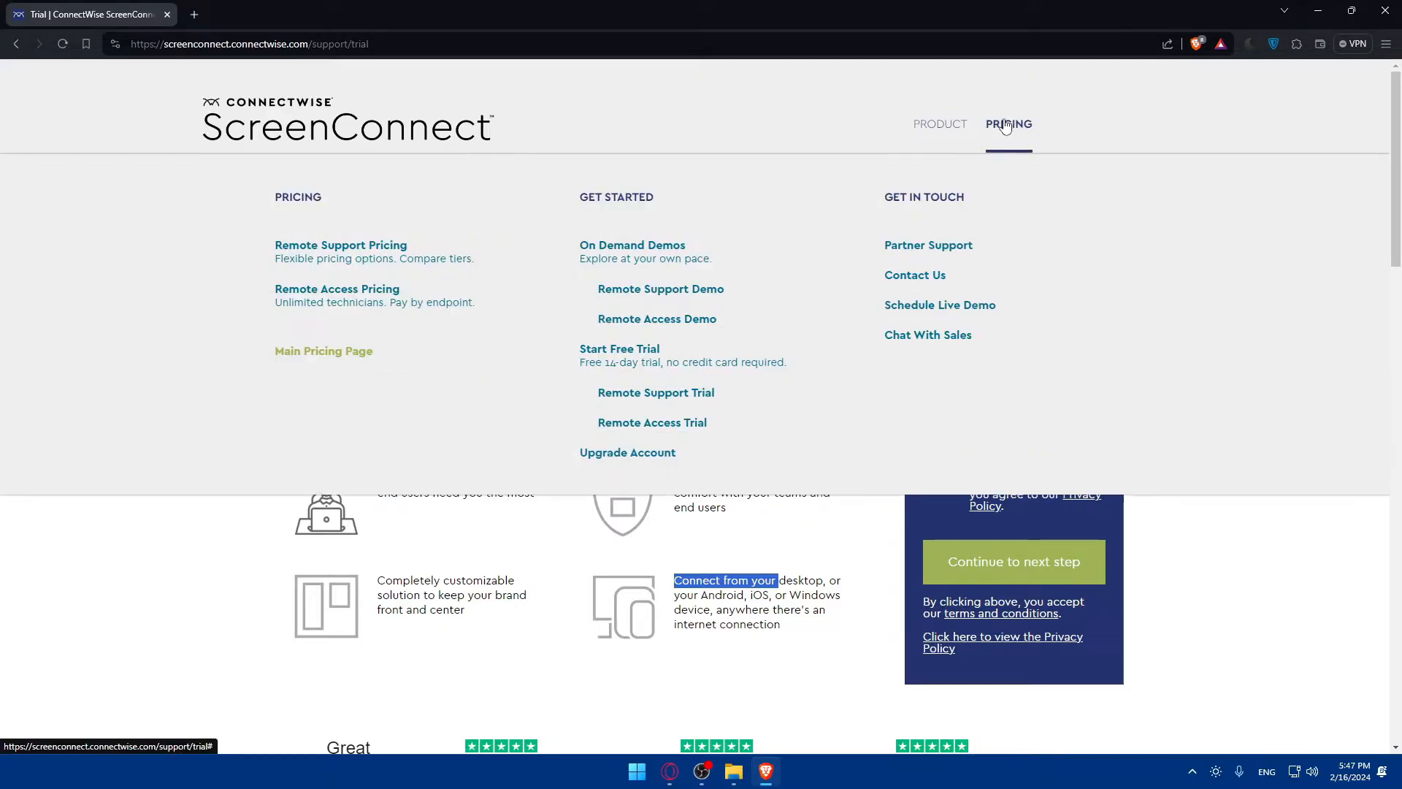
mouse_move(692, 175)
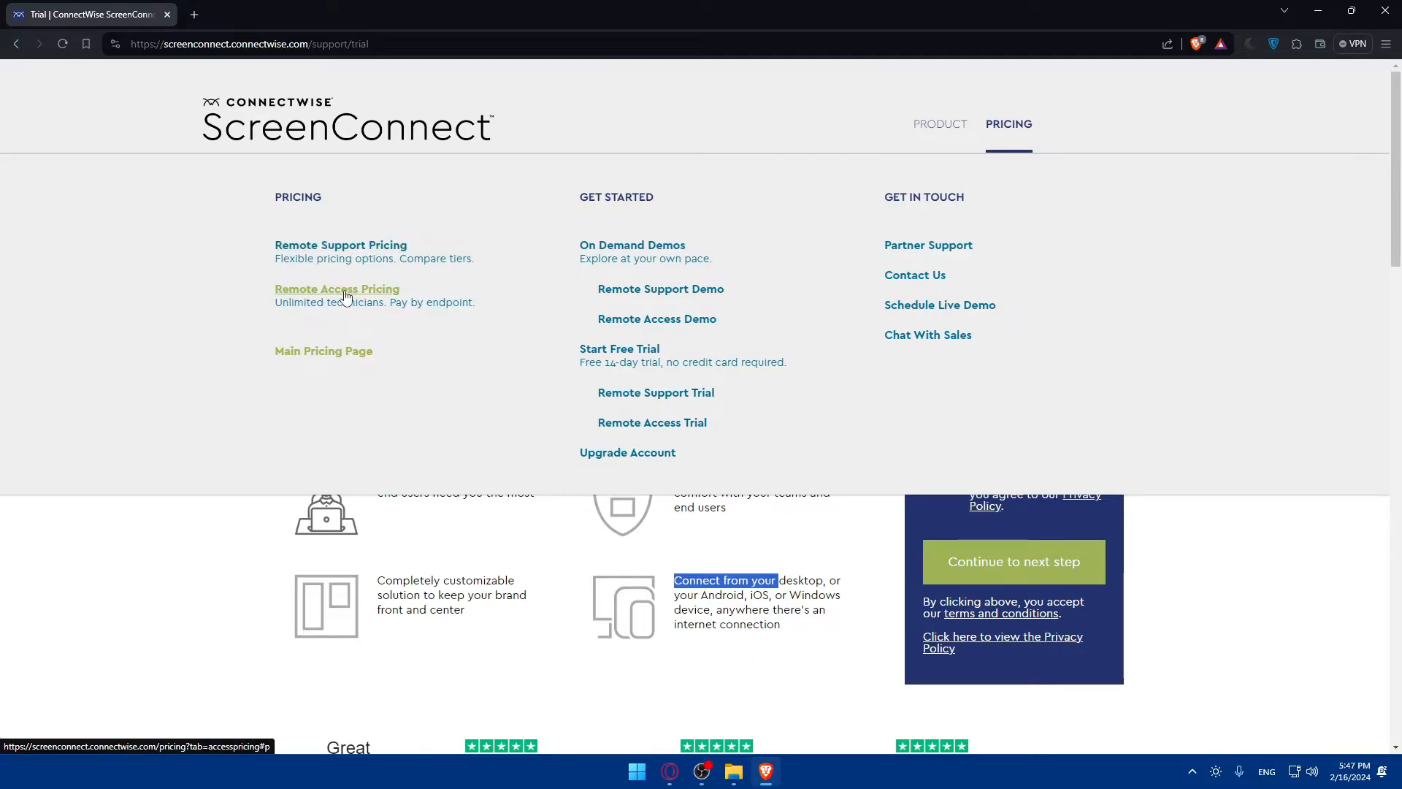
left_click(337, 289)
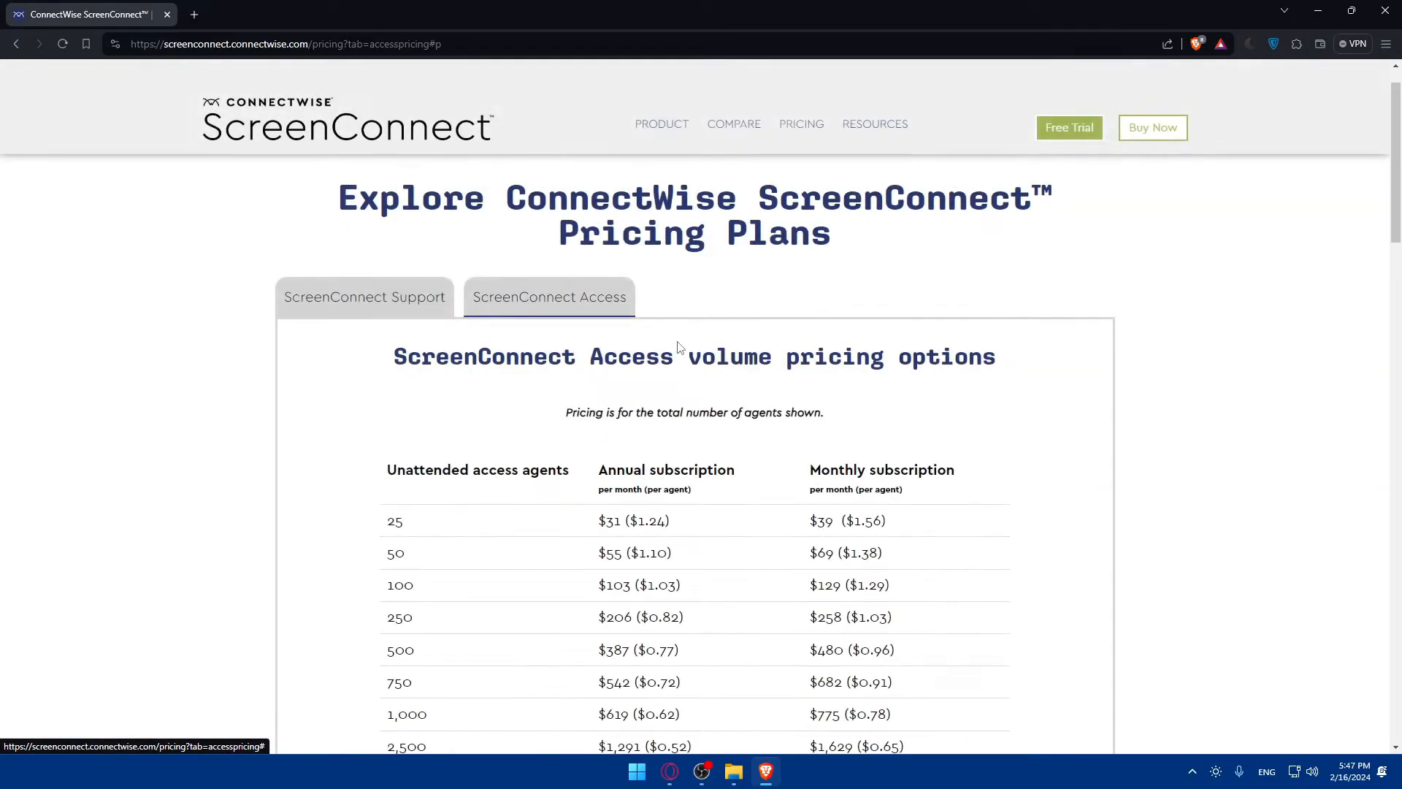
scroll("down", 3)
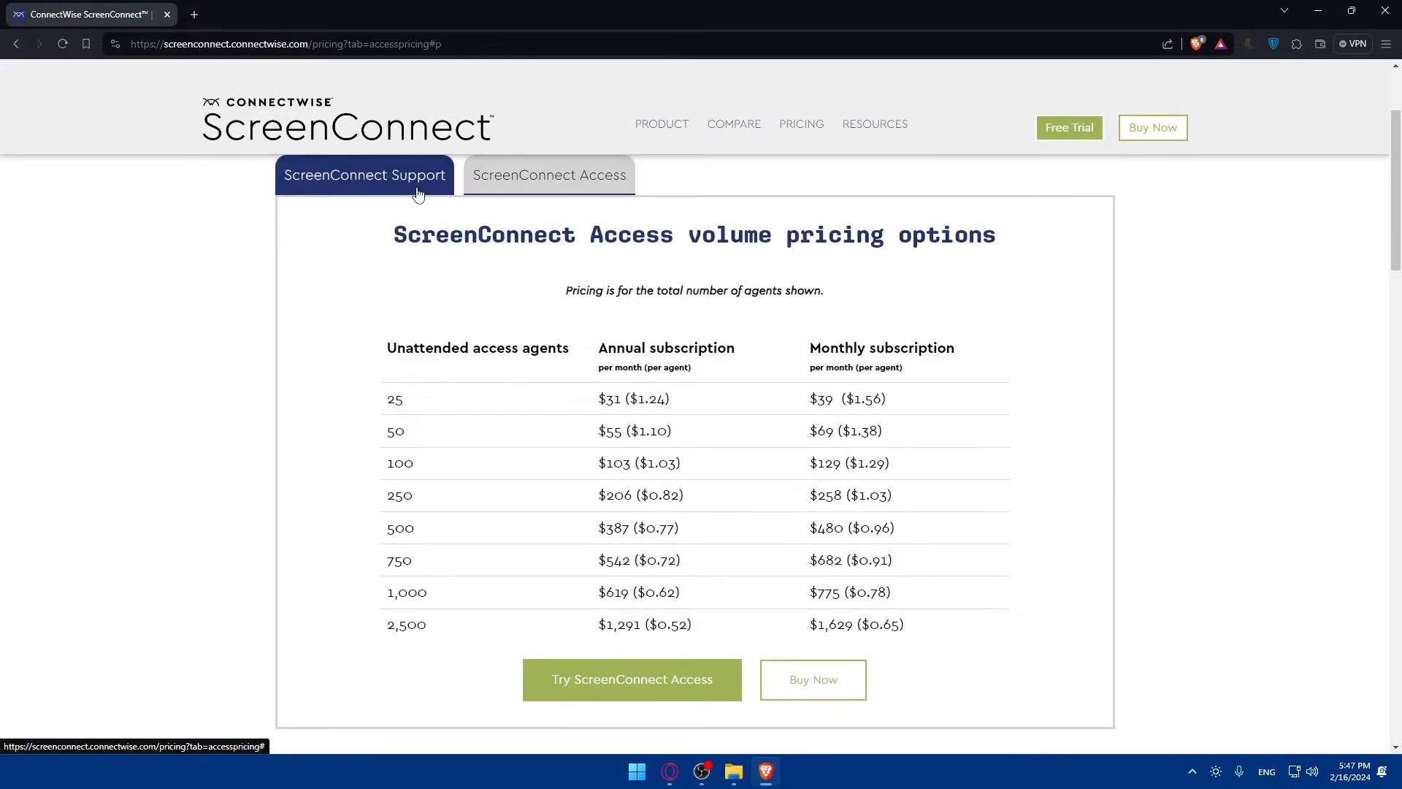
left_click(364, 174)
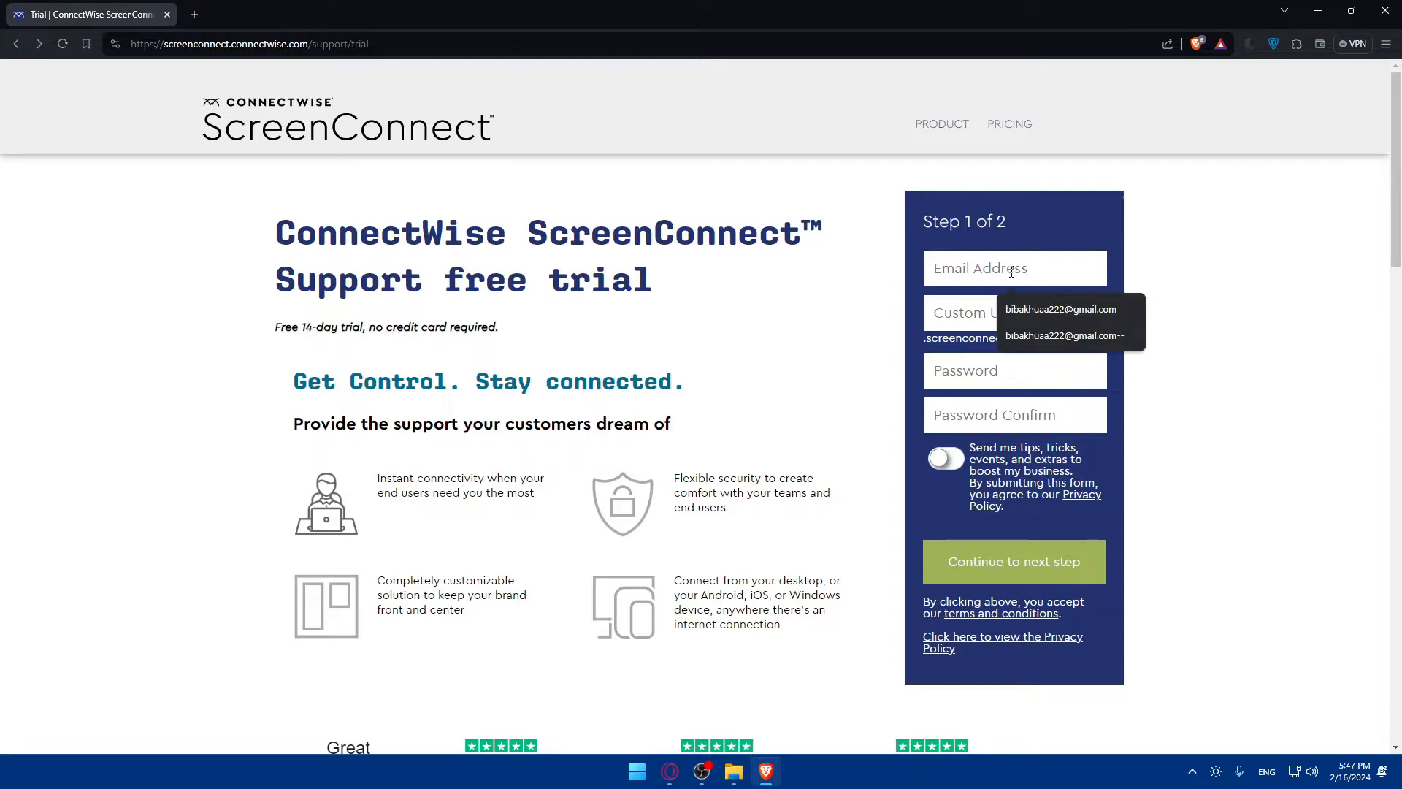
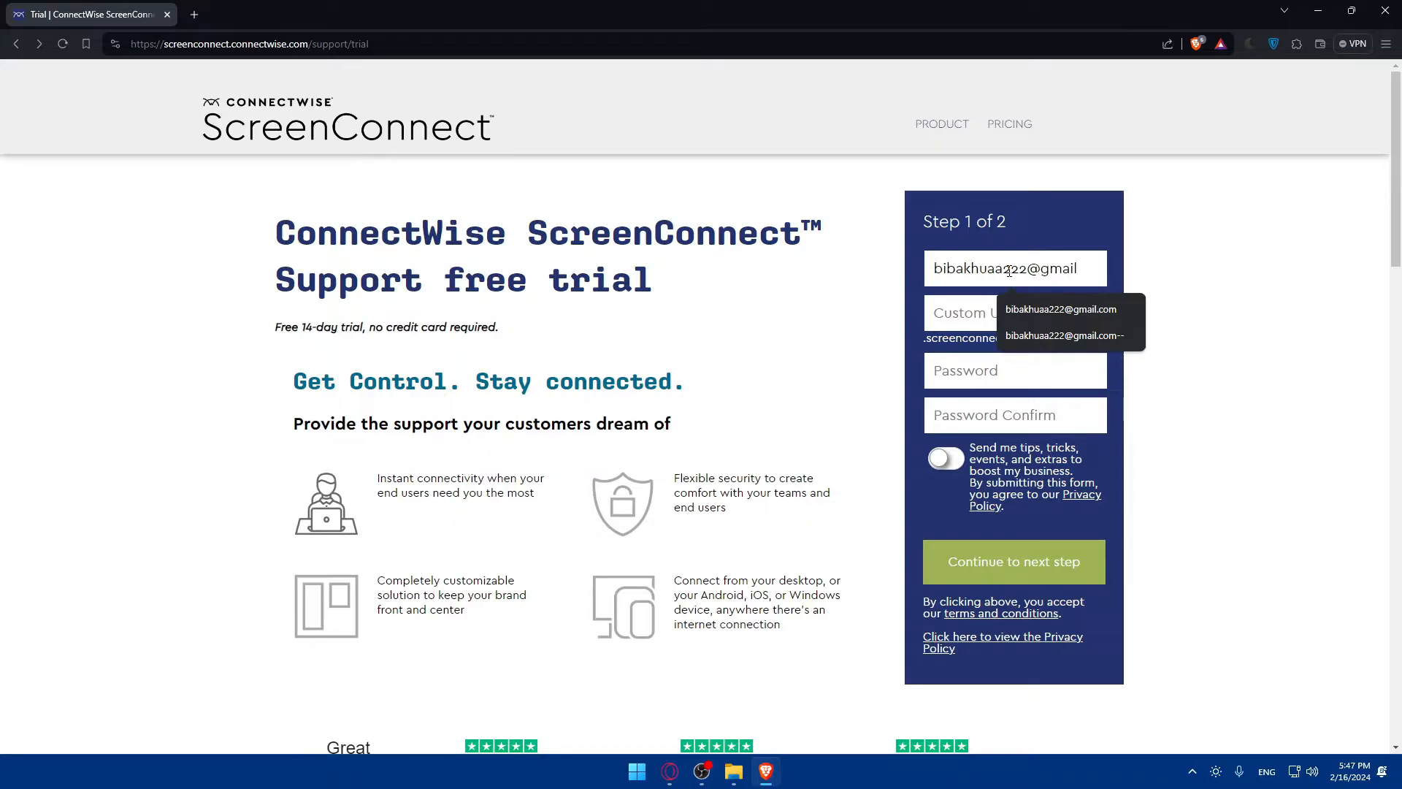
Fill step one with the Gmail address, hostname omixtester and the password entered twice.
left_click(1014, 313)
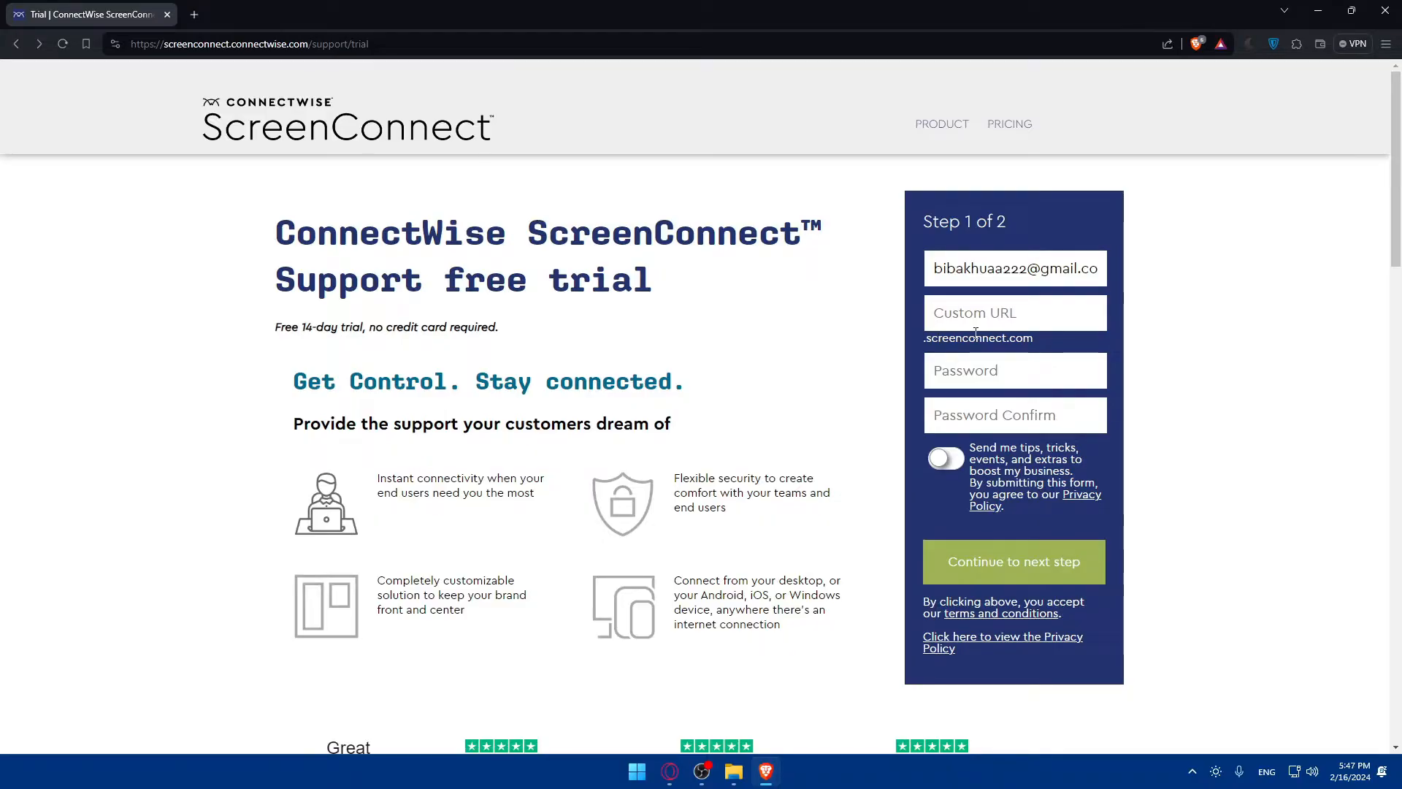
type("omixtester")
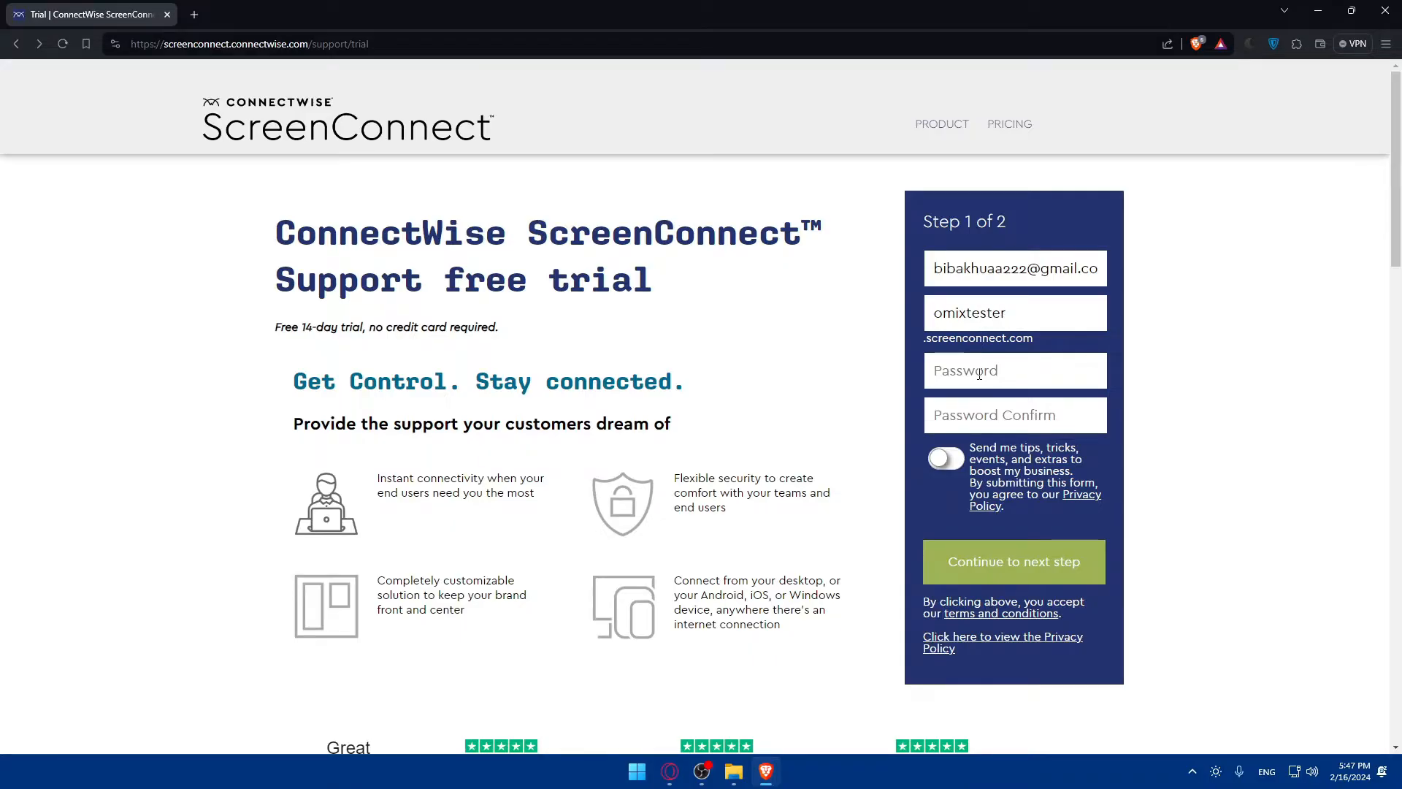
type("password")
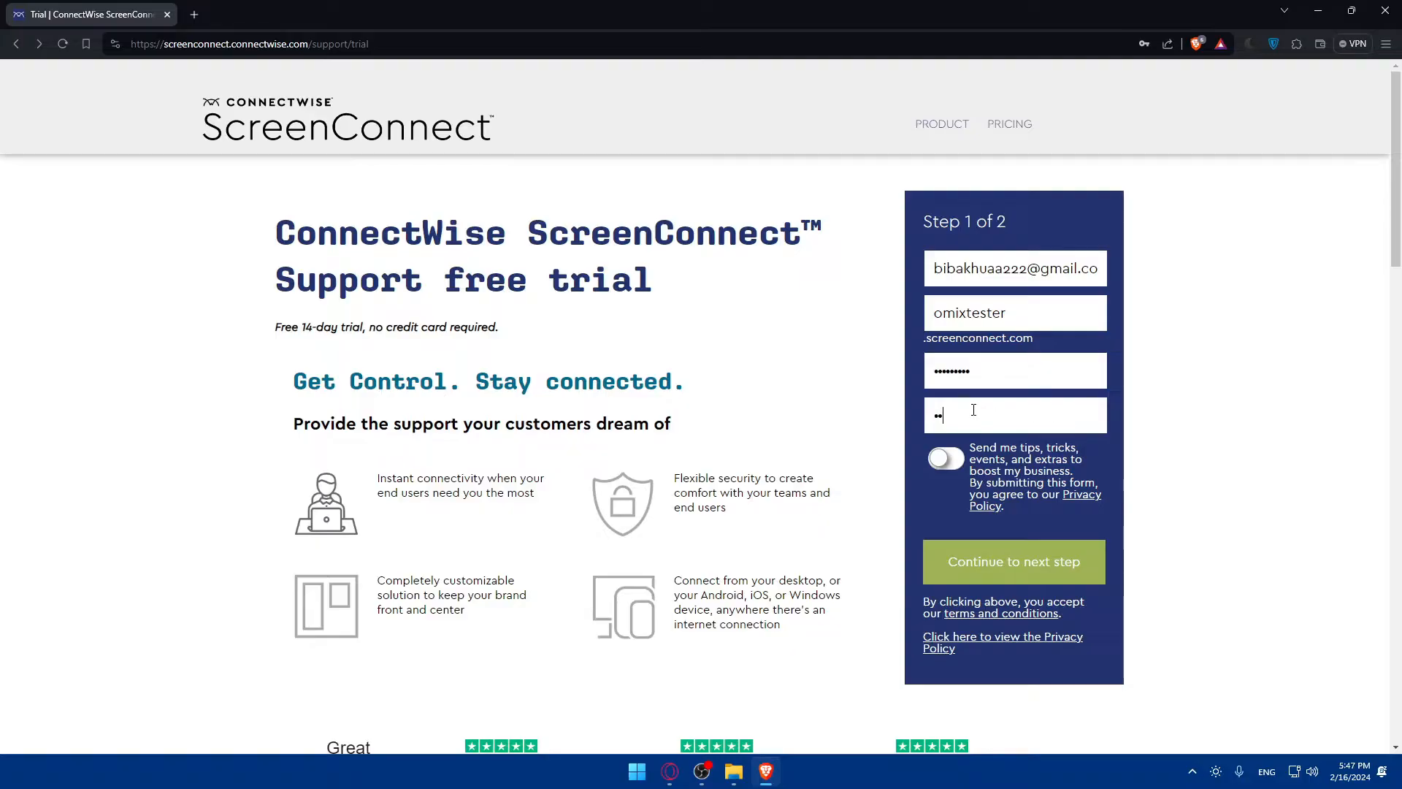
type("•••")
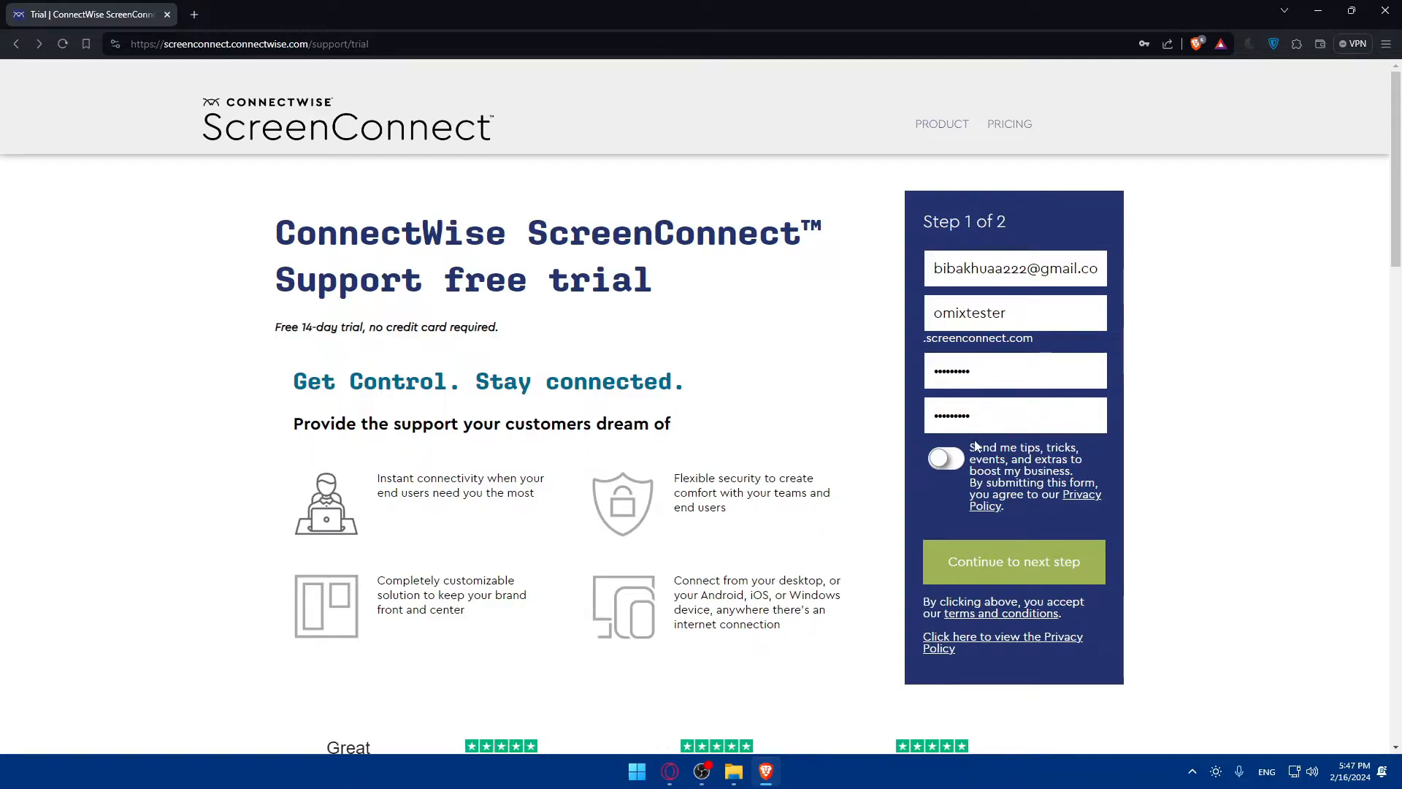
Leave the marketing emails opt-in off and continue to the next sign-up step.
left_click(944, 458)
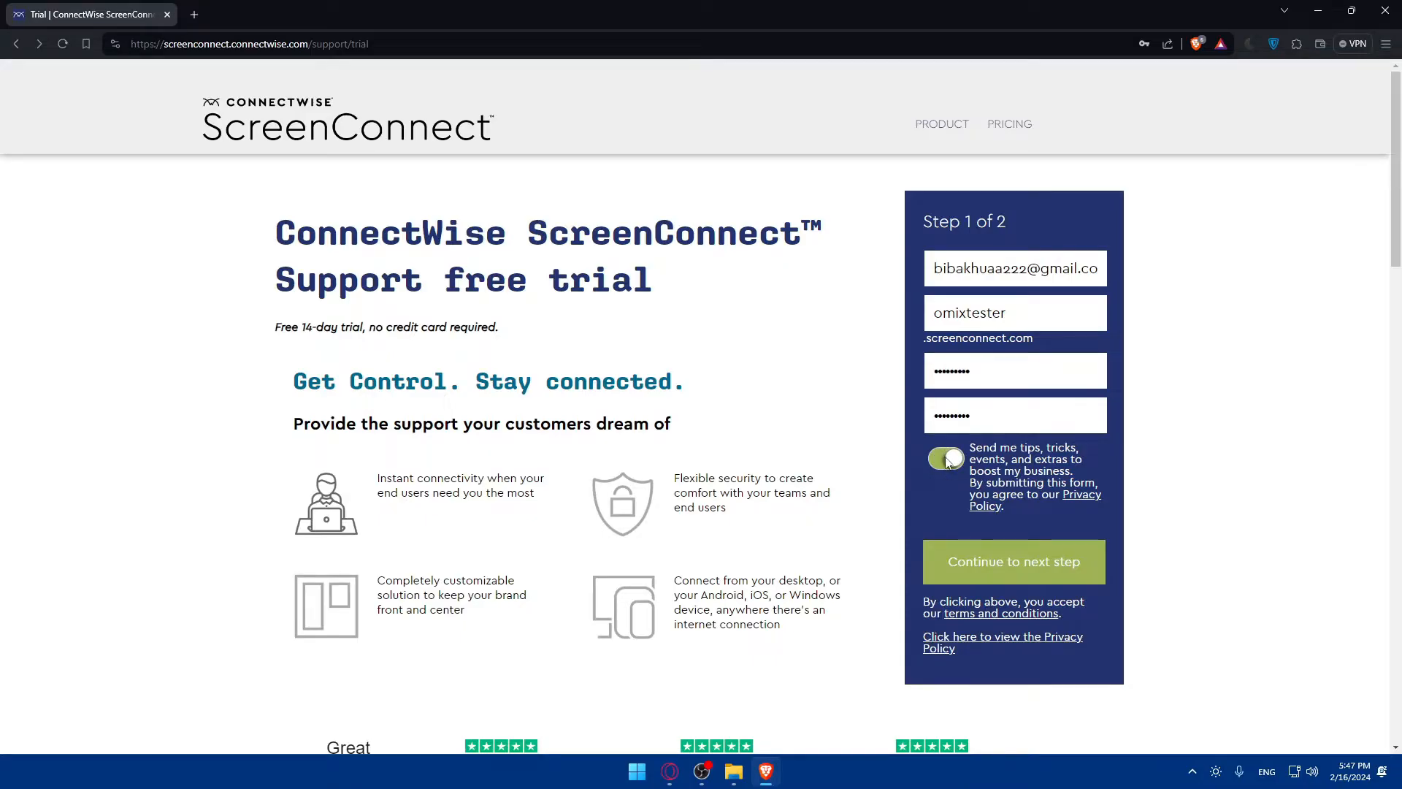
left_click(945, 457)
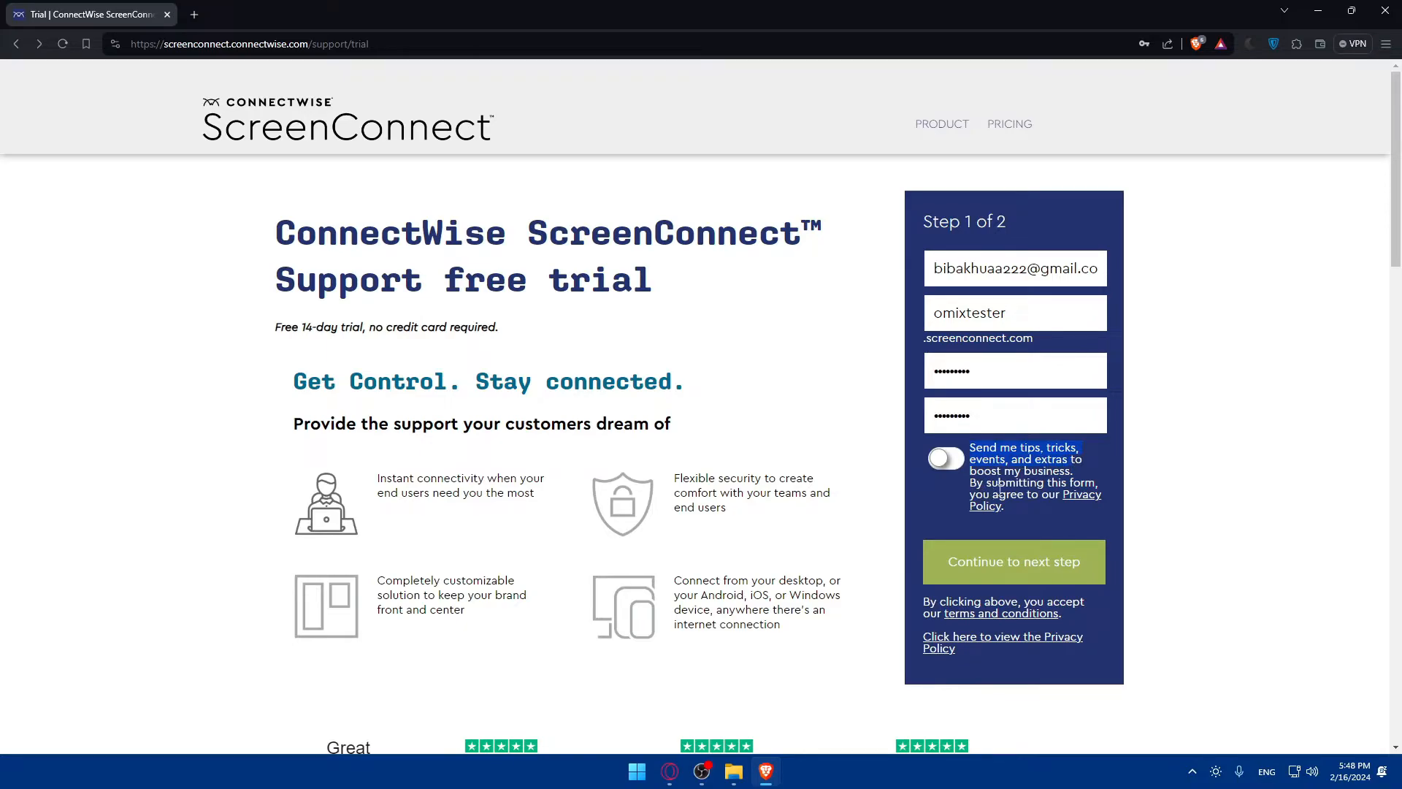
mouse_move(1078, 497)
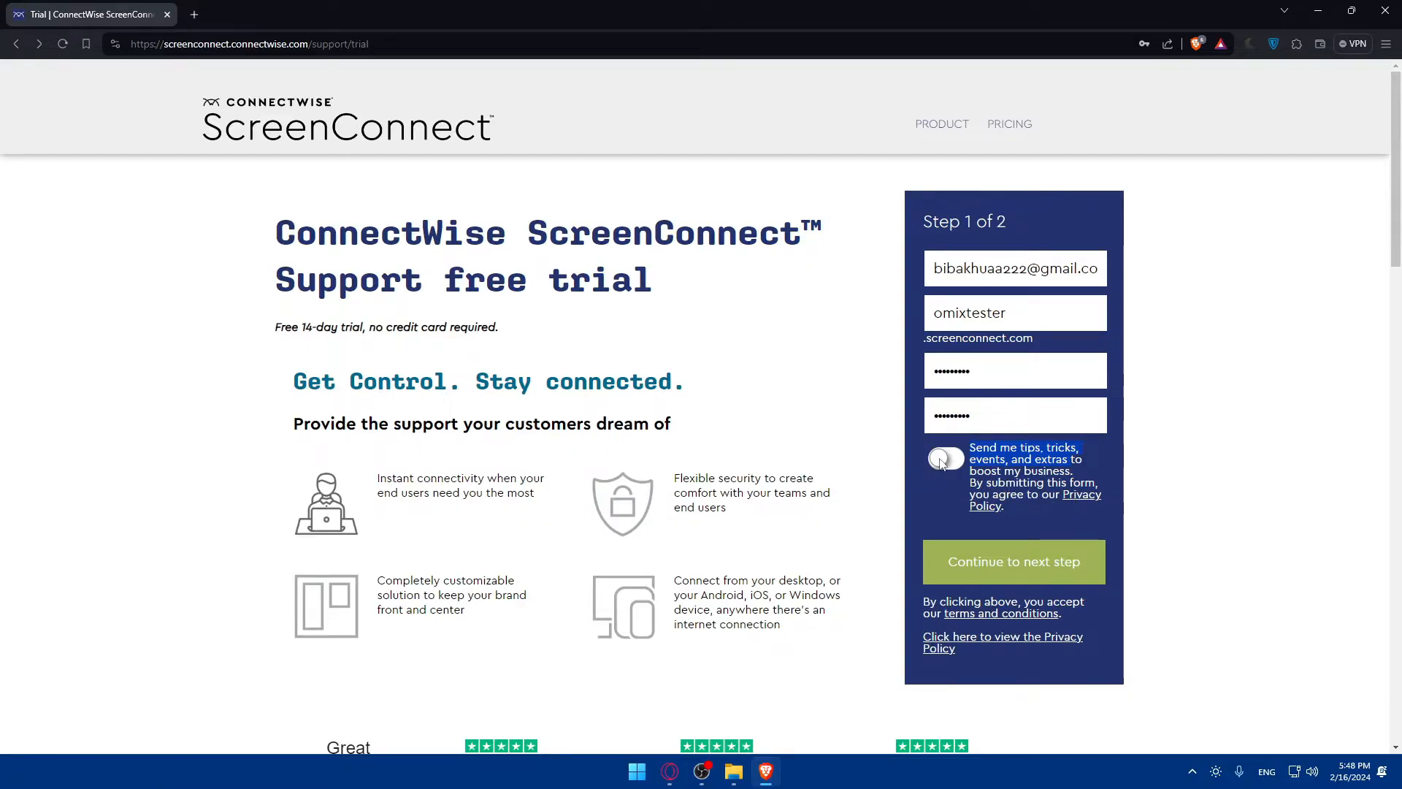
left_click(947, 457)
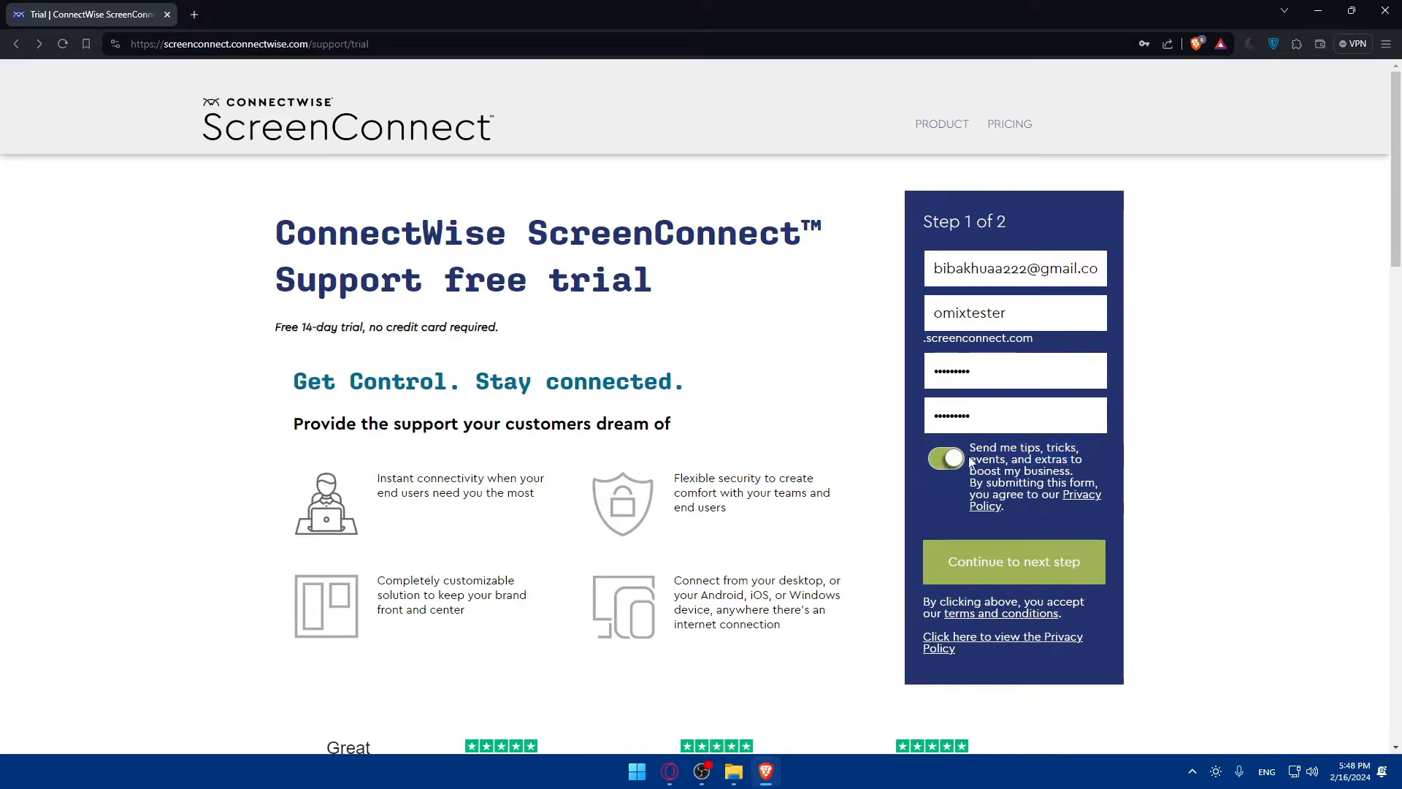
left_click(945, 457)
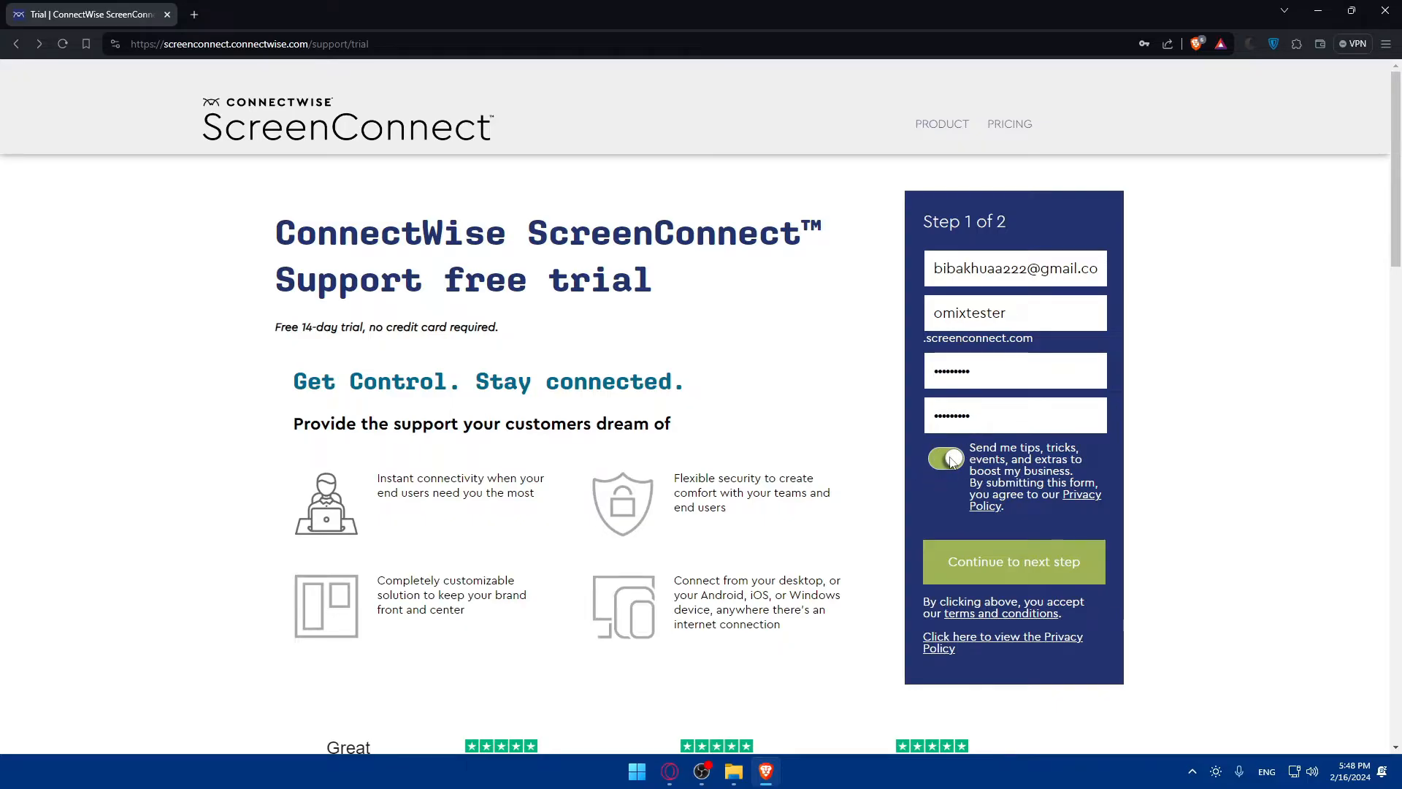
left_click(945, 457)
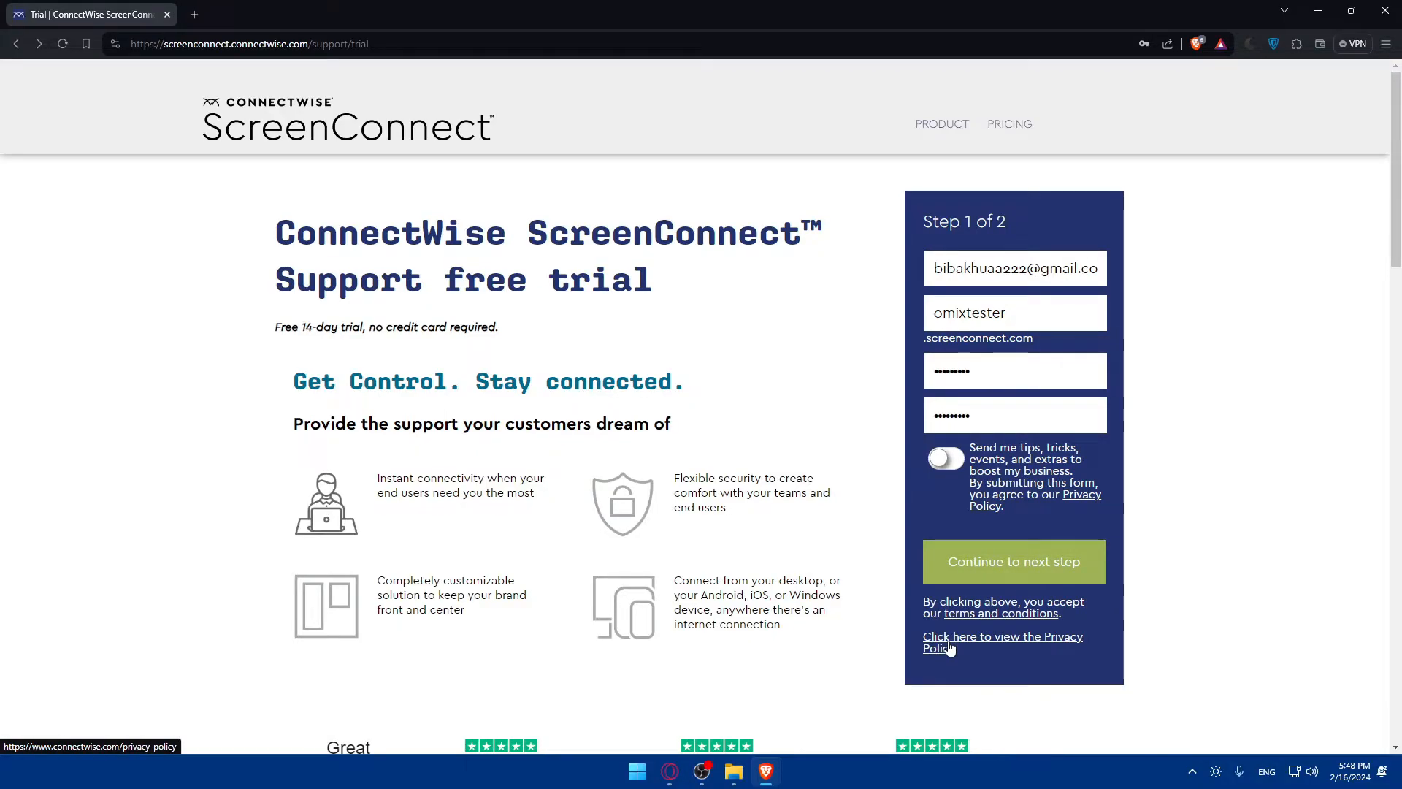
left_click(1013, 561)
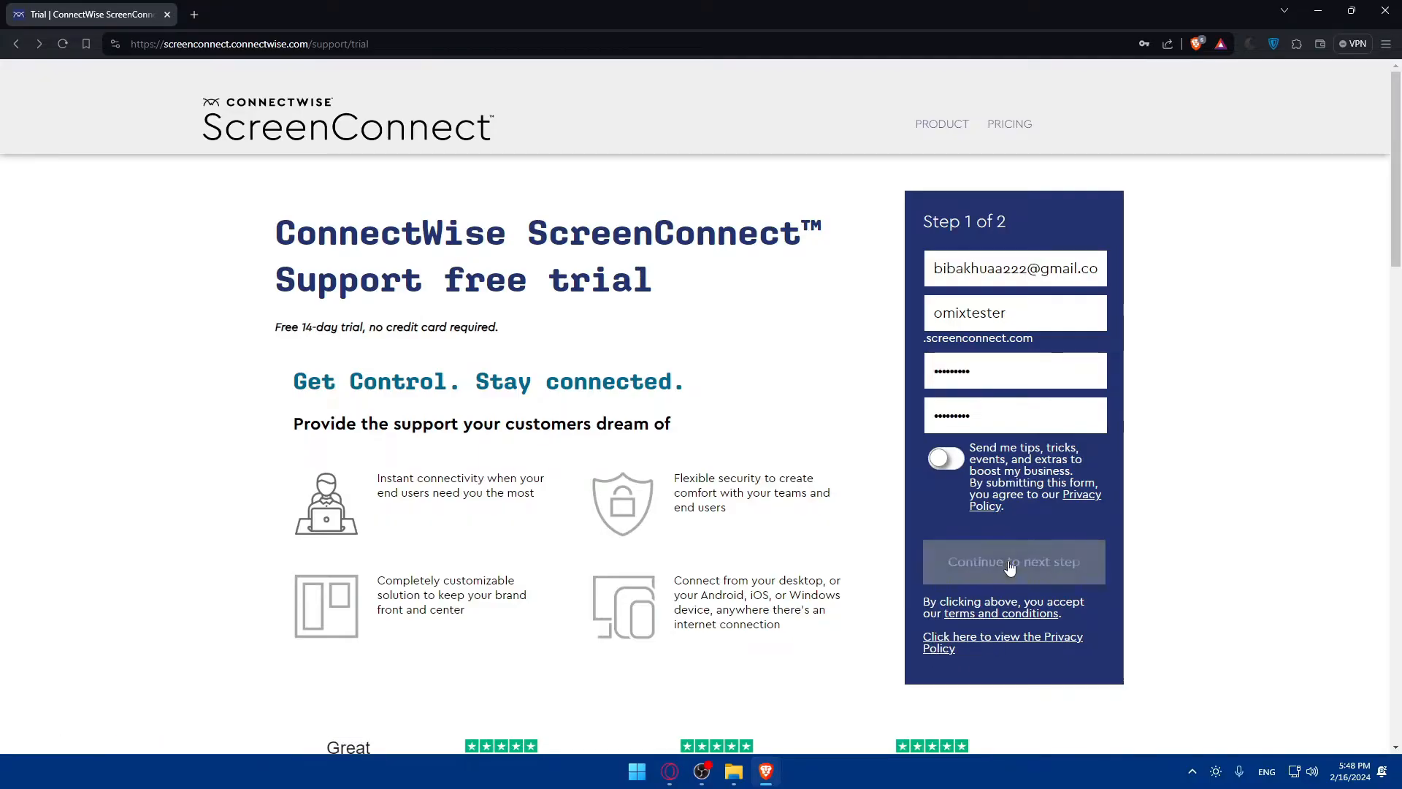
Enter the 'test' names, company and phone 2020, select Home User industry and start the trial.
left_click(1013, 560)
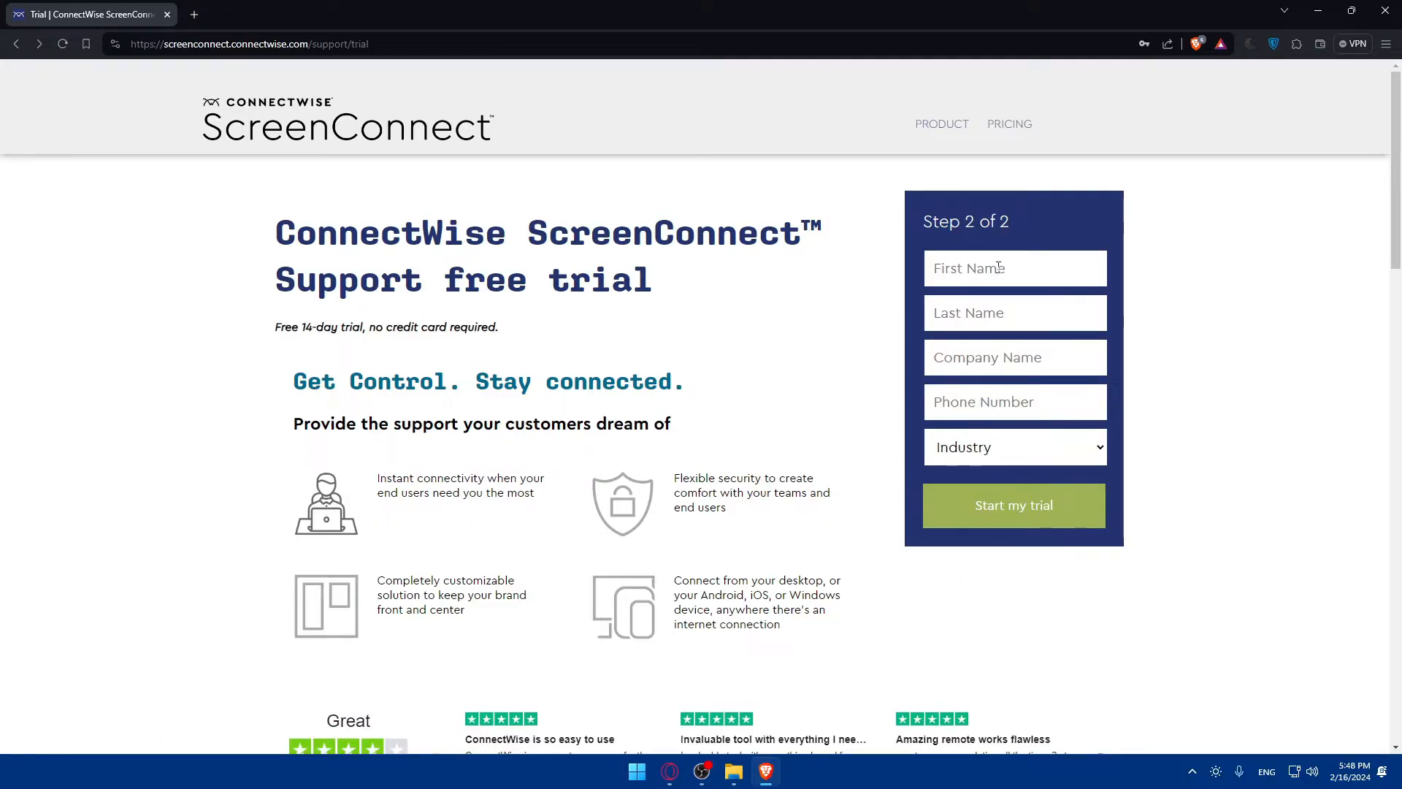
type("test")
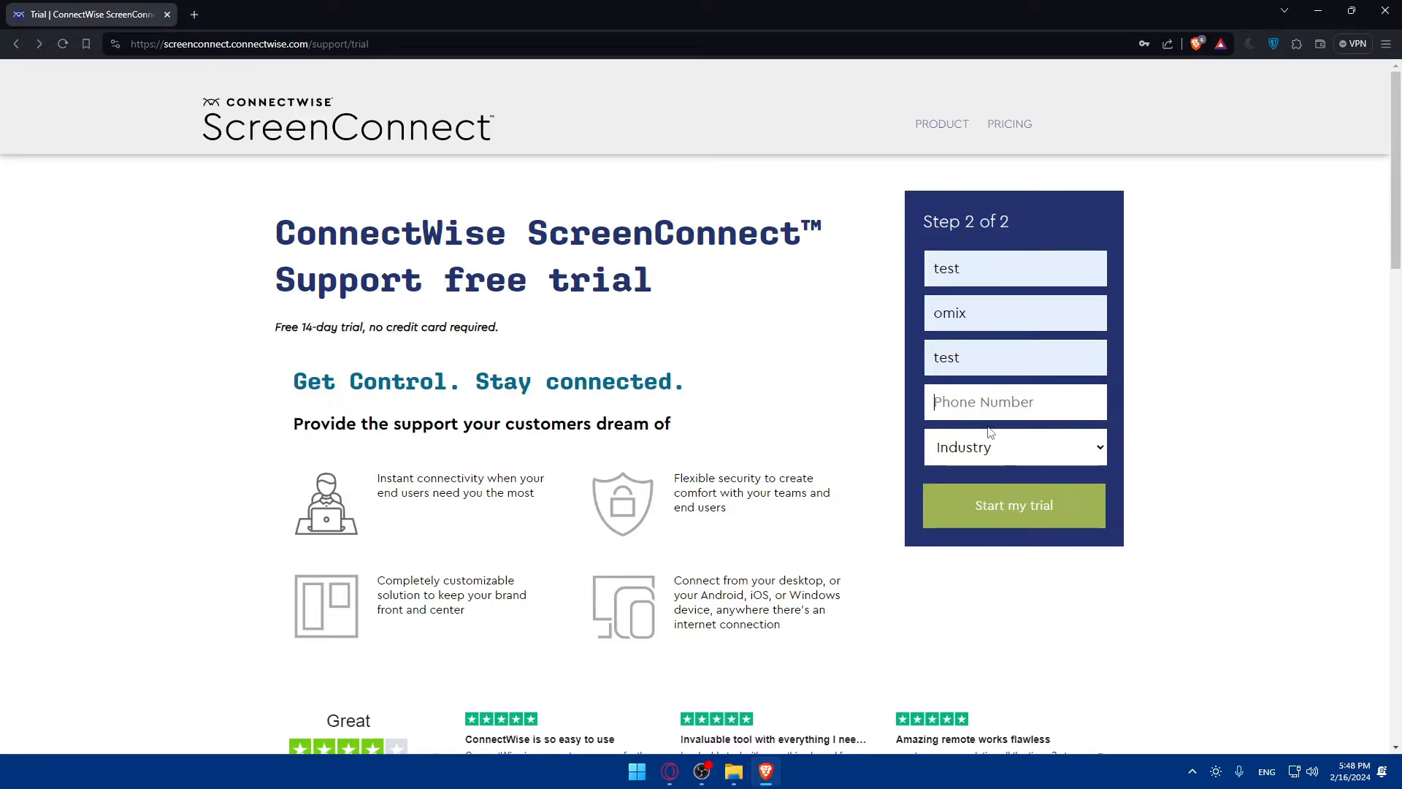
type("2020")
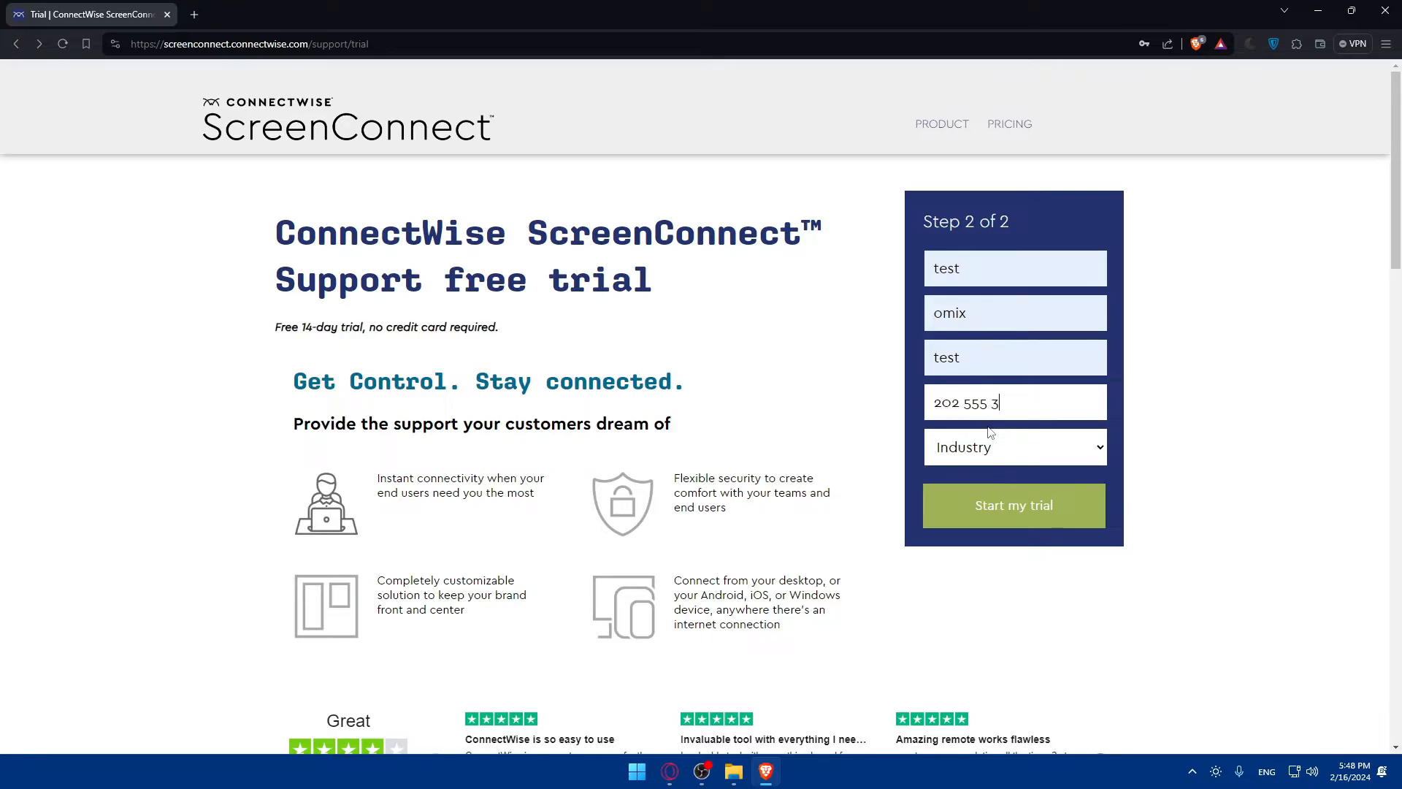
left_click(1013, 447)
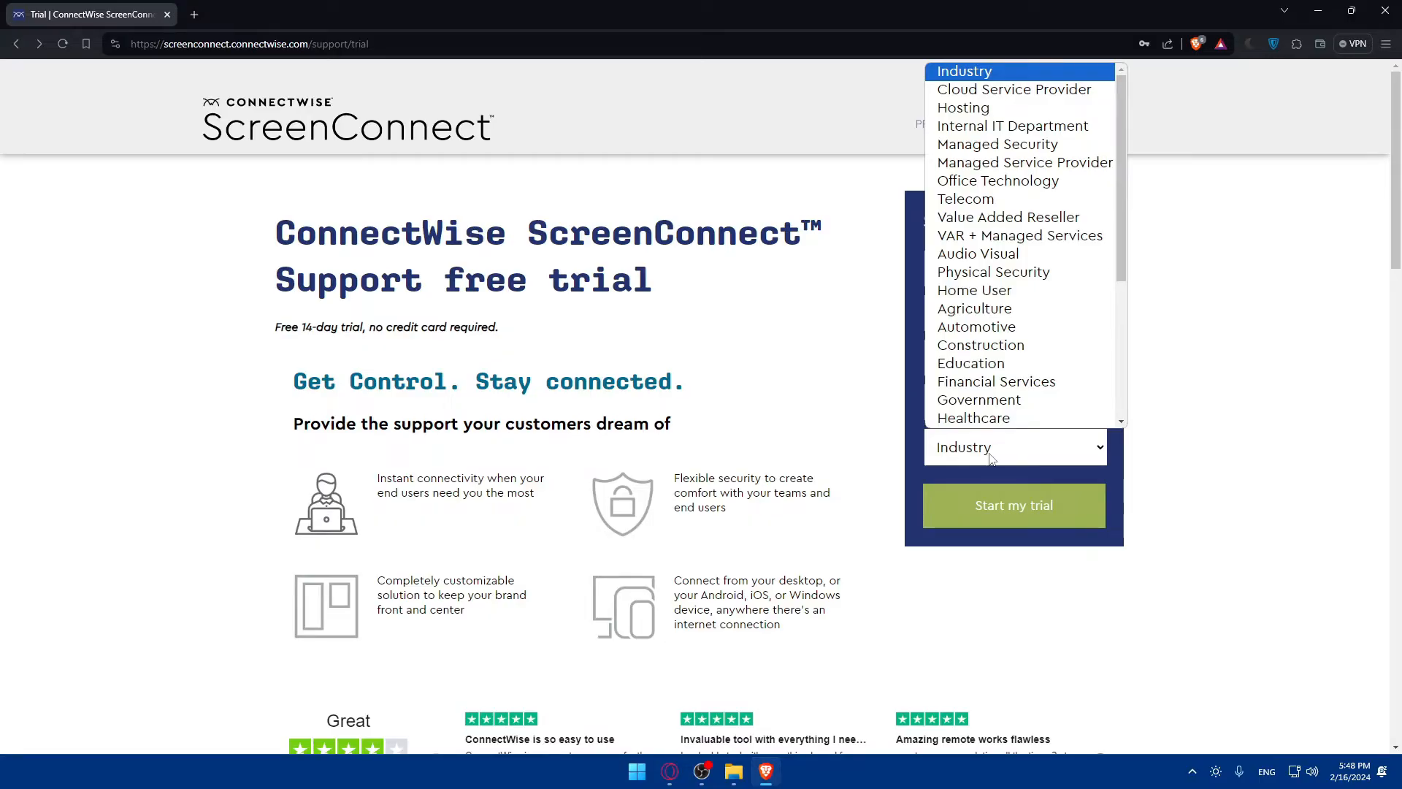
mouse_move(974, 308)
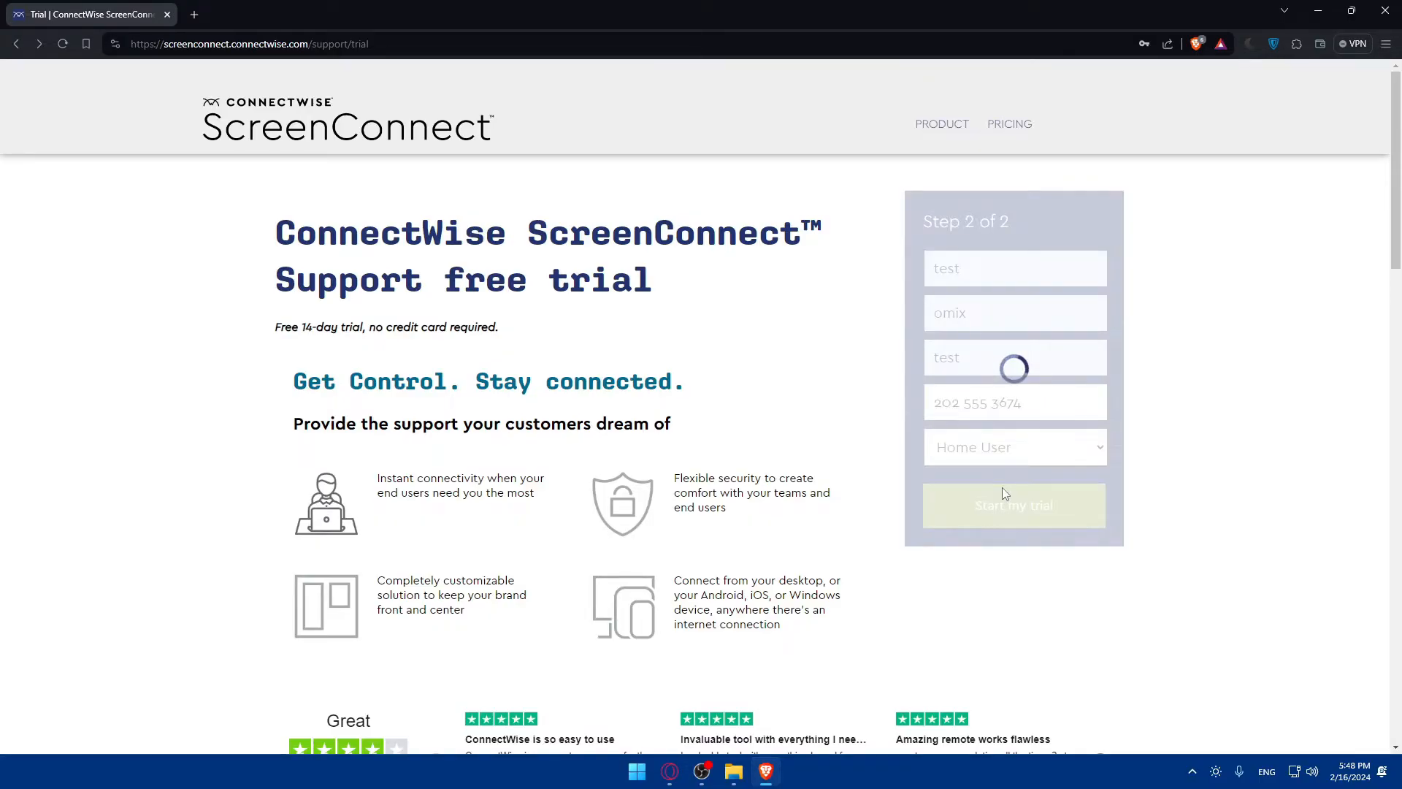
left_click(1013, 505)
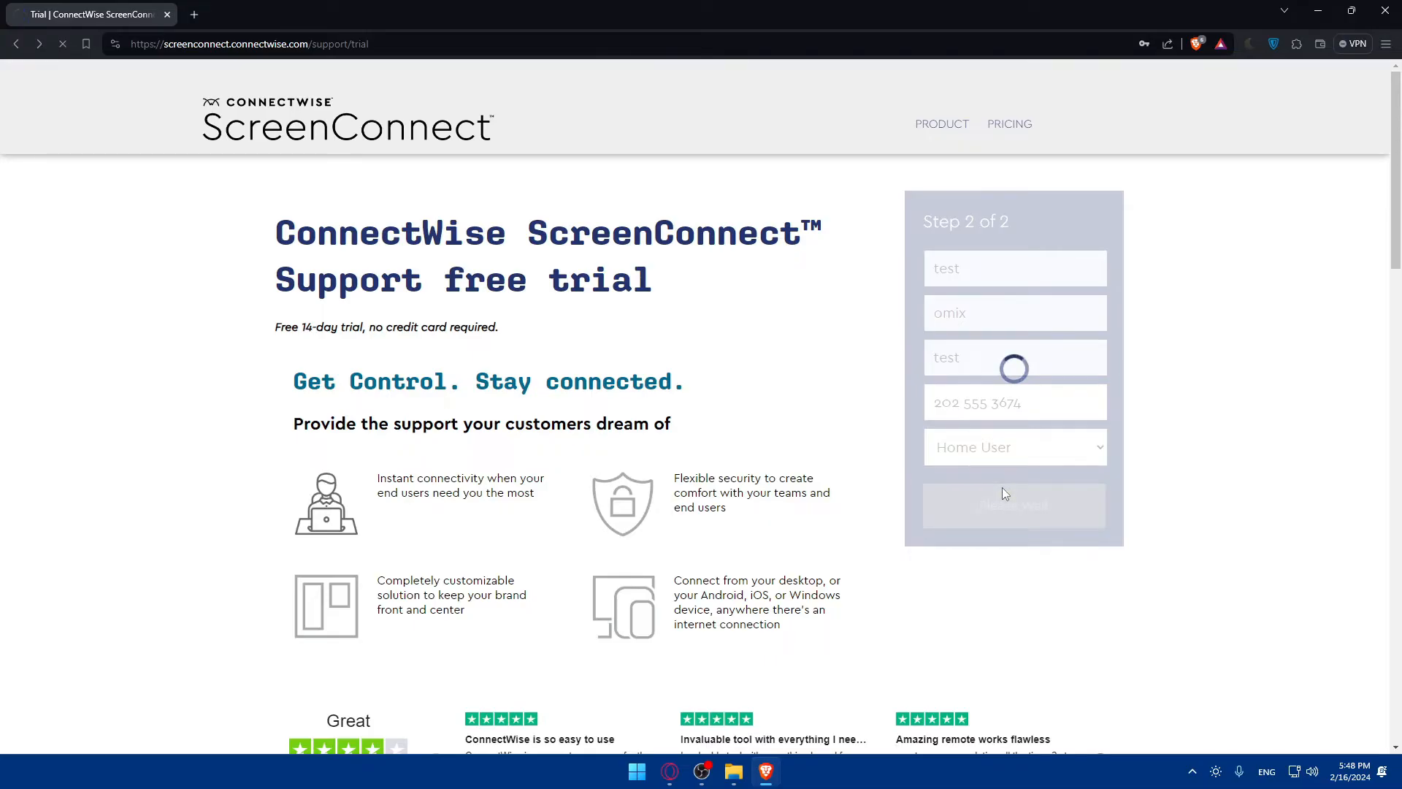
left_click(1013, 505)
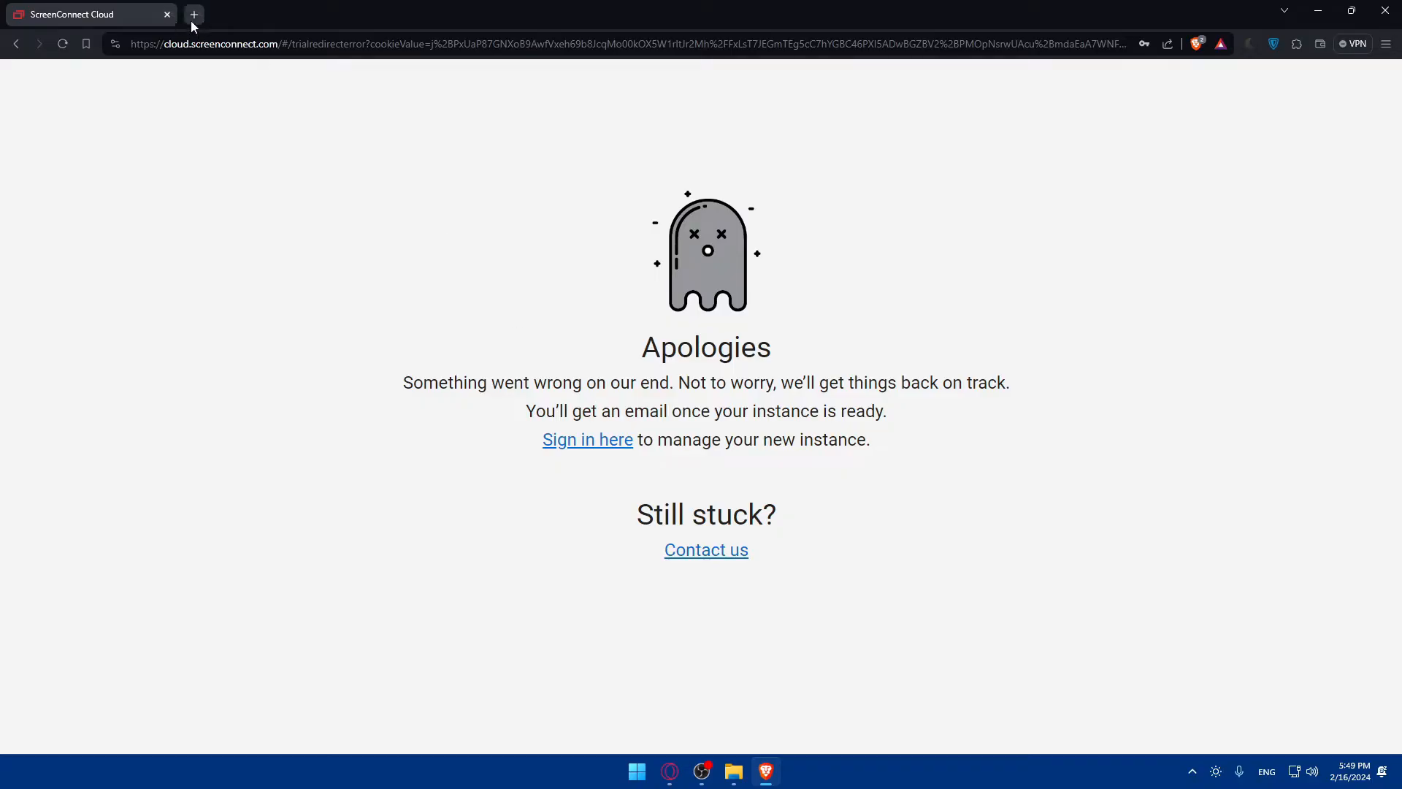
From Gmail's '14-Day Trial Starts Now' email, log in to the omixtester ScreenConnect instance.
left_click(194, 15)
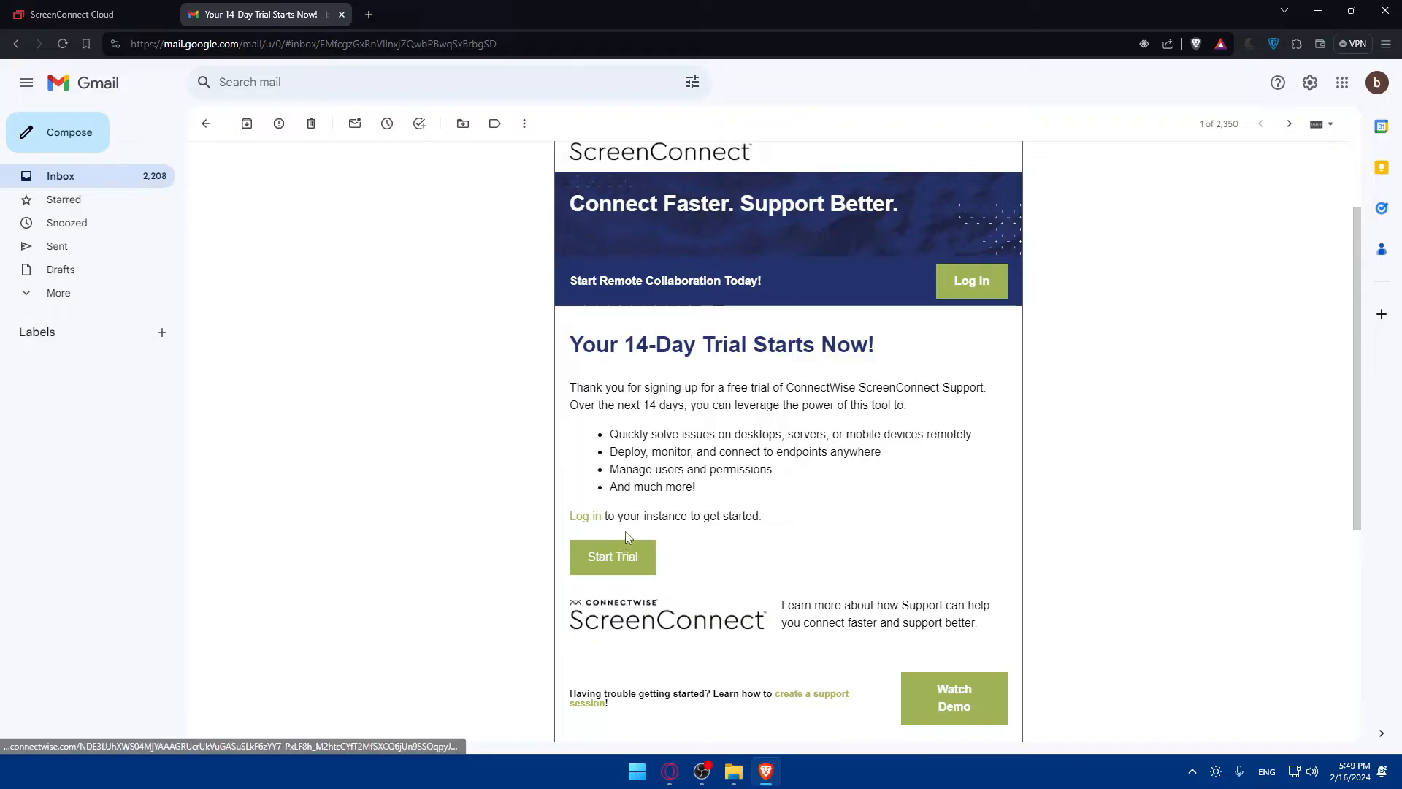
left_click(611, 556)
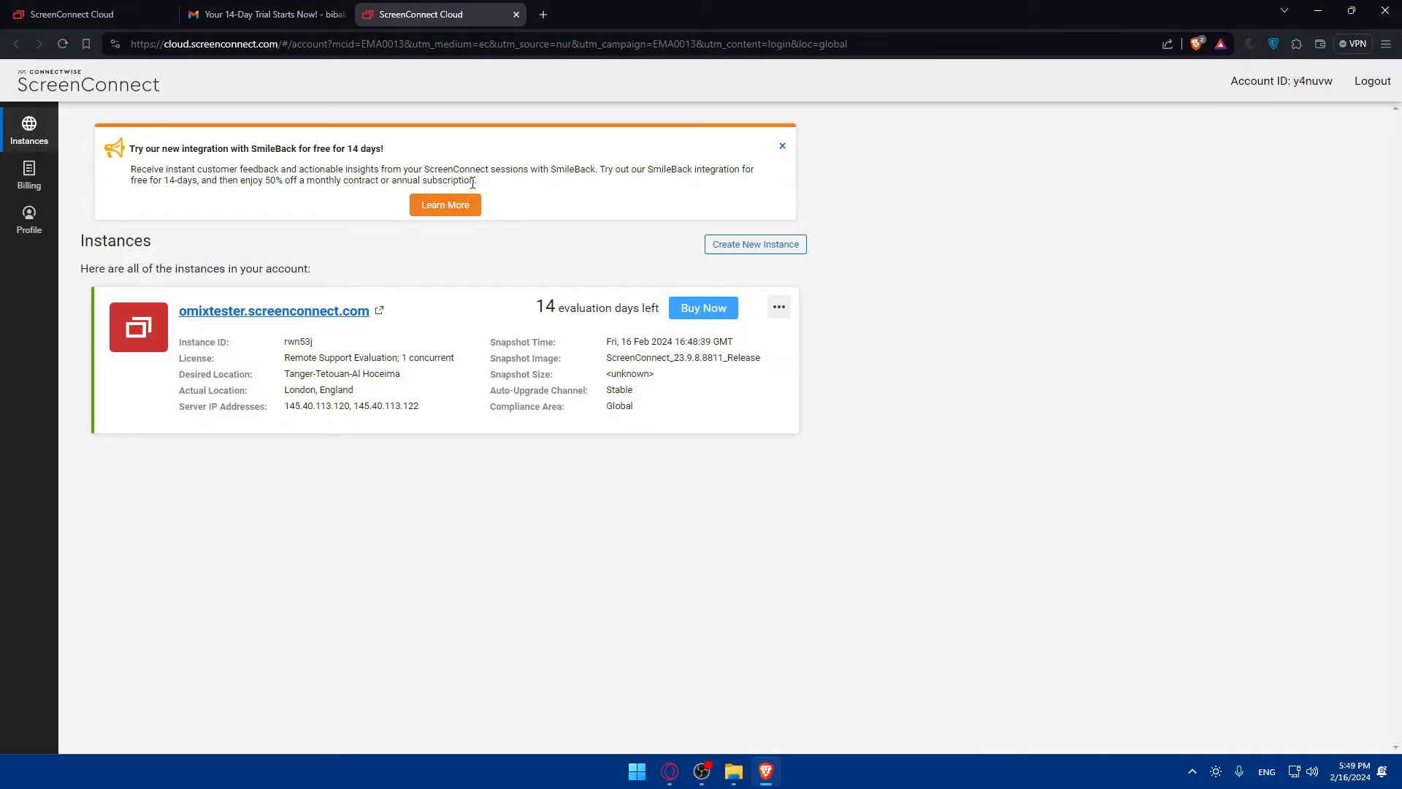
mouse_move(410, 140)
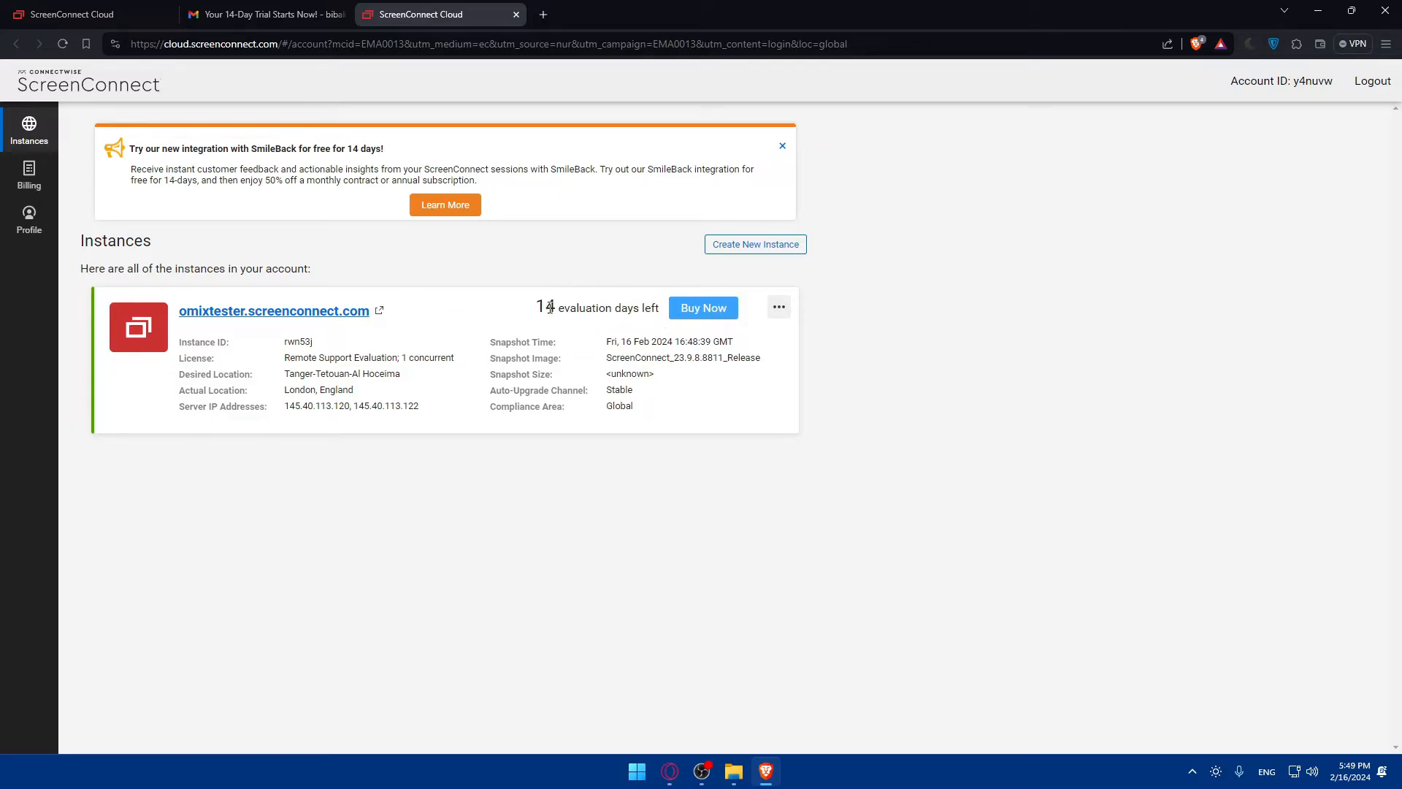
Dismiss the SmileBack promotion, review the account Profile, and return to the Instances list.
left_click(83, 14)
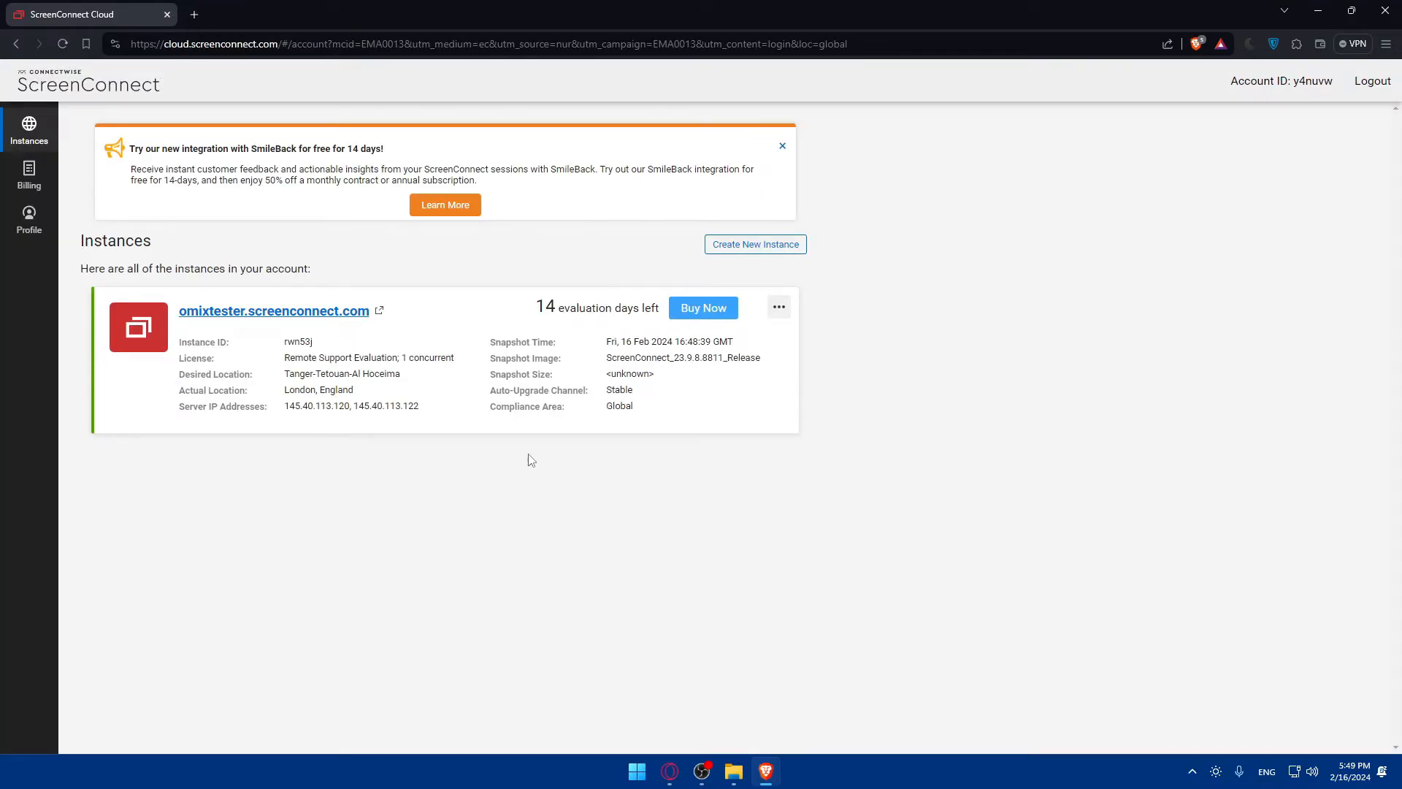
left_click(782, 144)
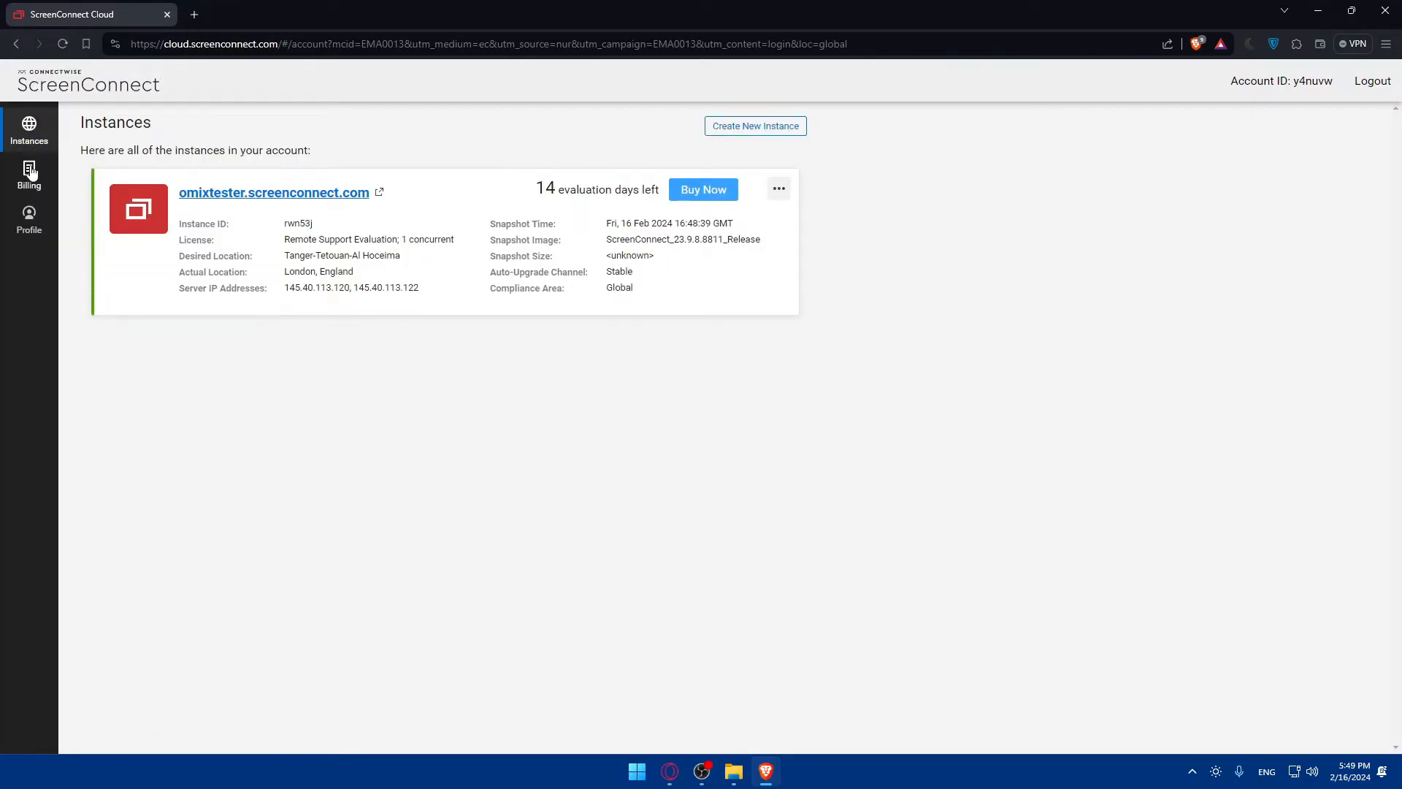
left_click(29, 219)
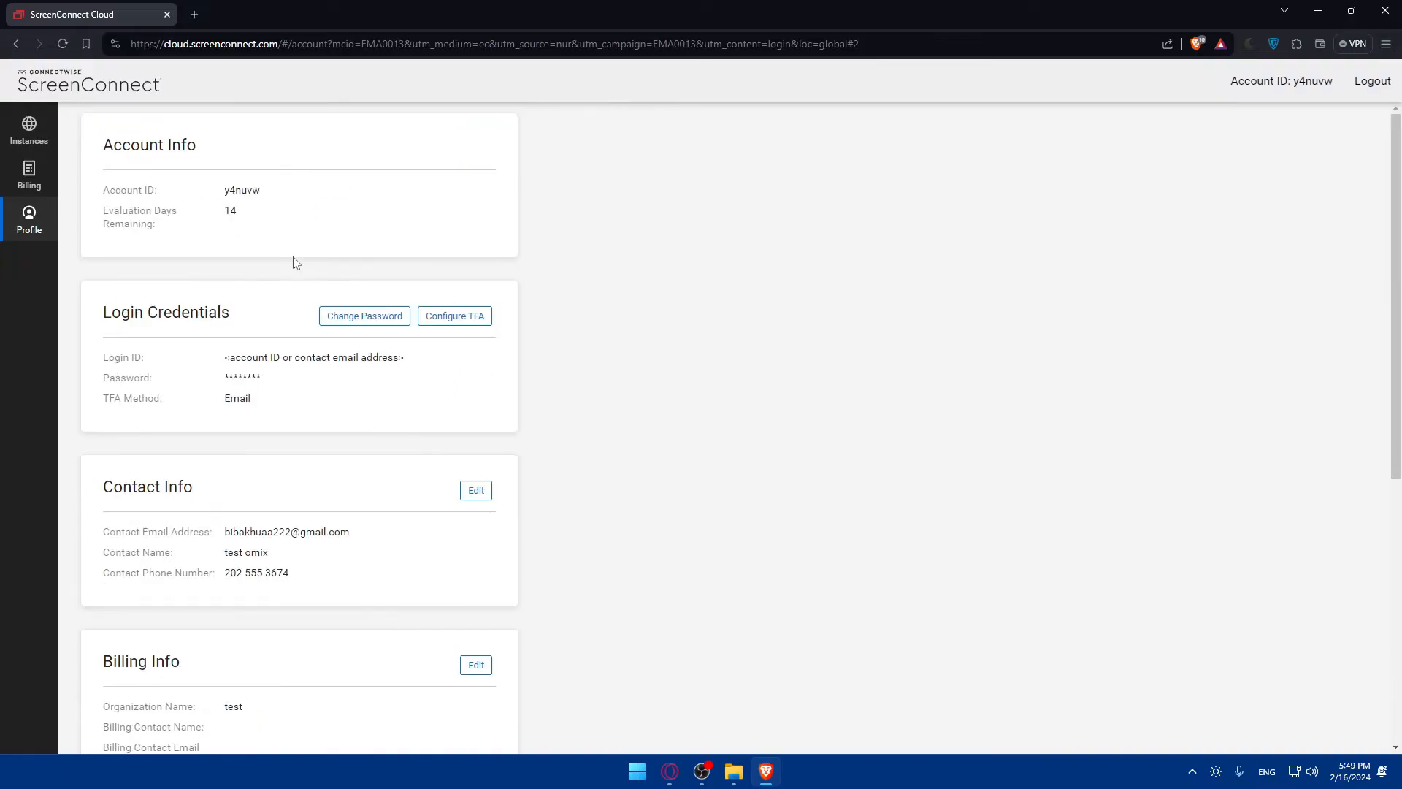
left_click(29, 174)
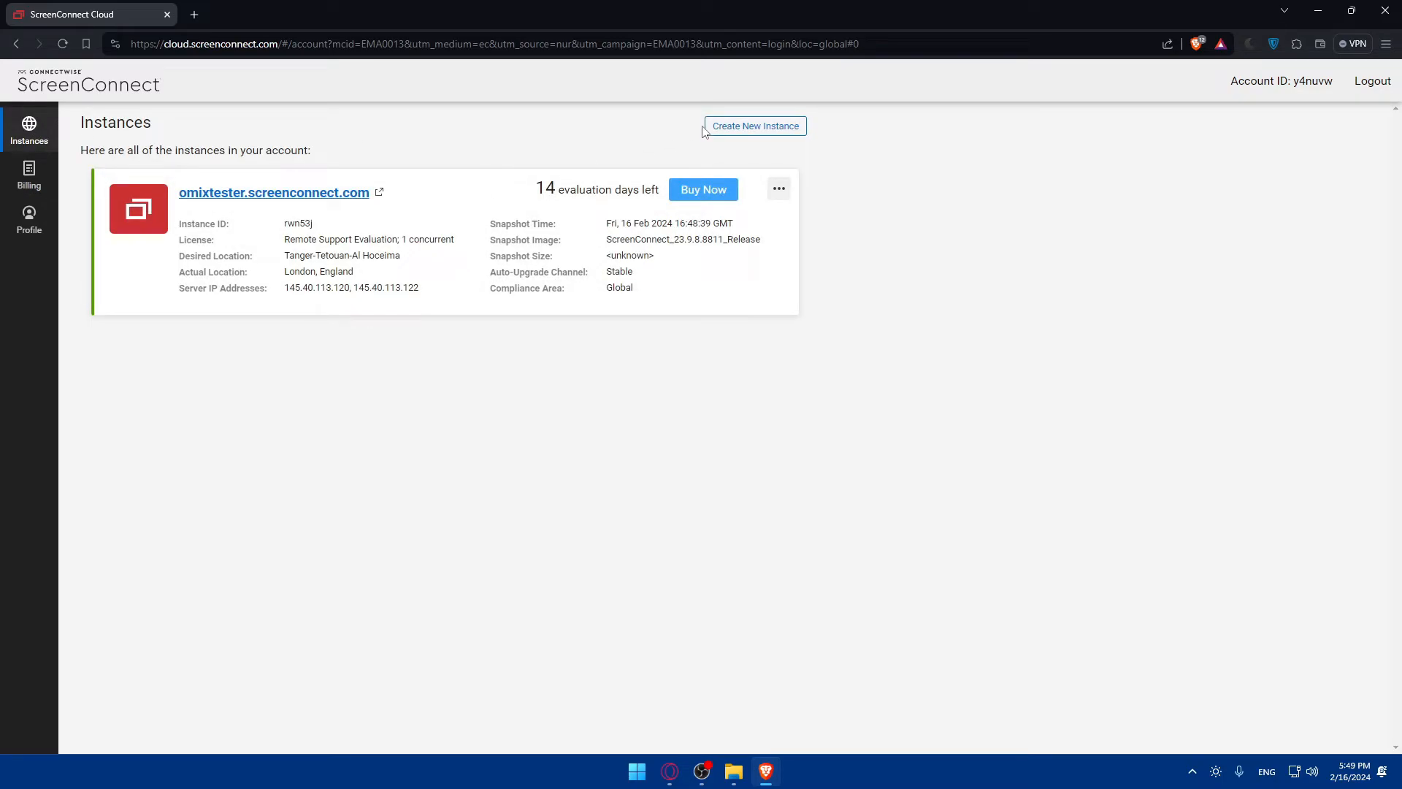
Create a new Remote Support Evaluation instance with hostname testeromix.
left_click(754, 126)
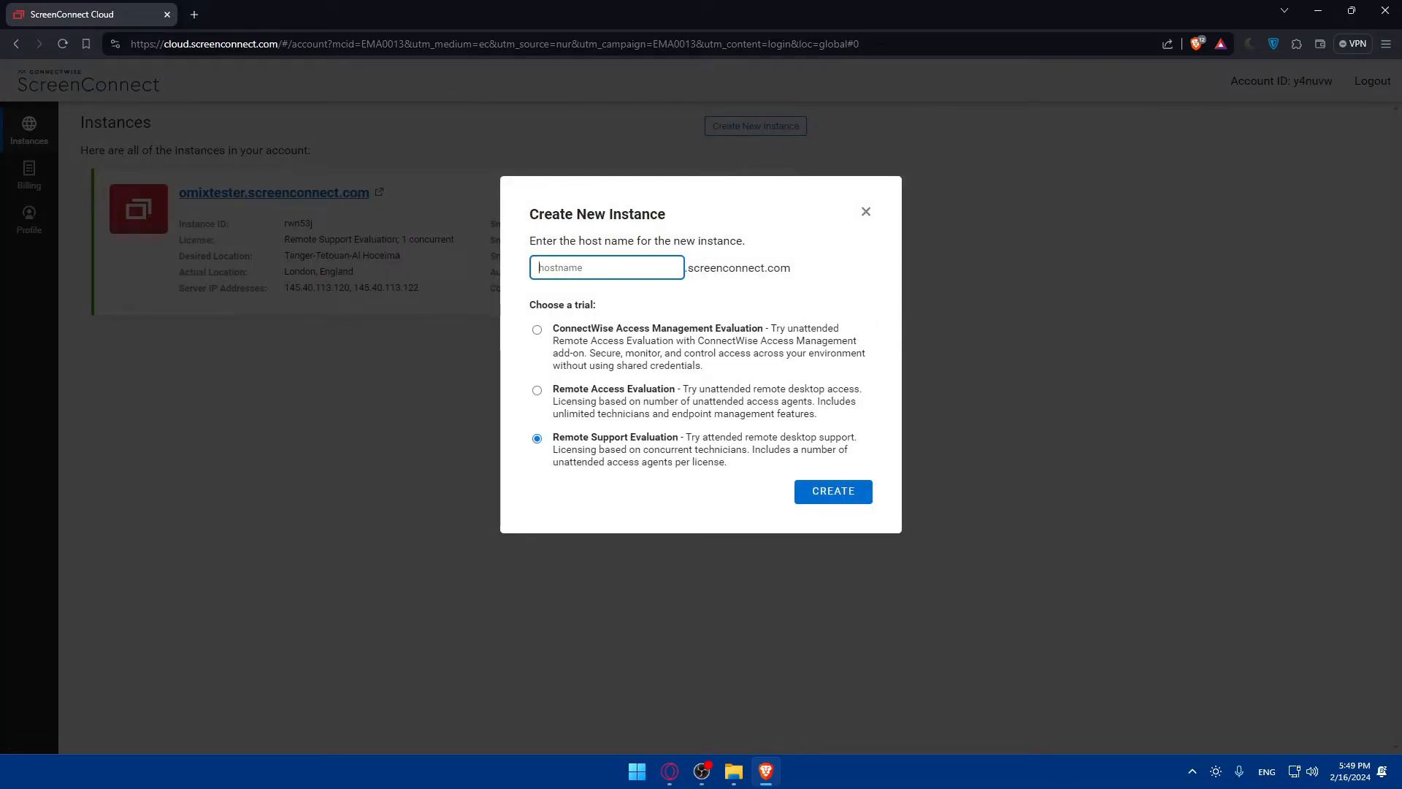
type("-")
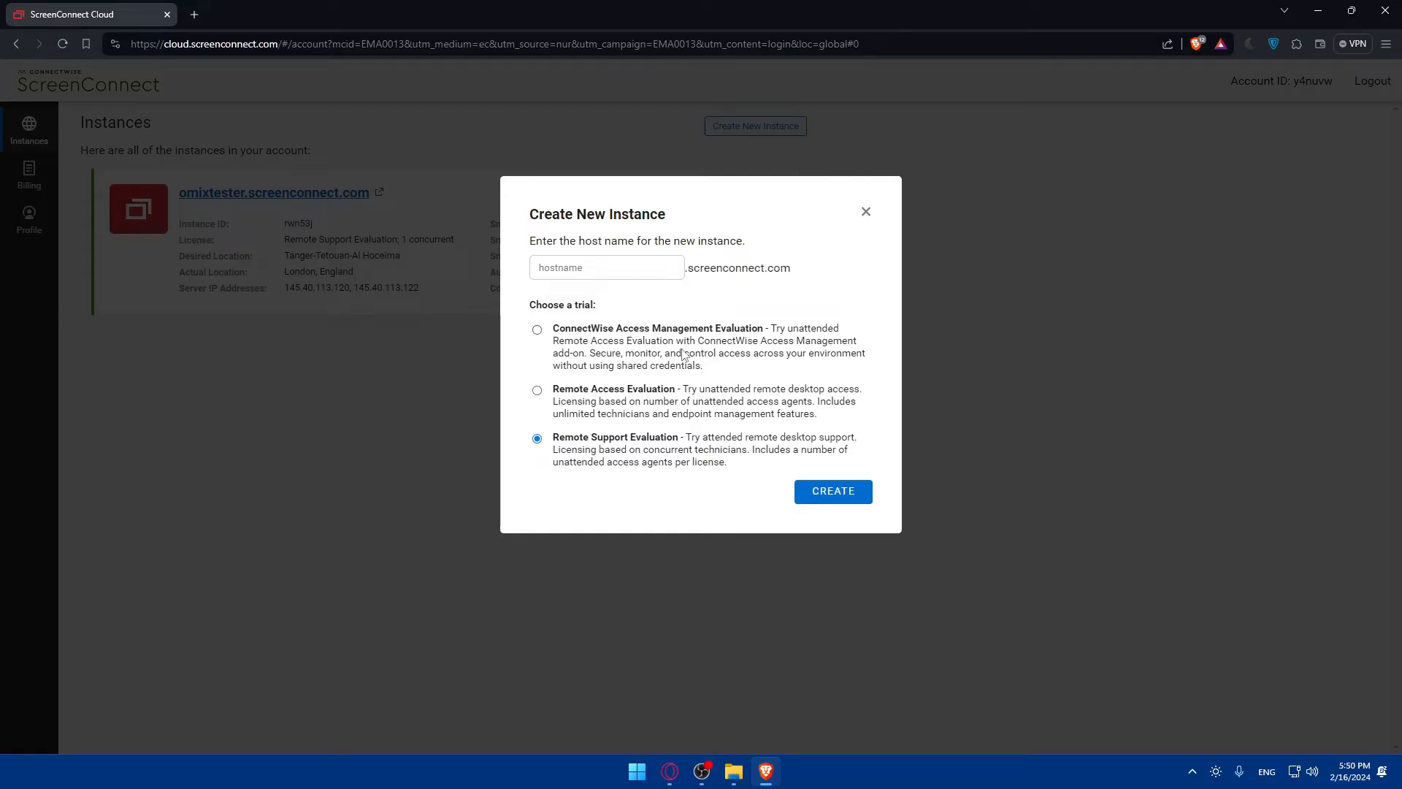
mouse_move(641, 449)
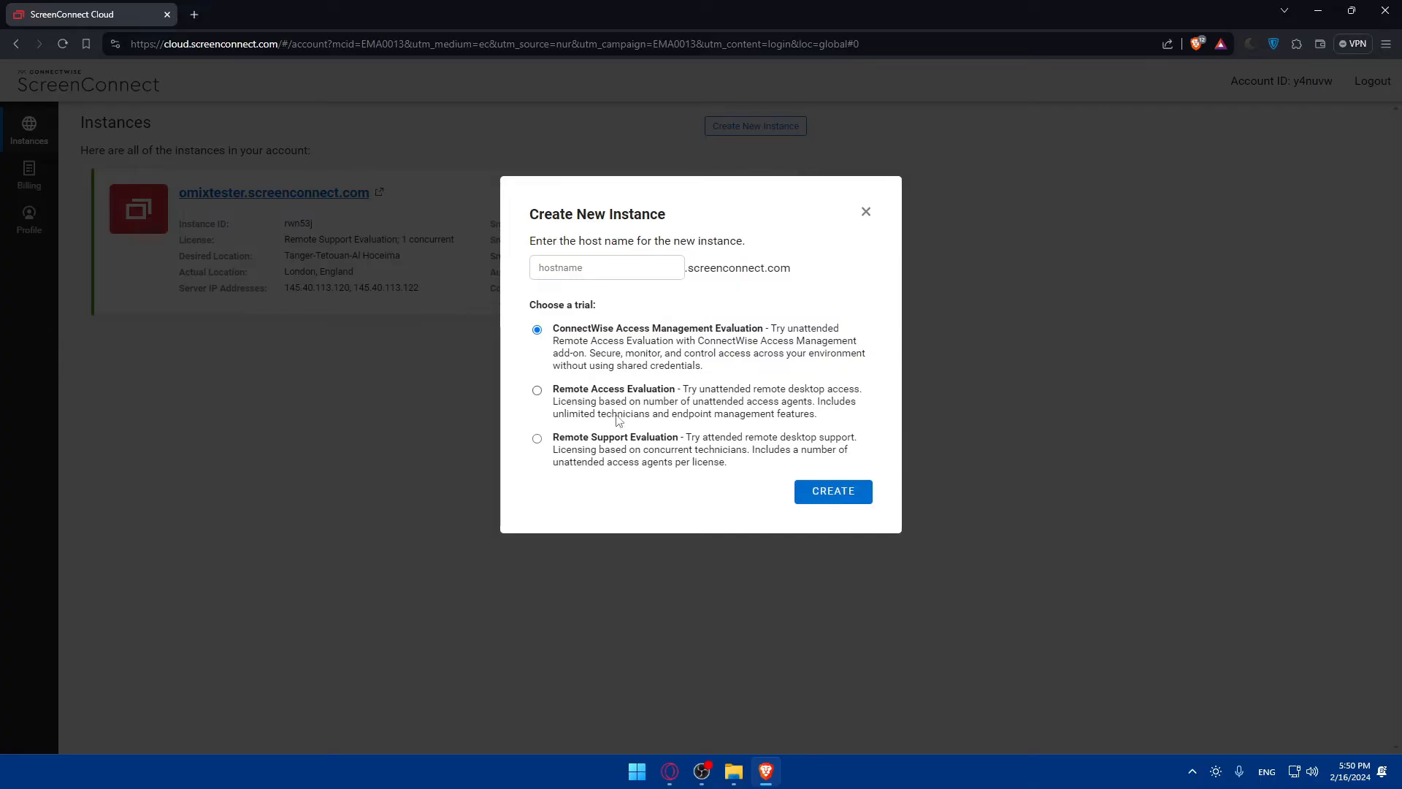
mouse_move(595, 444)
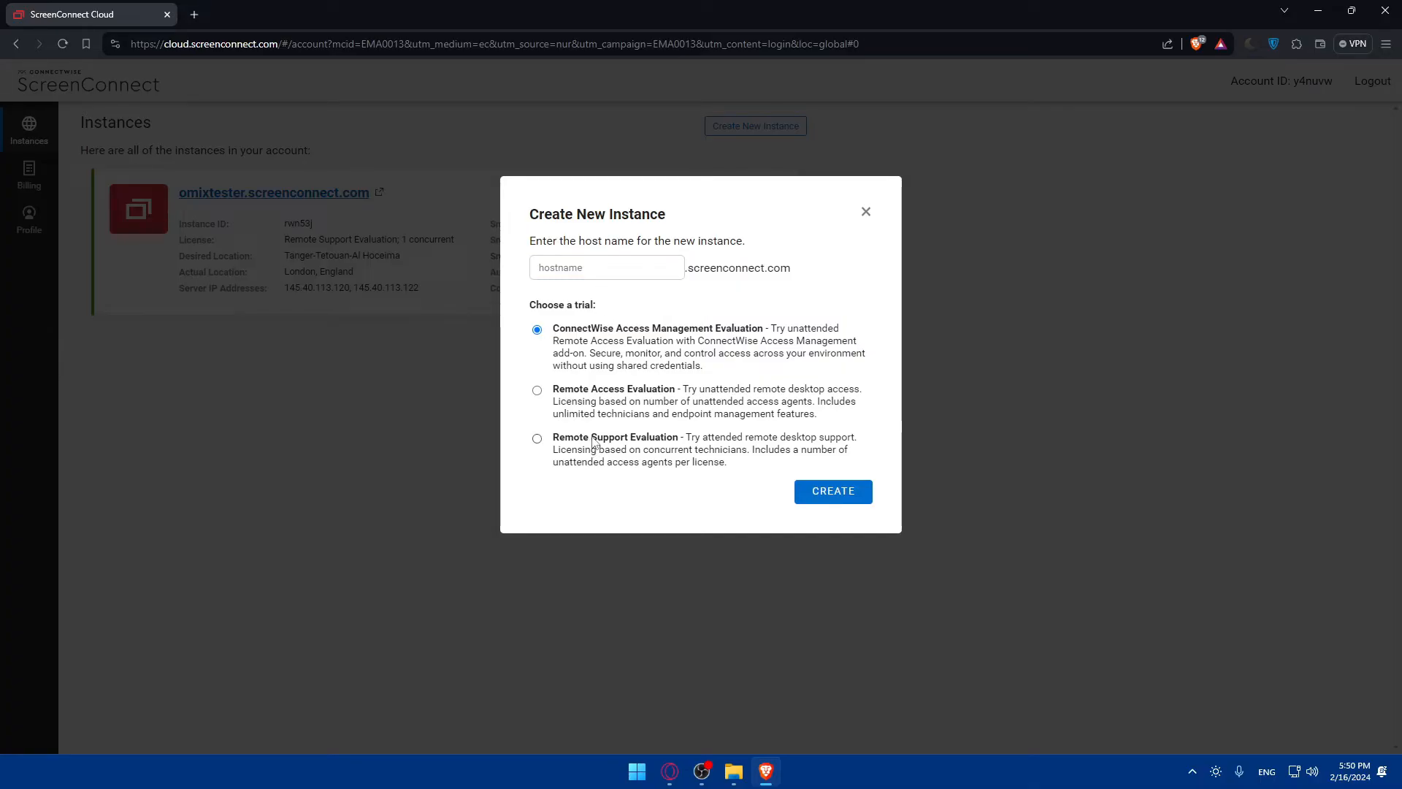
left_click(536, 438)
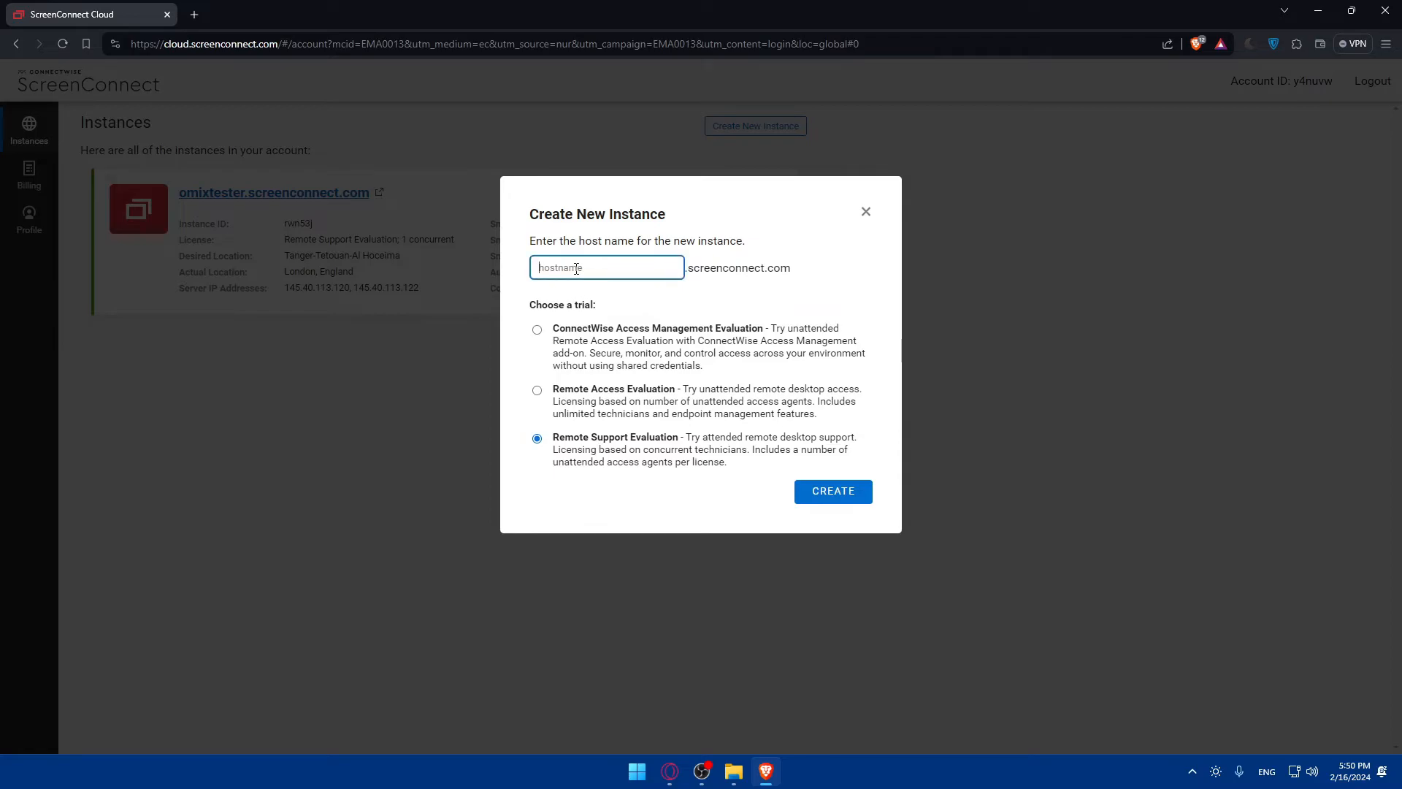
type("testeromix")
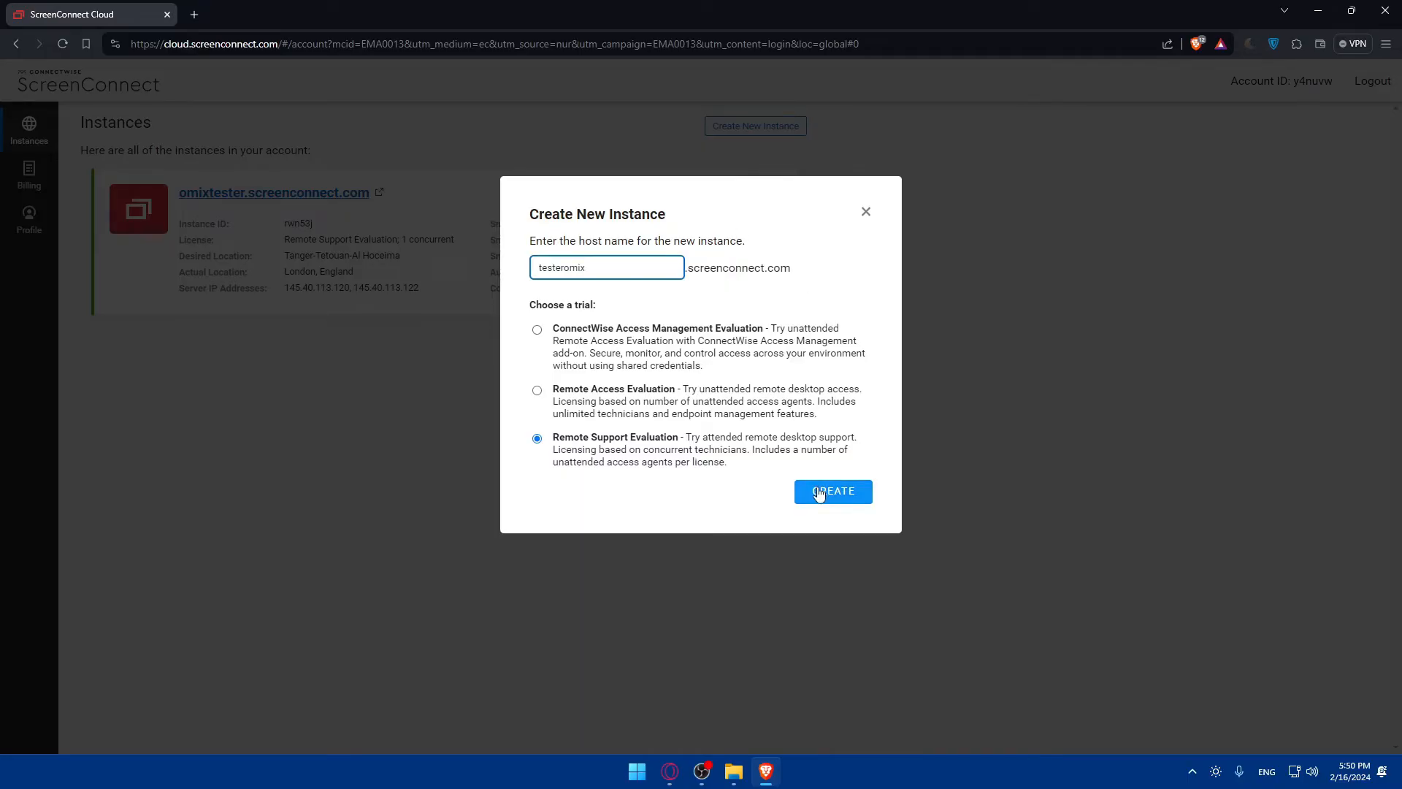
left_click(831, 492)
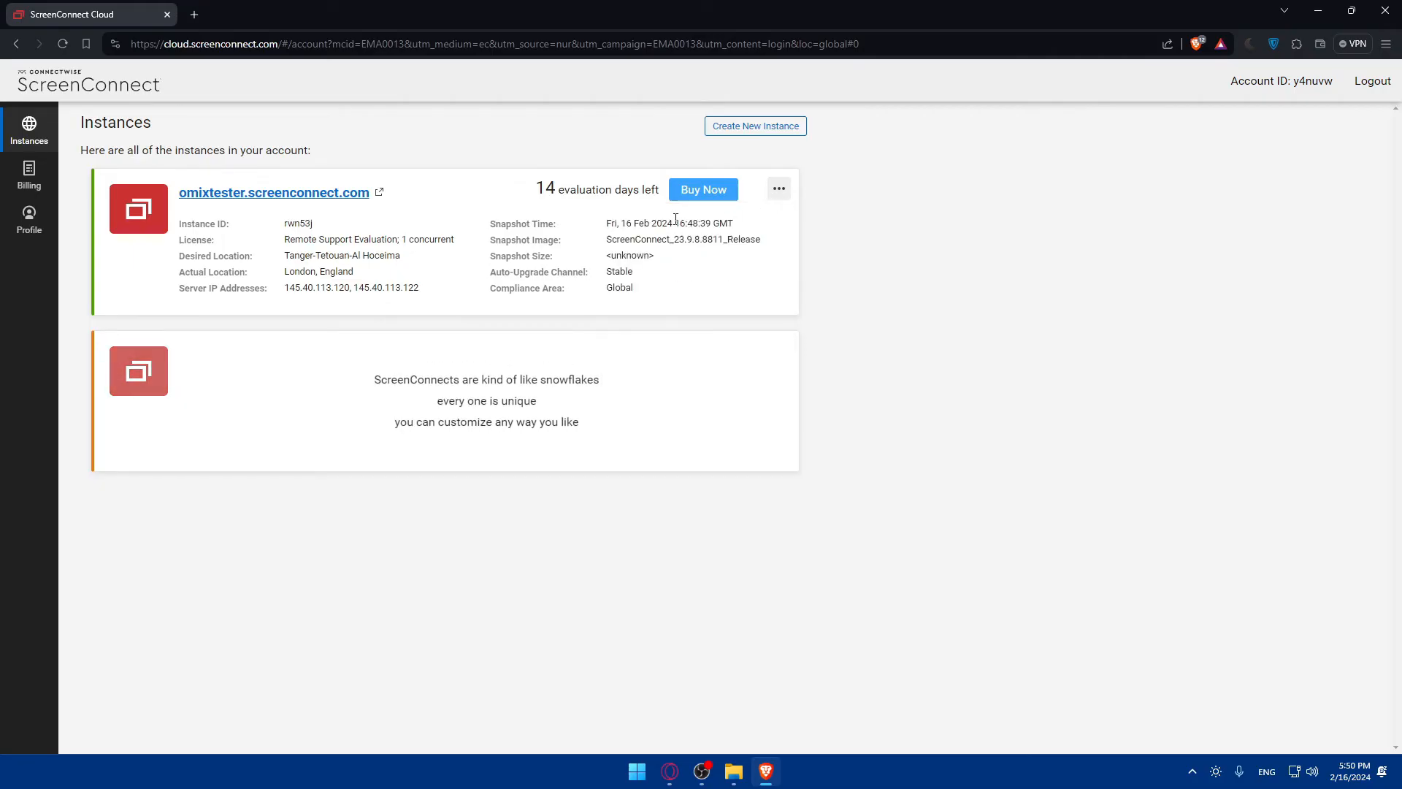
Browse the omixtester instance's actions menu, then bring up the Create New Instance form.
left_click(778, 189)
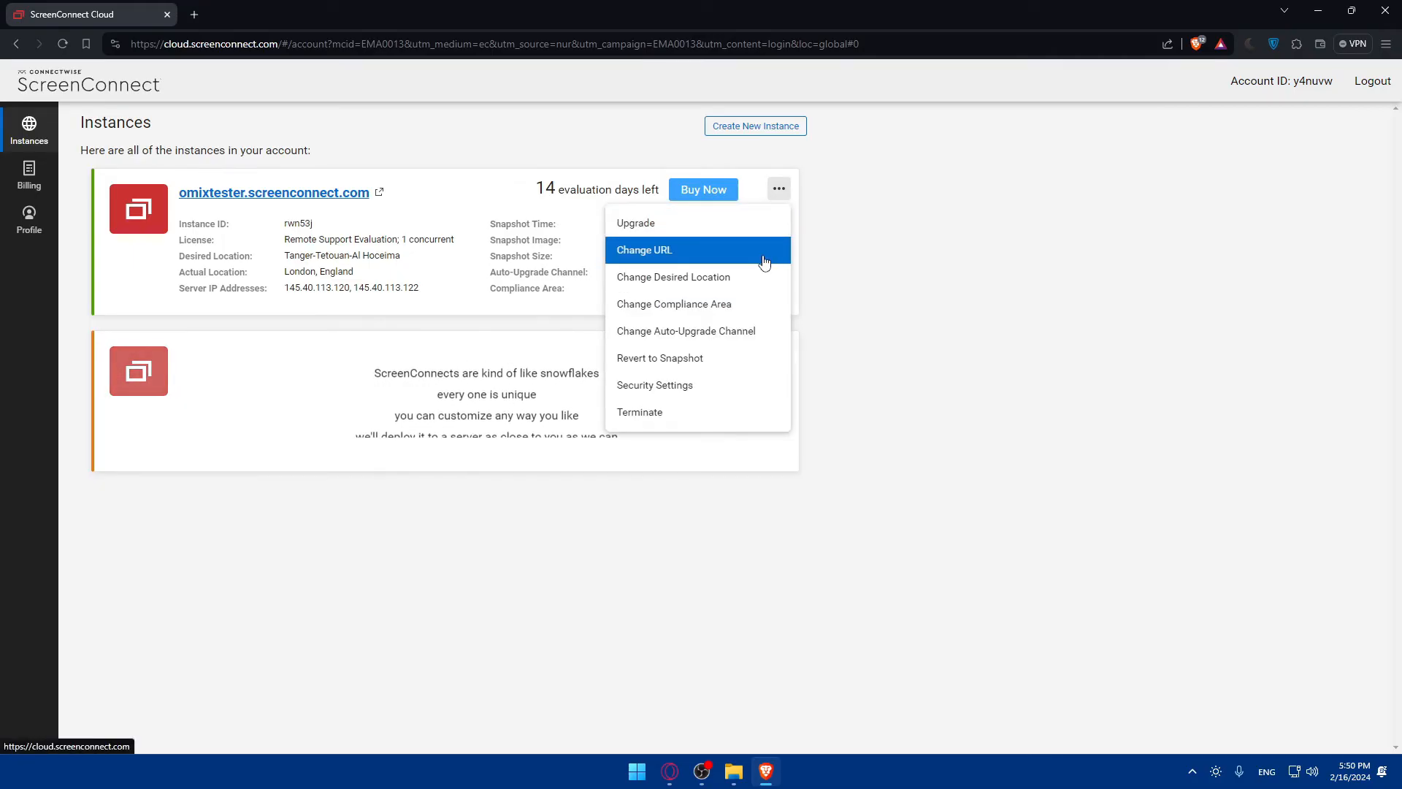
mouse_move(742, 282)
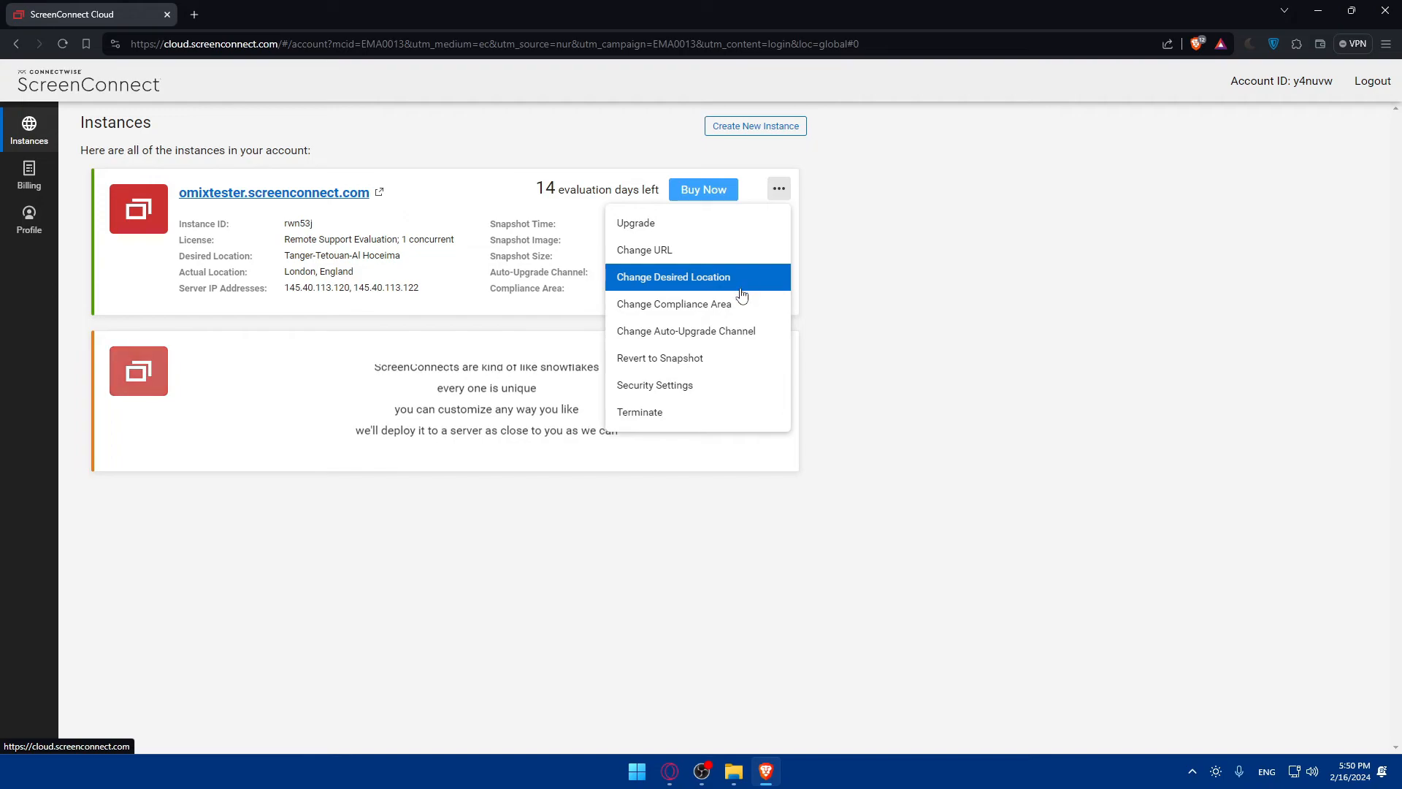
mouse_move(698, 332)
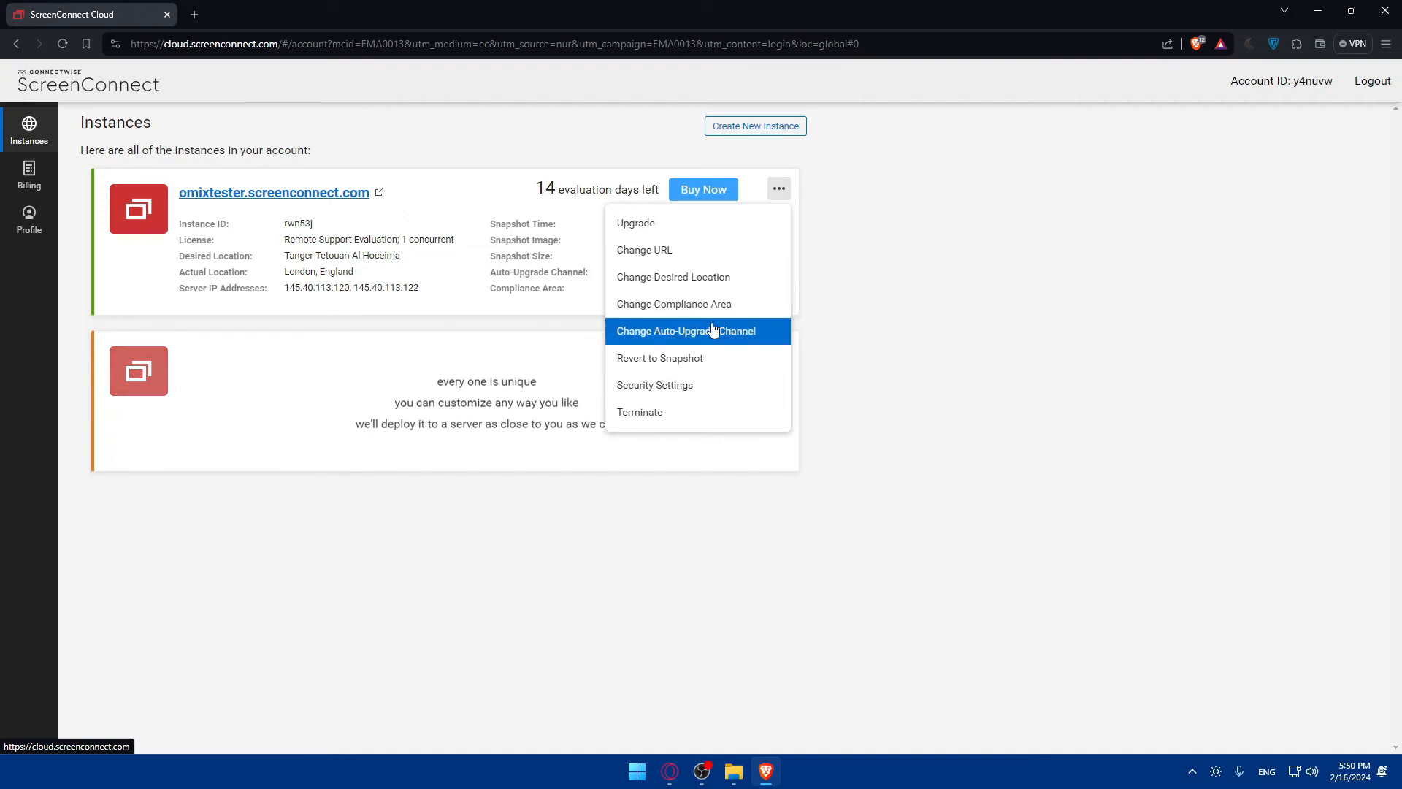
mouse_move(698, 358)
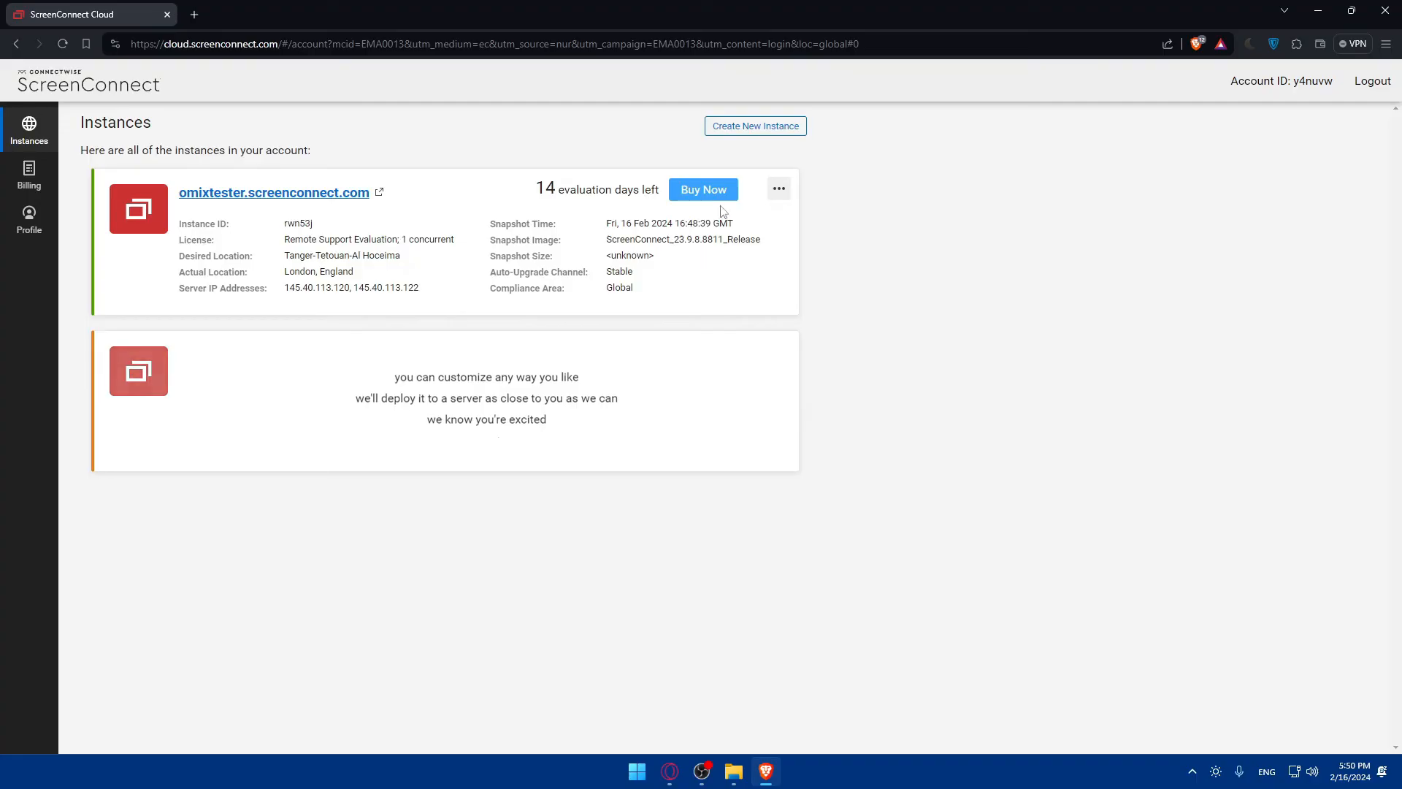
left_click(755, 126)
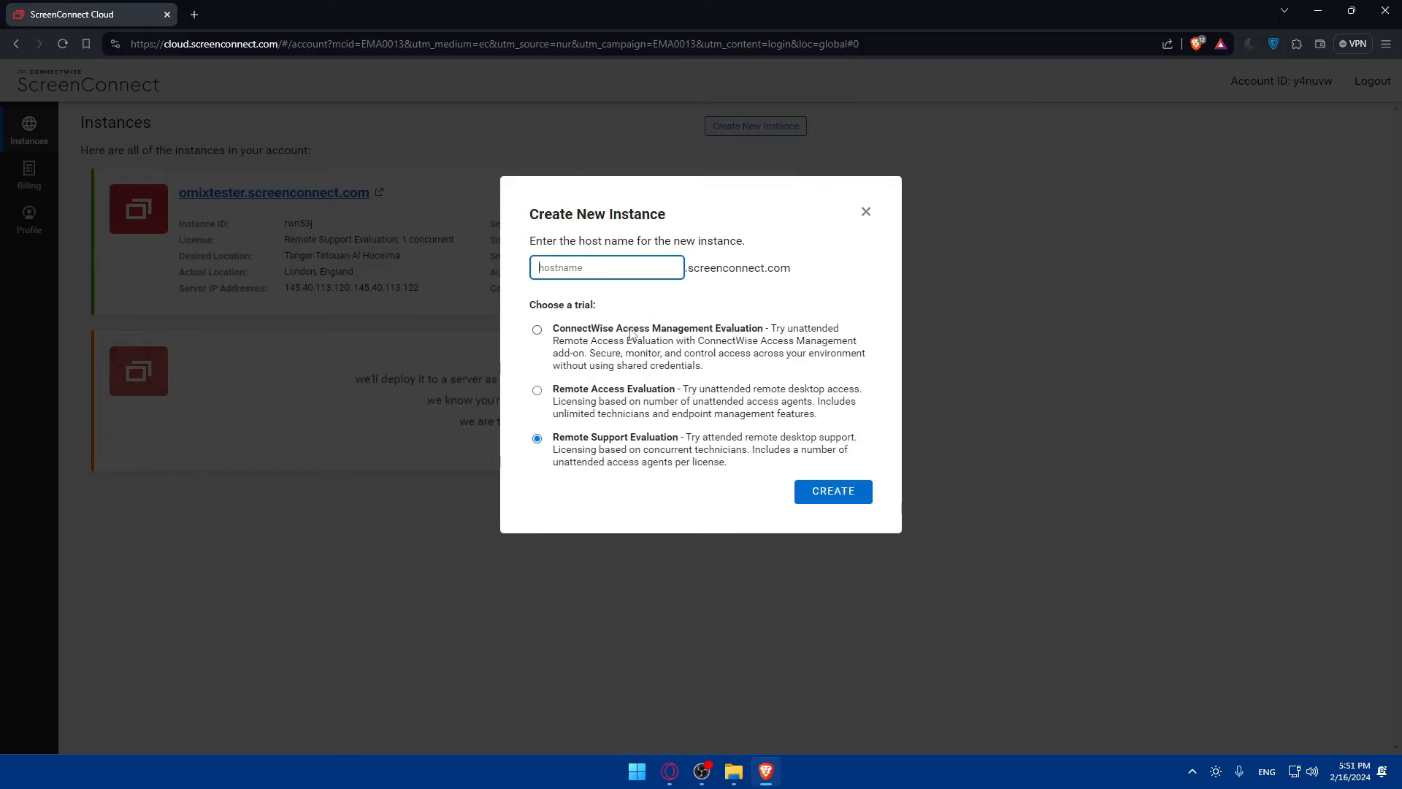
Close the Create New Instance dialog so omixtester and testeromix are both listed.
left_click(864, 211)
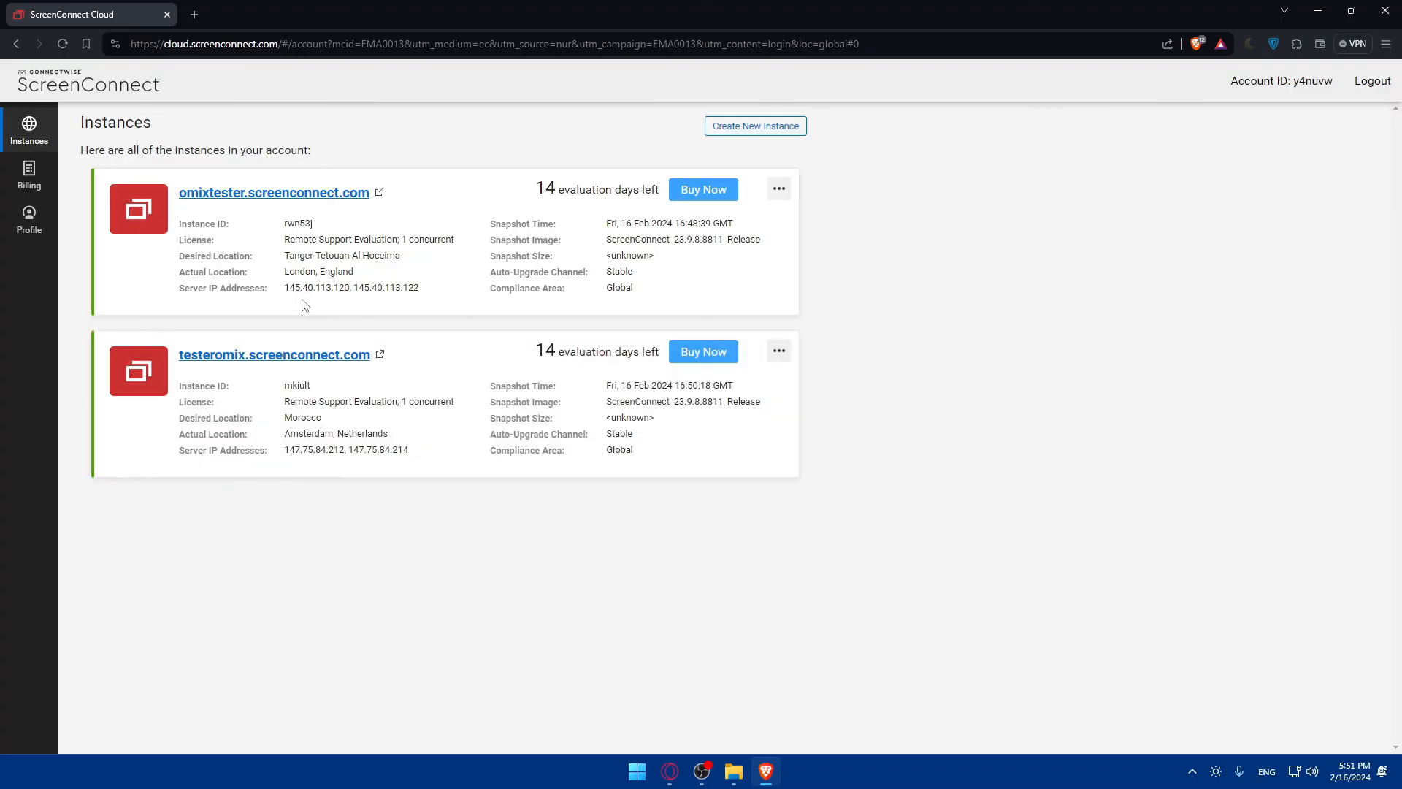
mouse_move(617, 366)
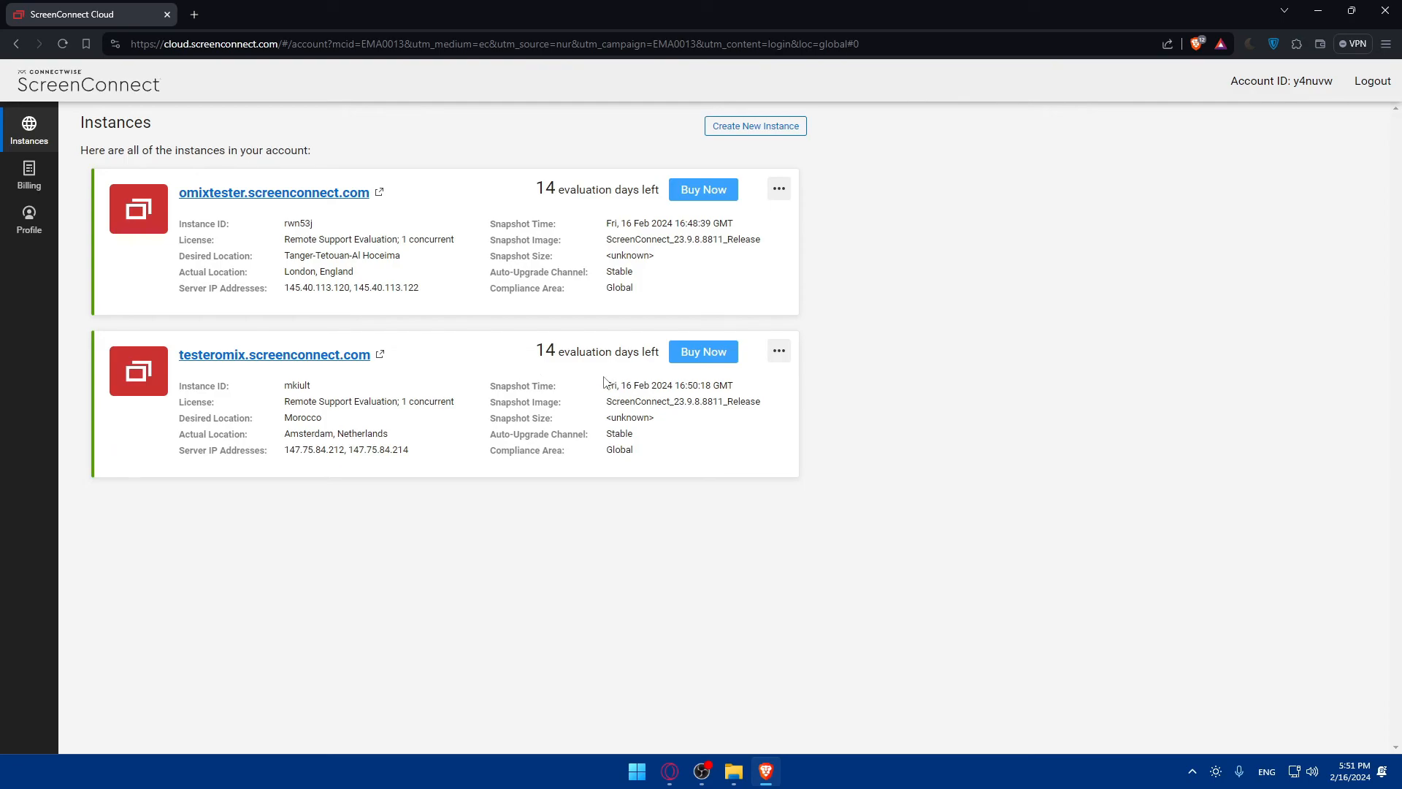
mouse_move(537, 359)
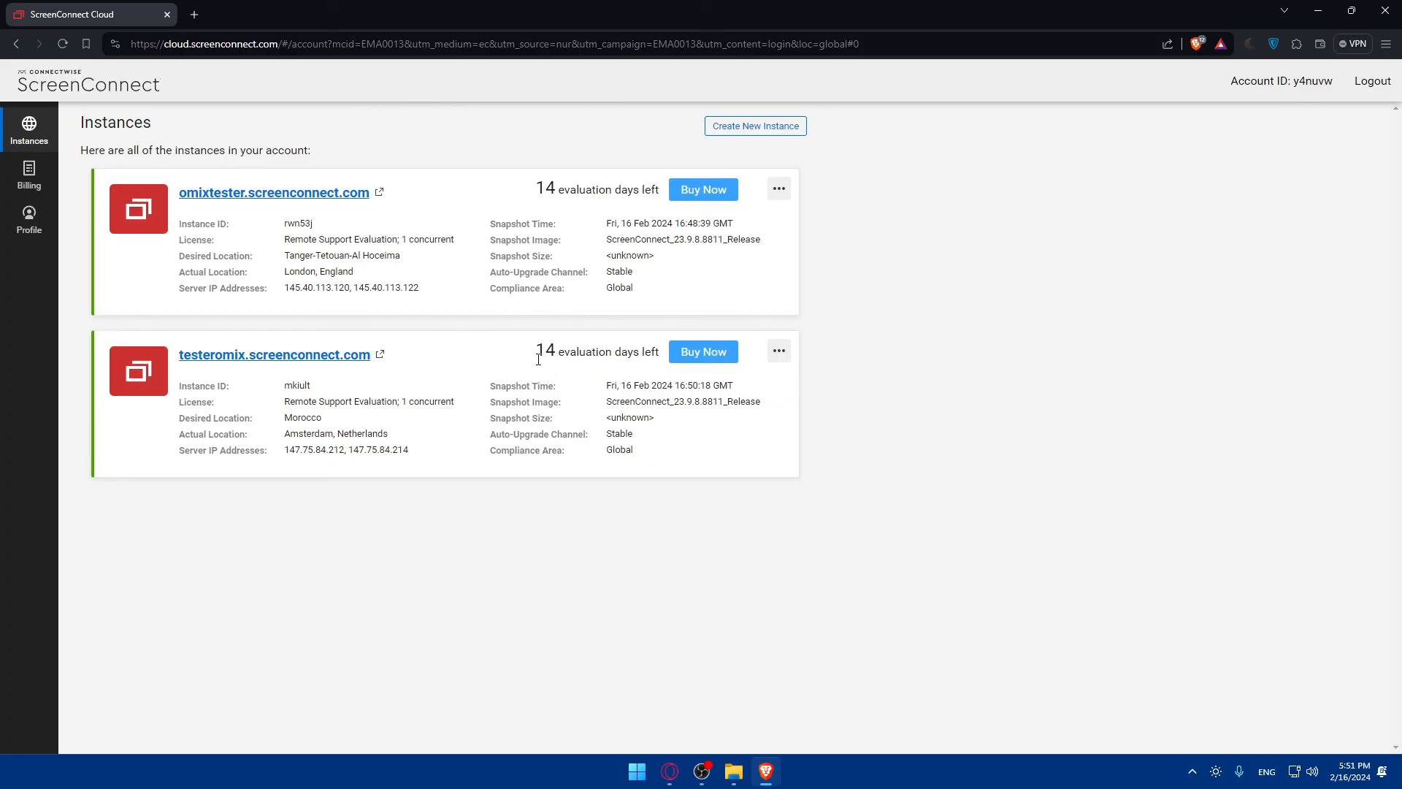